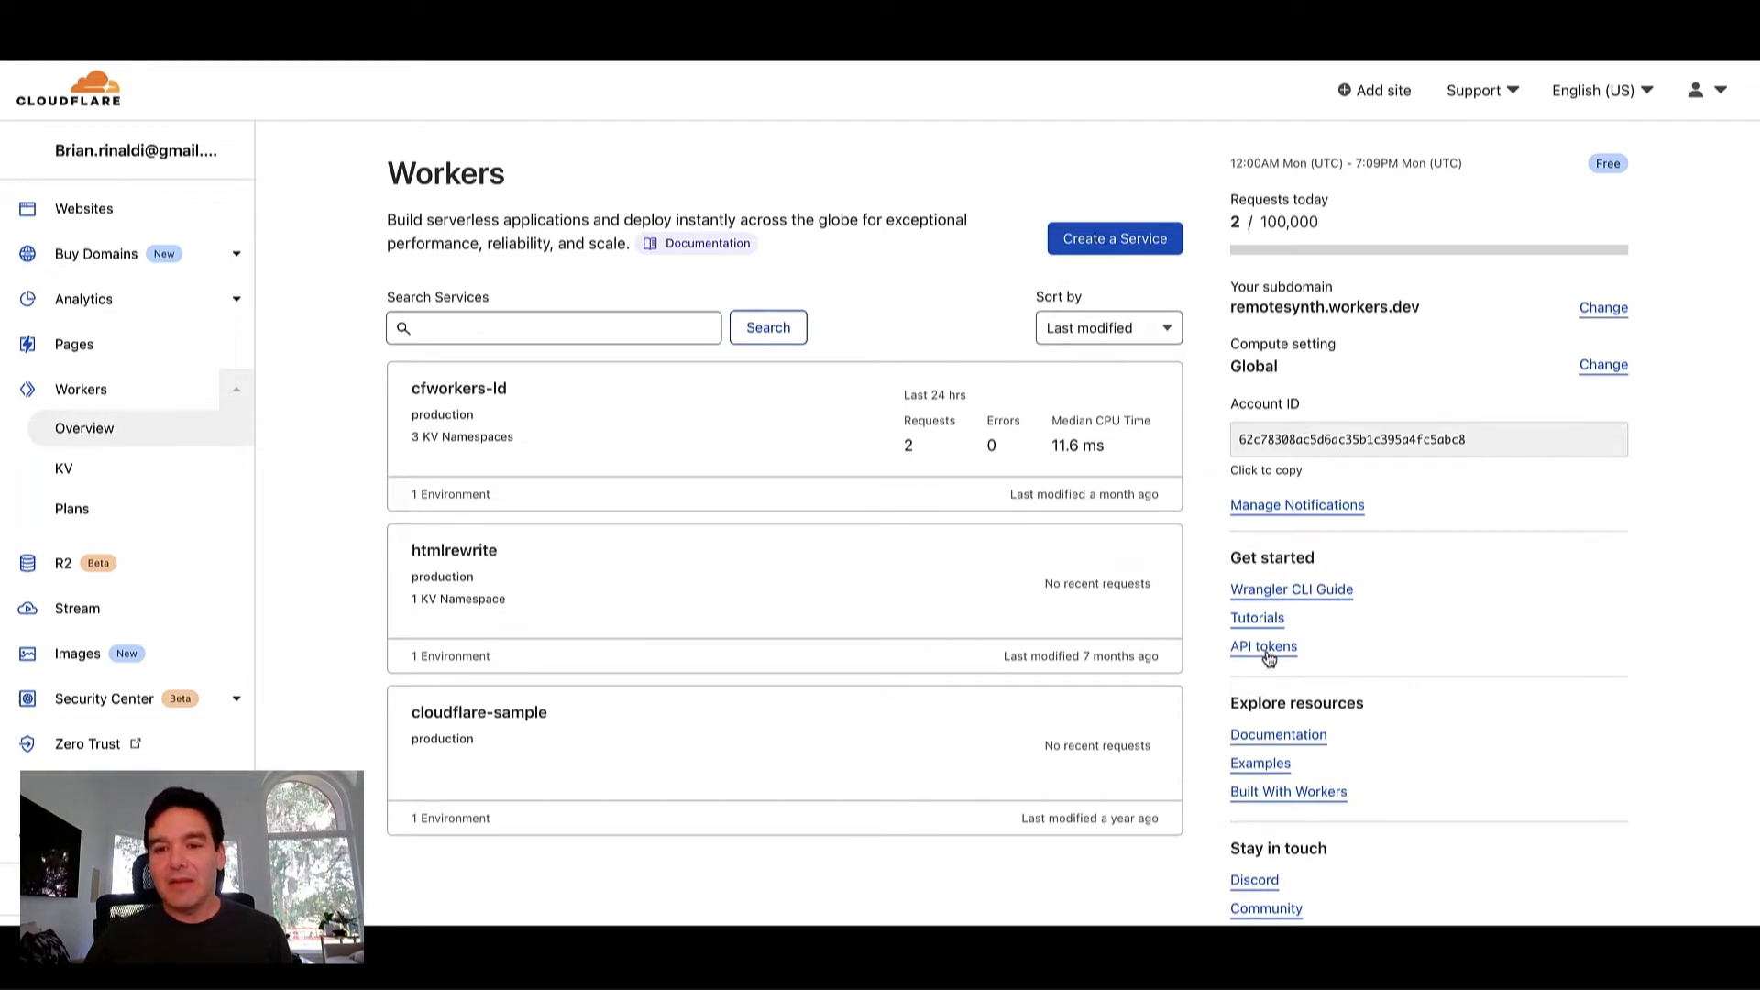
View the Workers KV namespace list with cfworkers-ld-MY_KV, then return to LaunchDarkly flags
left_click(1262, 646)
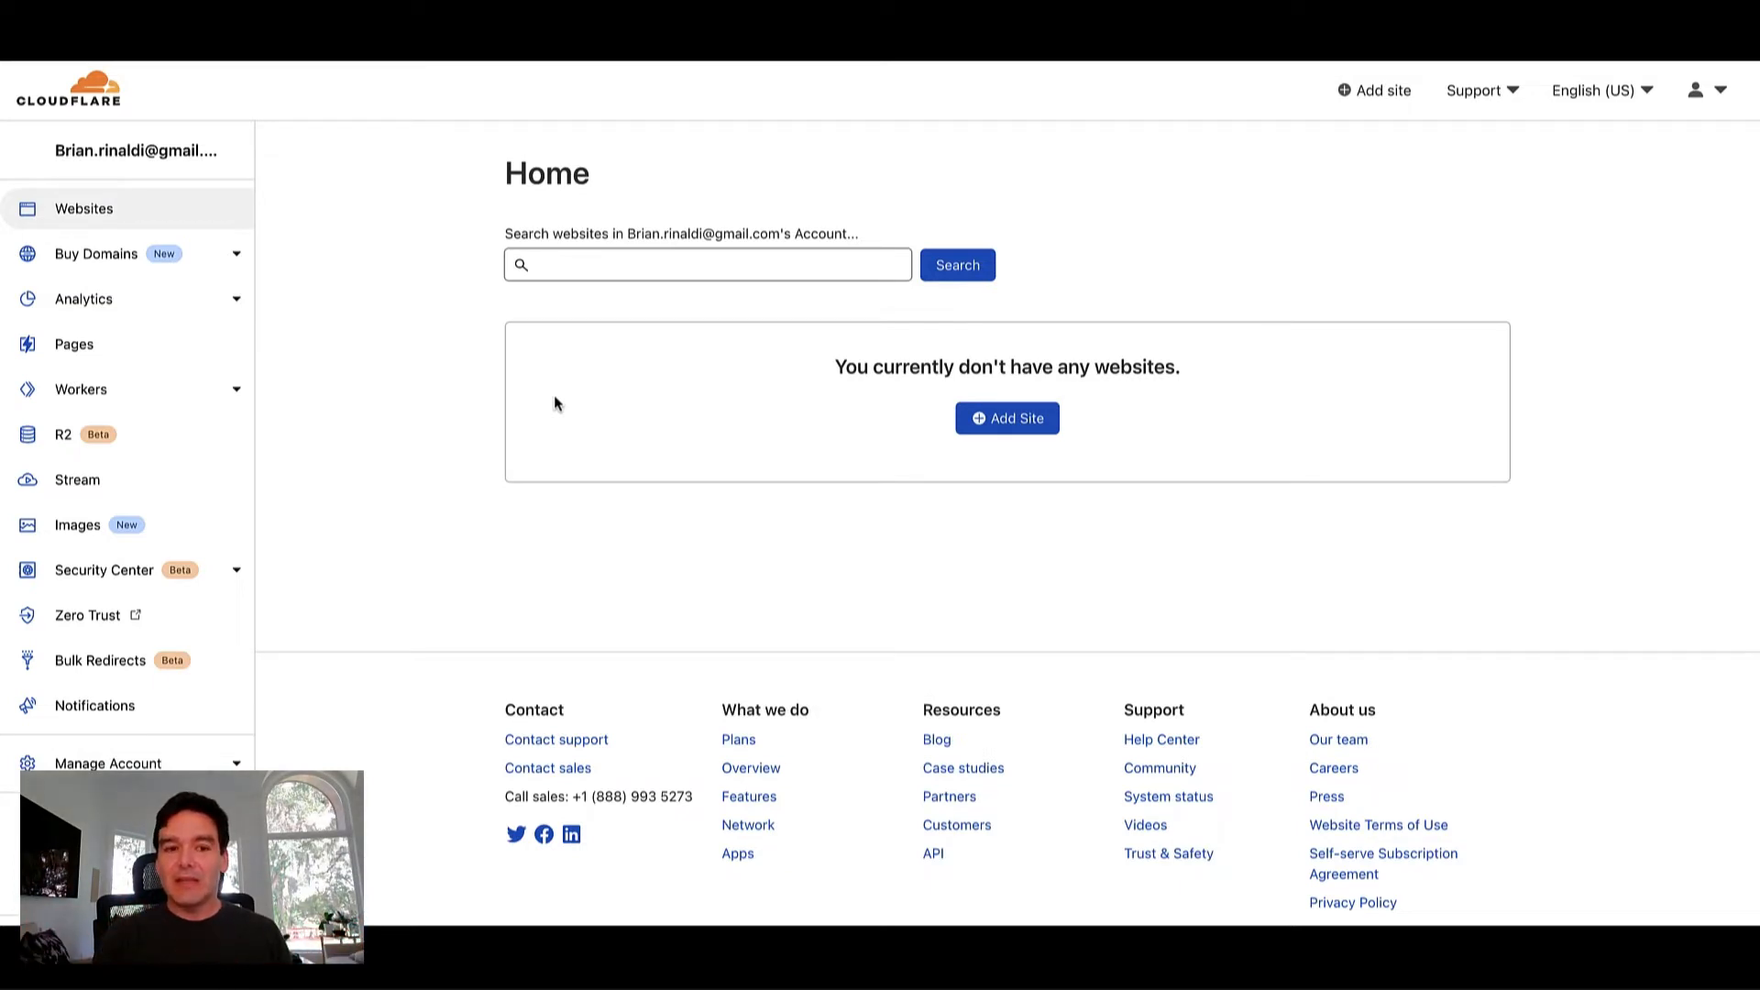
mouse_move(99, 385)
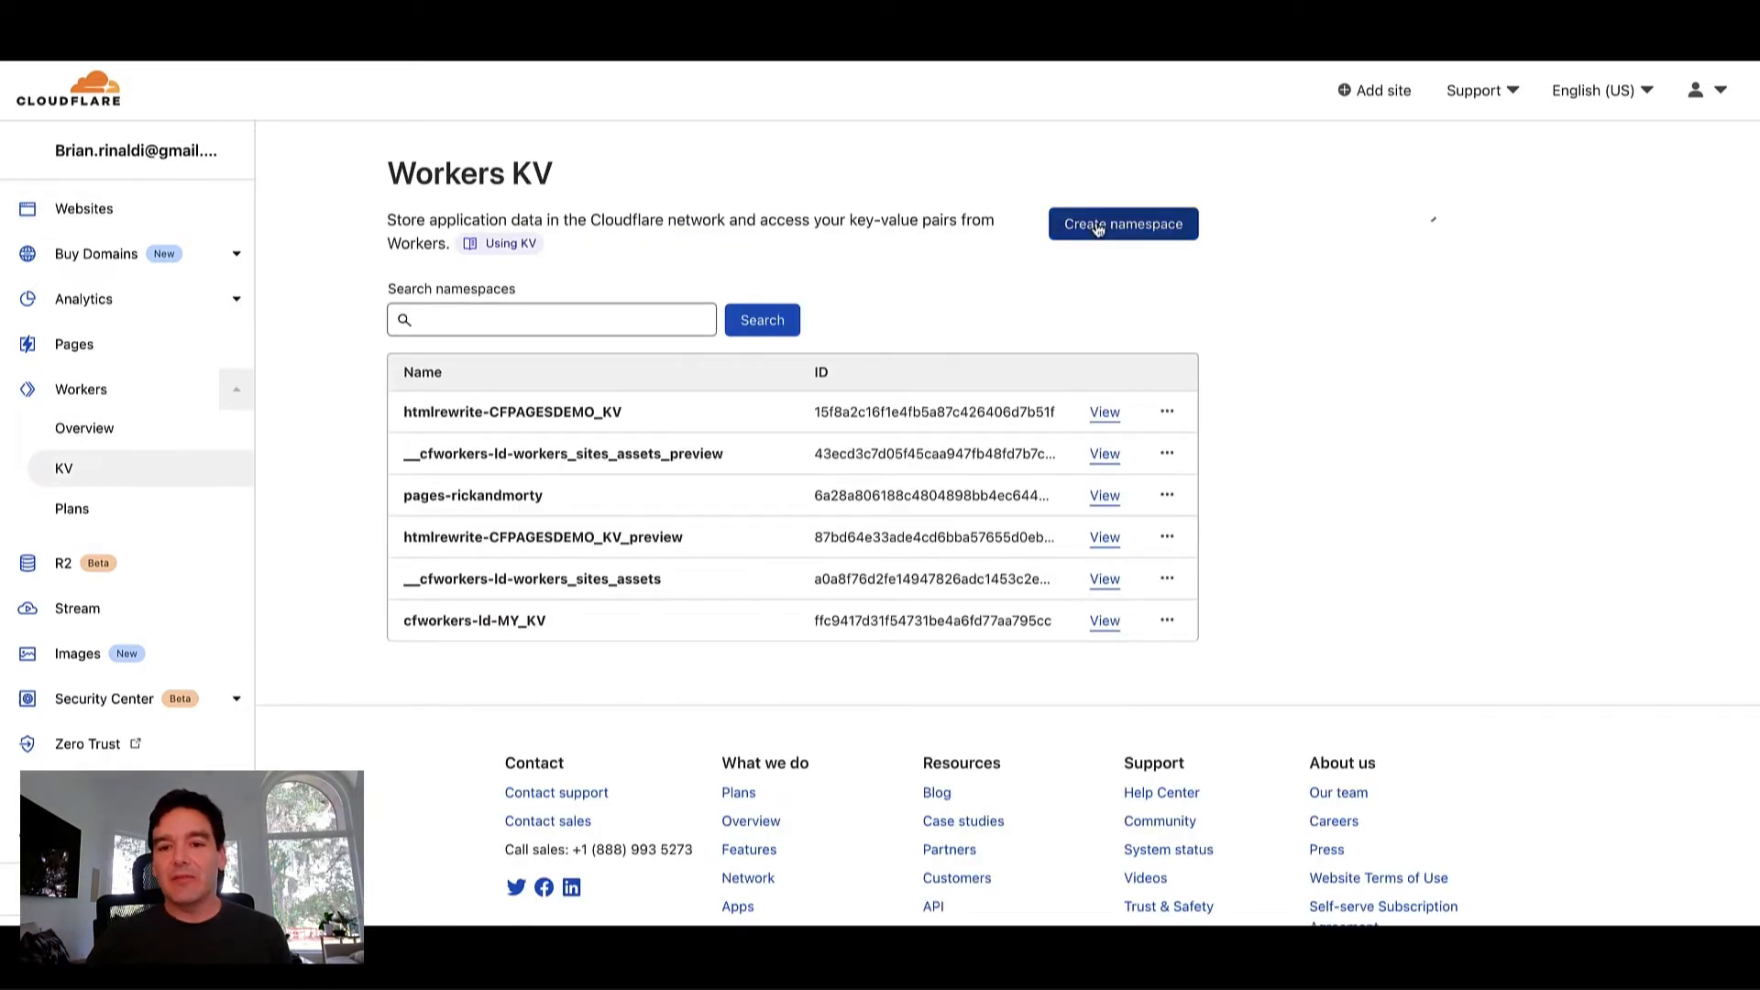
left_click(1123, 224)
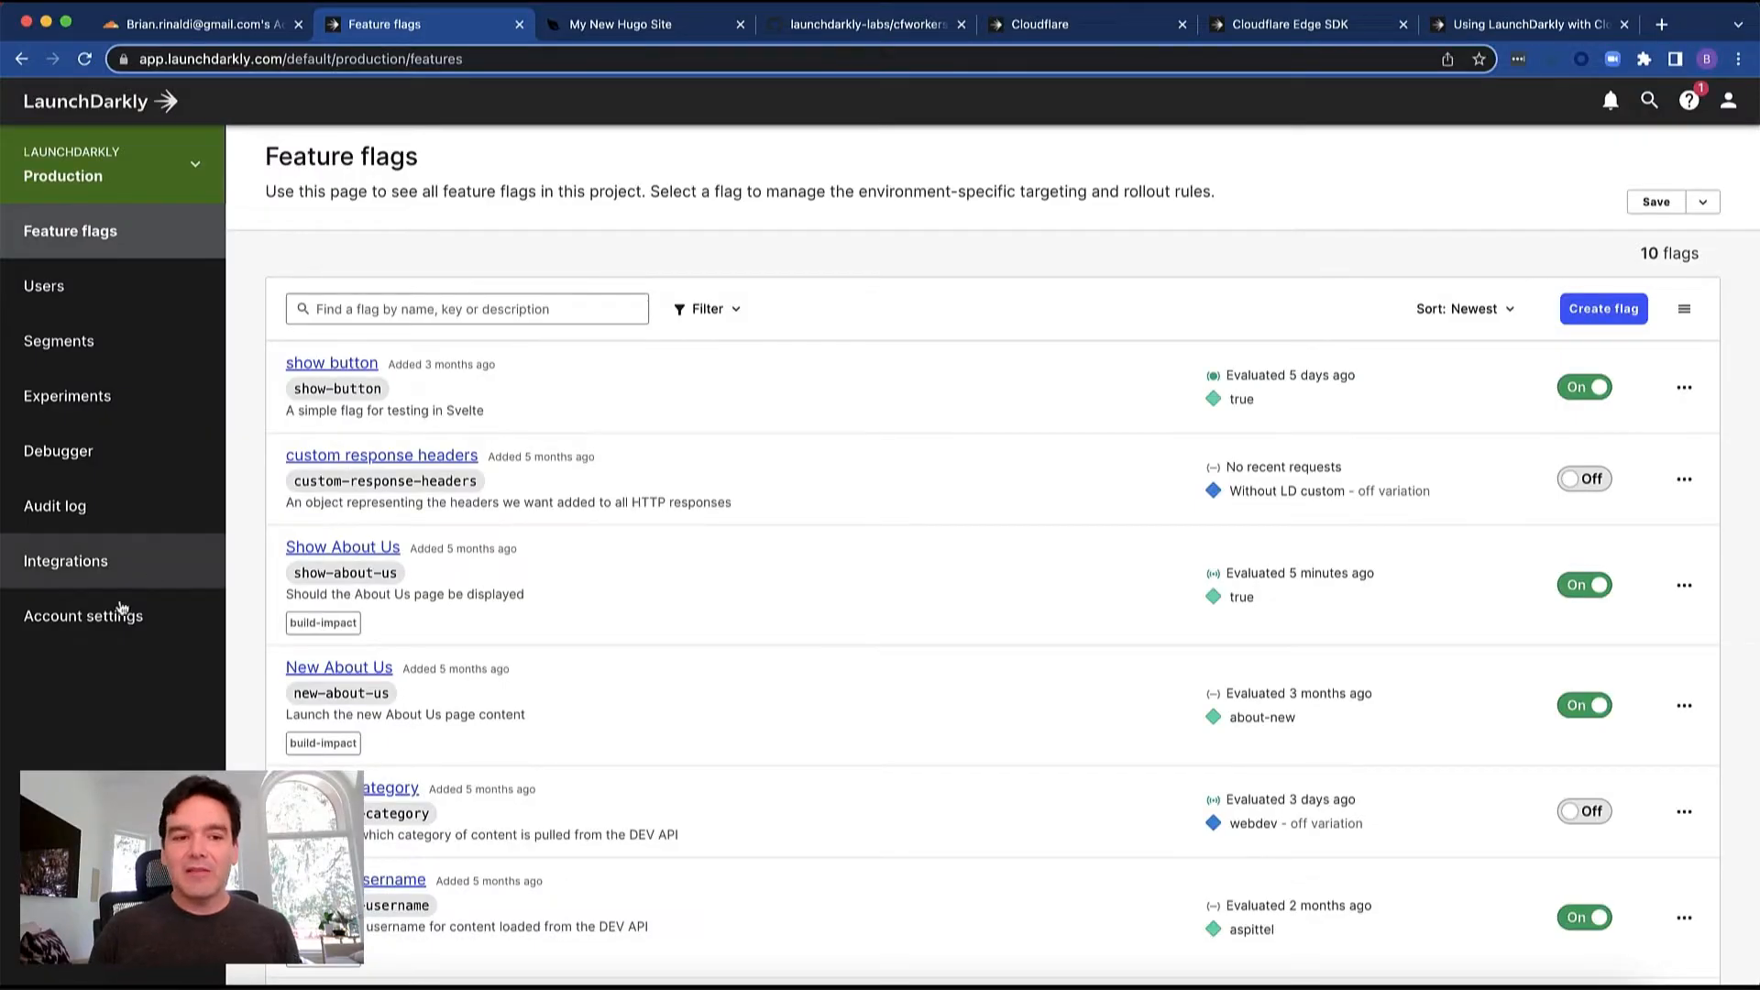
Open the cfworkers-ld Cloudflare integration settings and validate its KV namespace connection
left_click(66, 561)
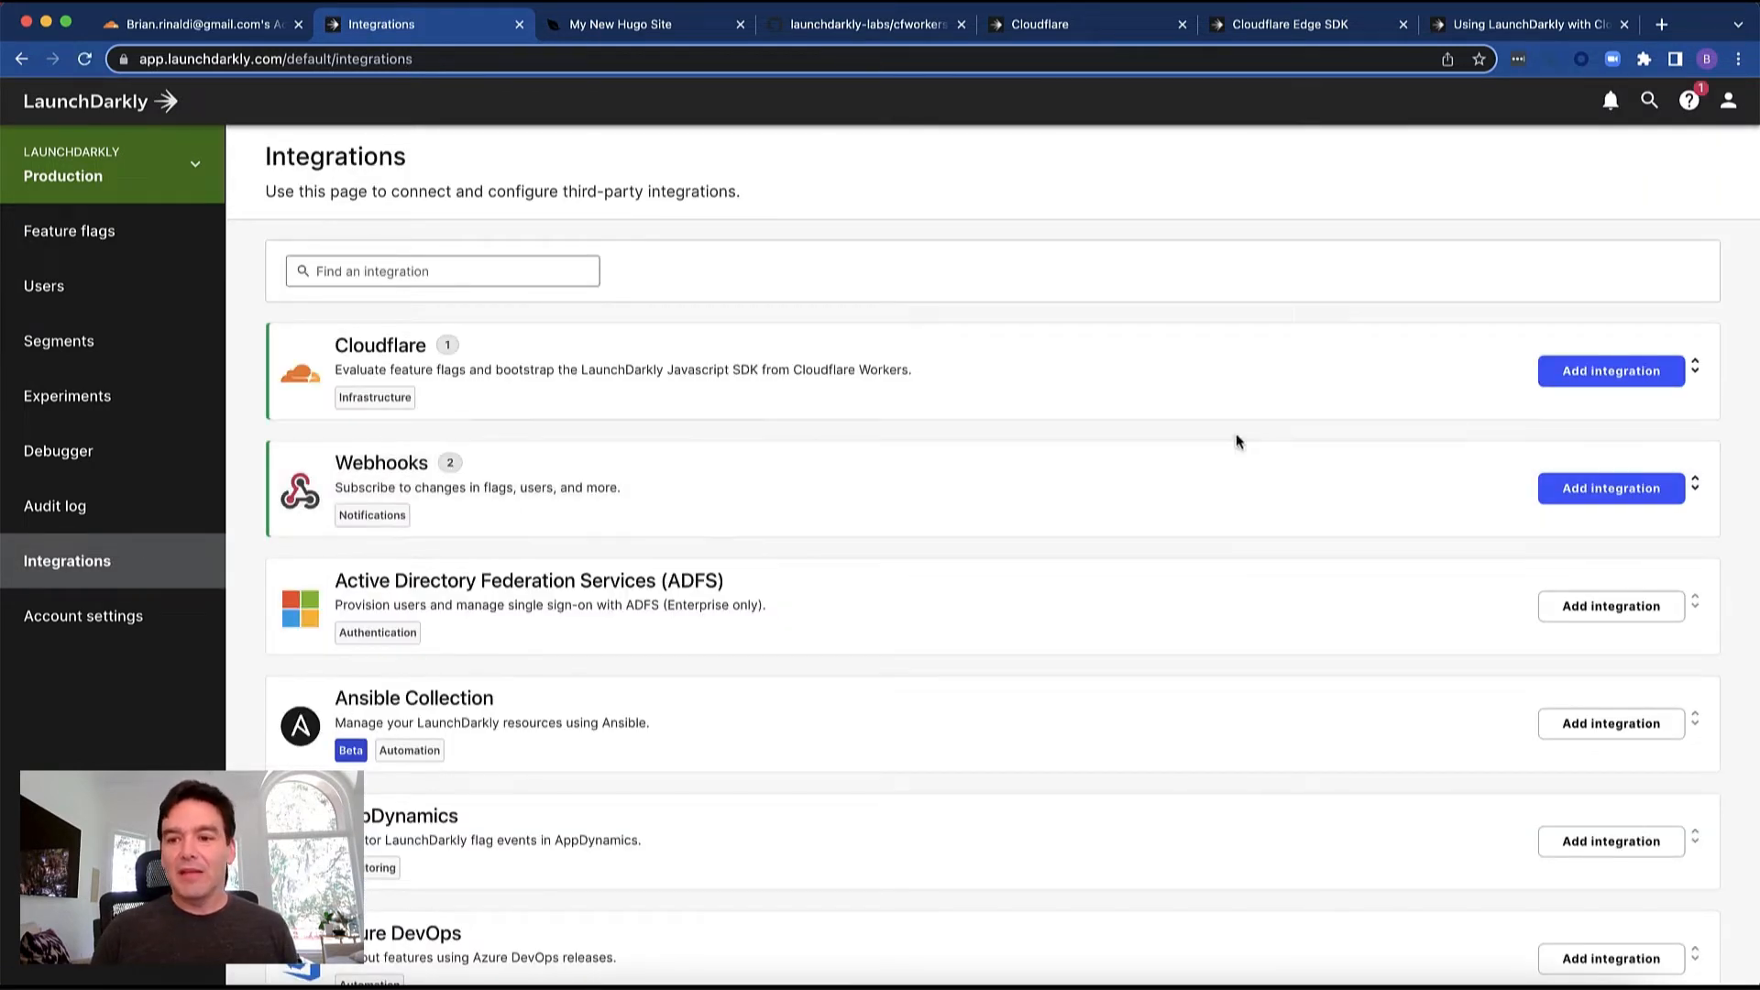
left_click(1695, 367)
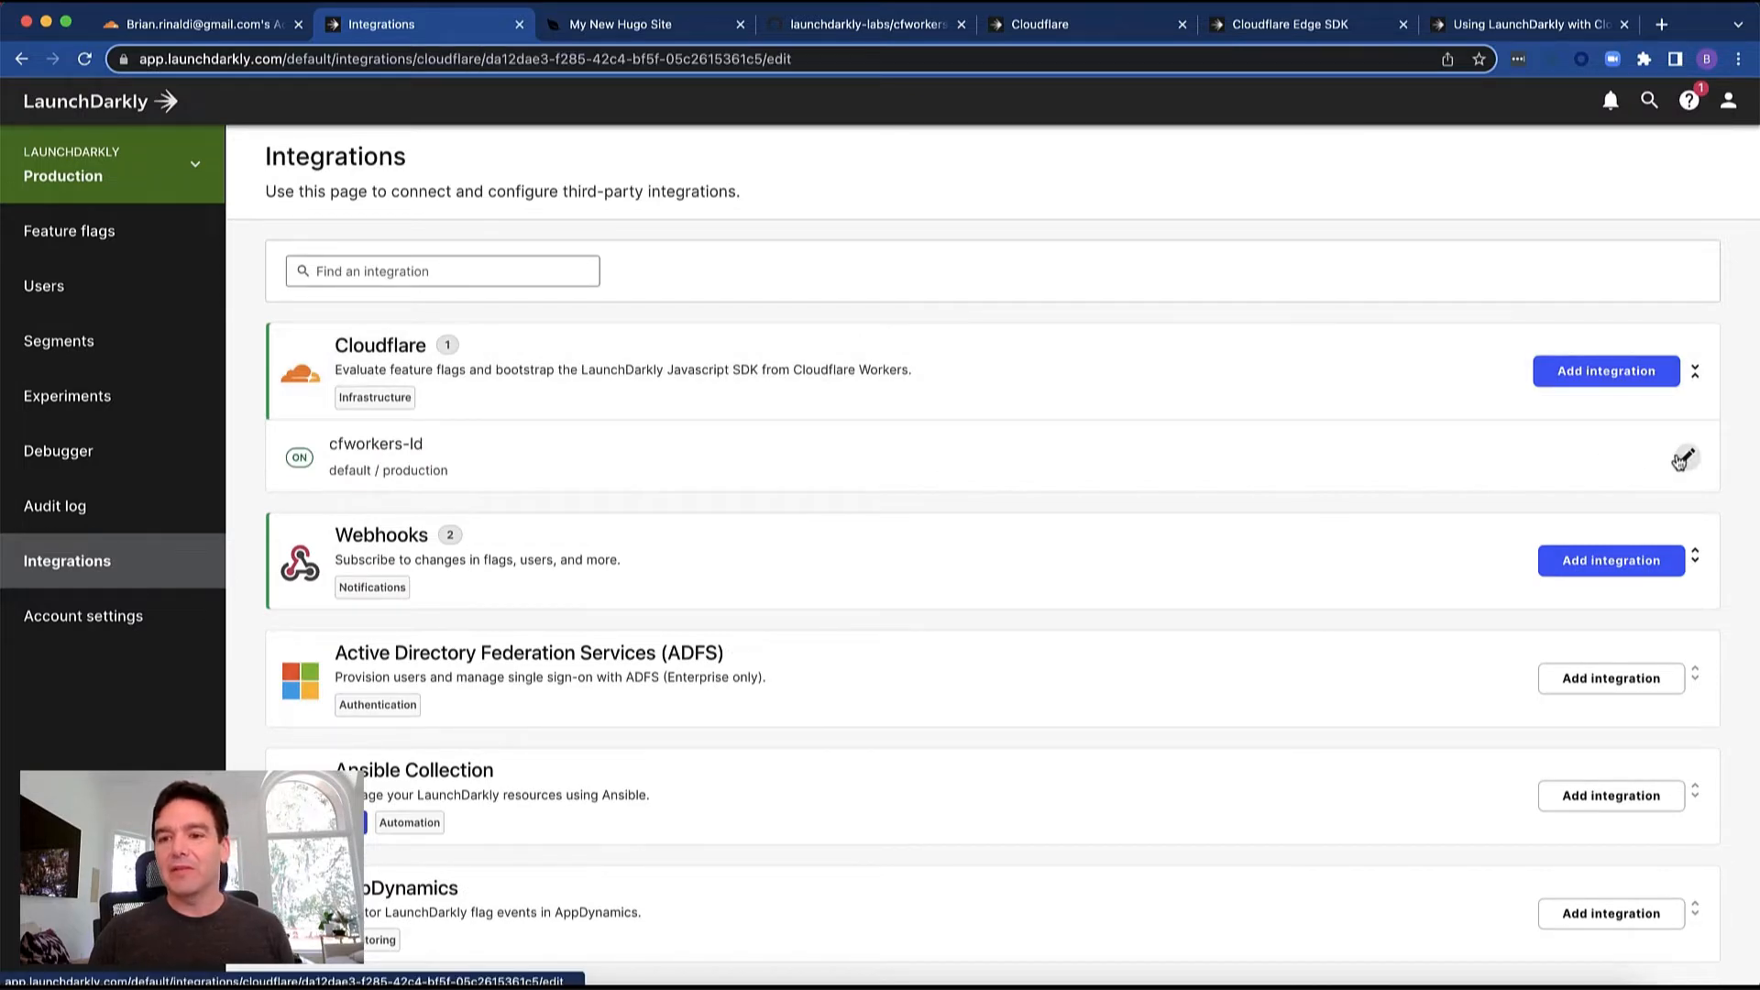
left_click(1688, 456)
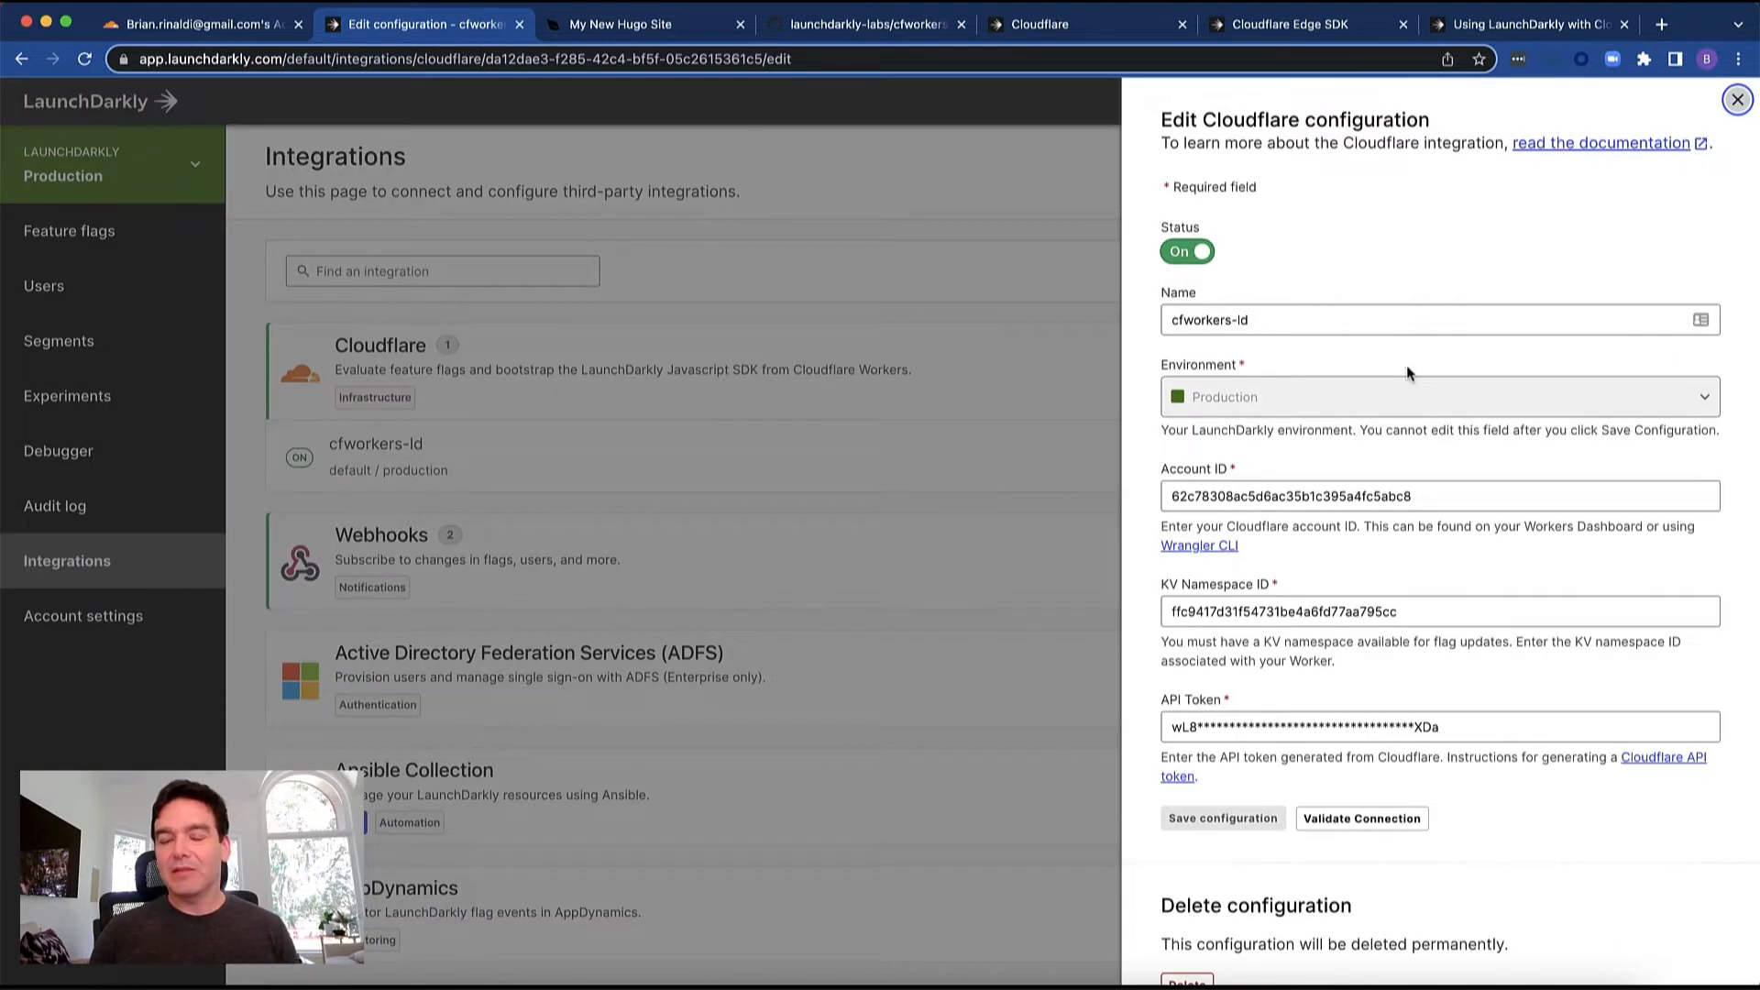
mouse_move(1288, 408)
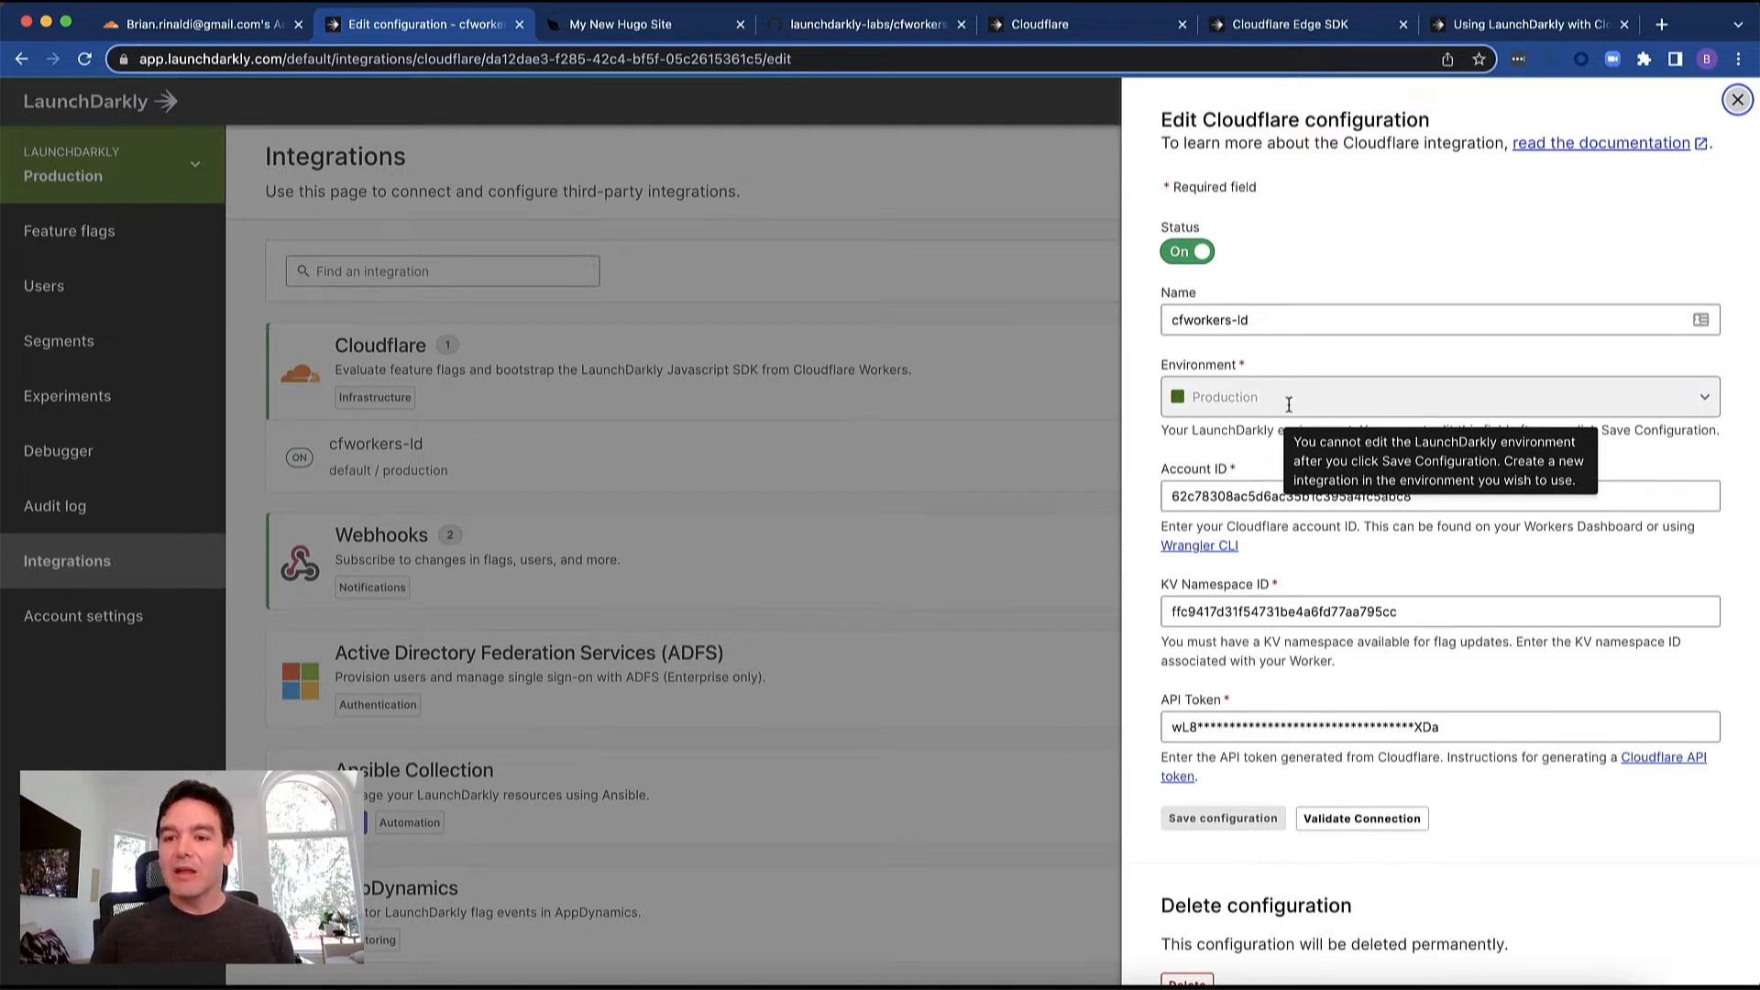
mouse_move(1378, 496)
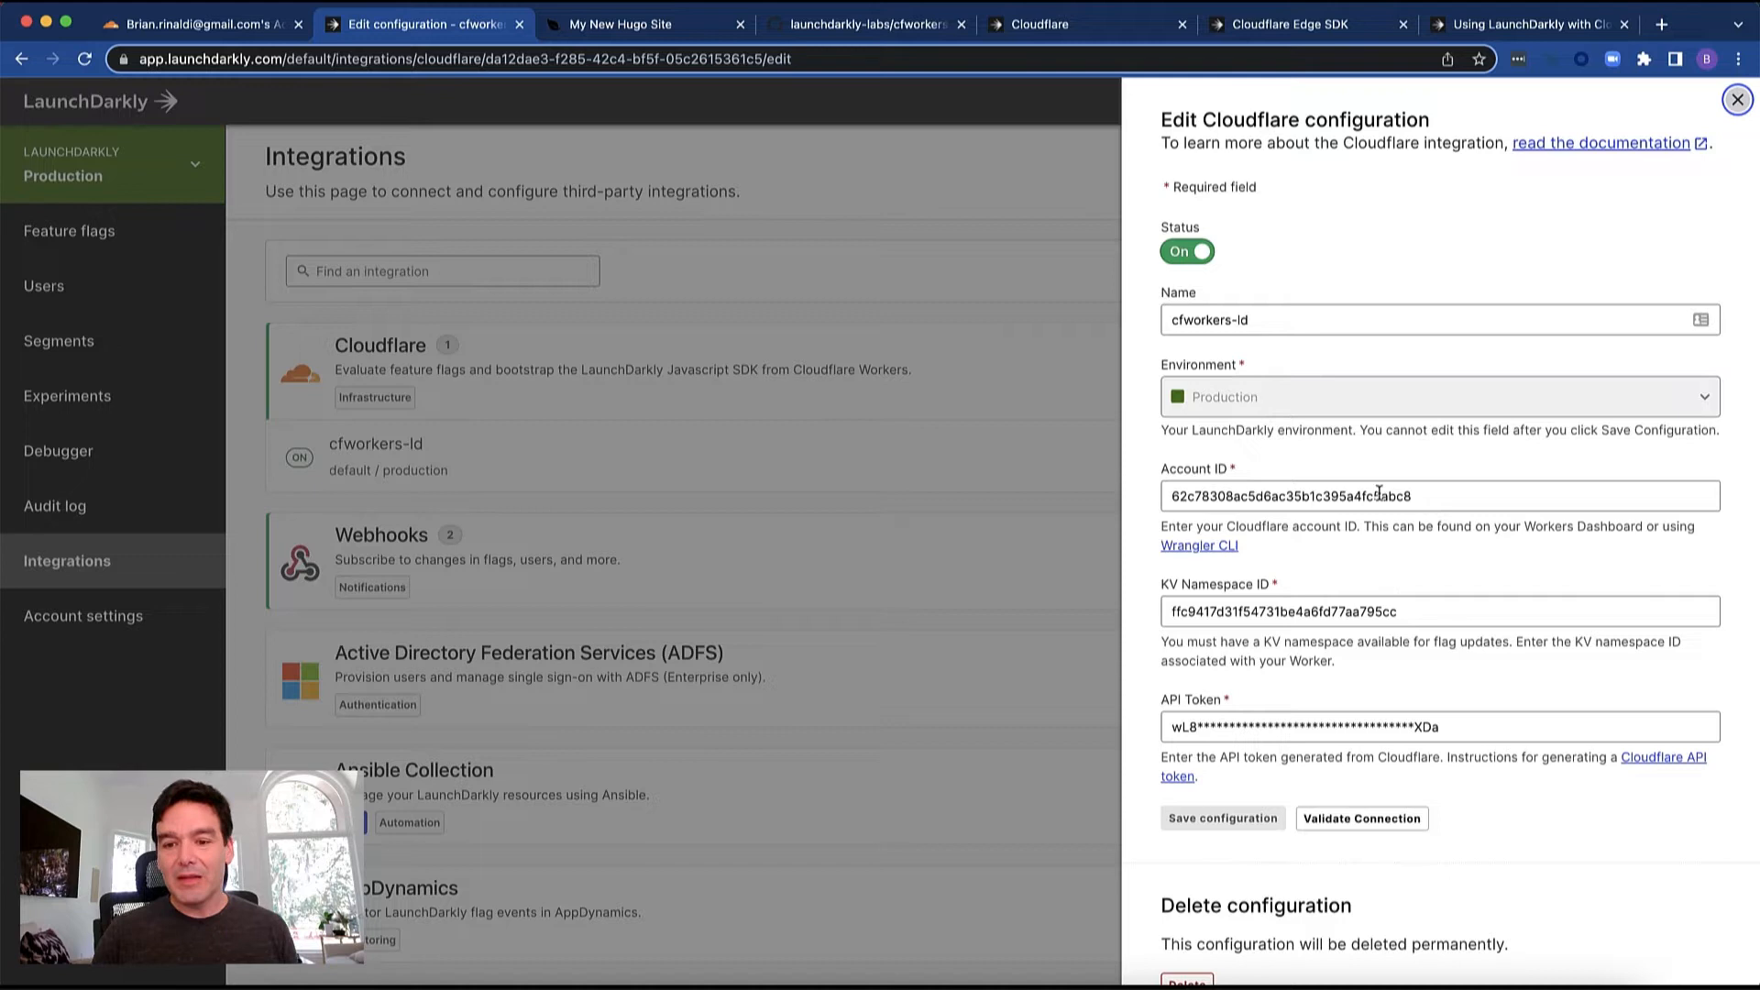
scroll("down", 3)
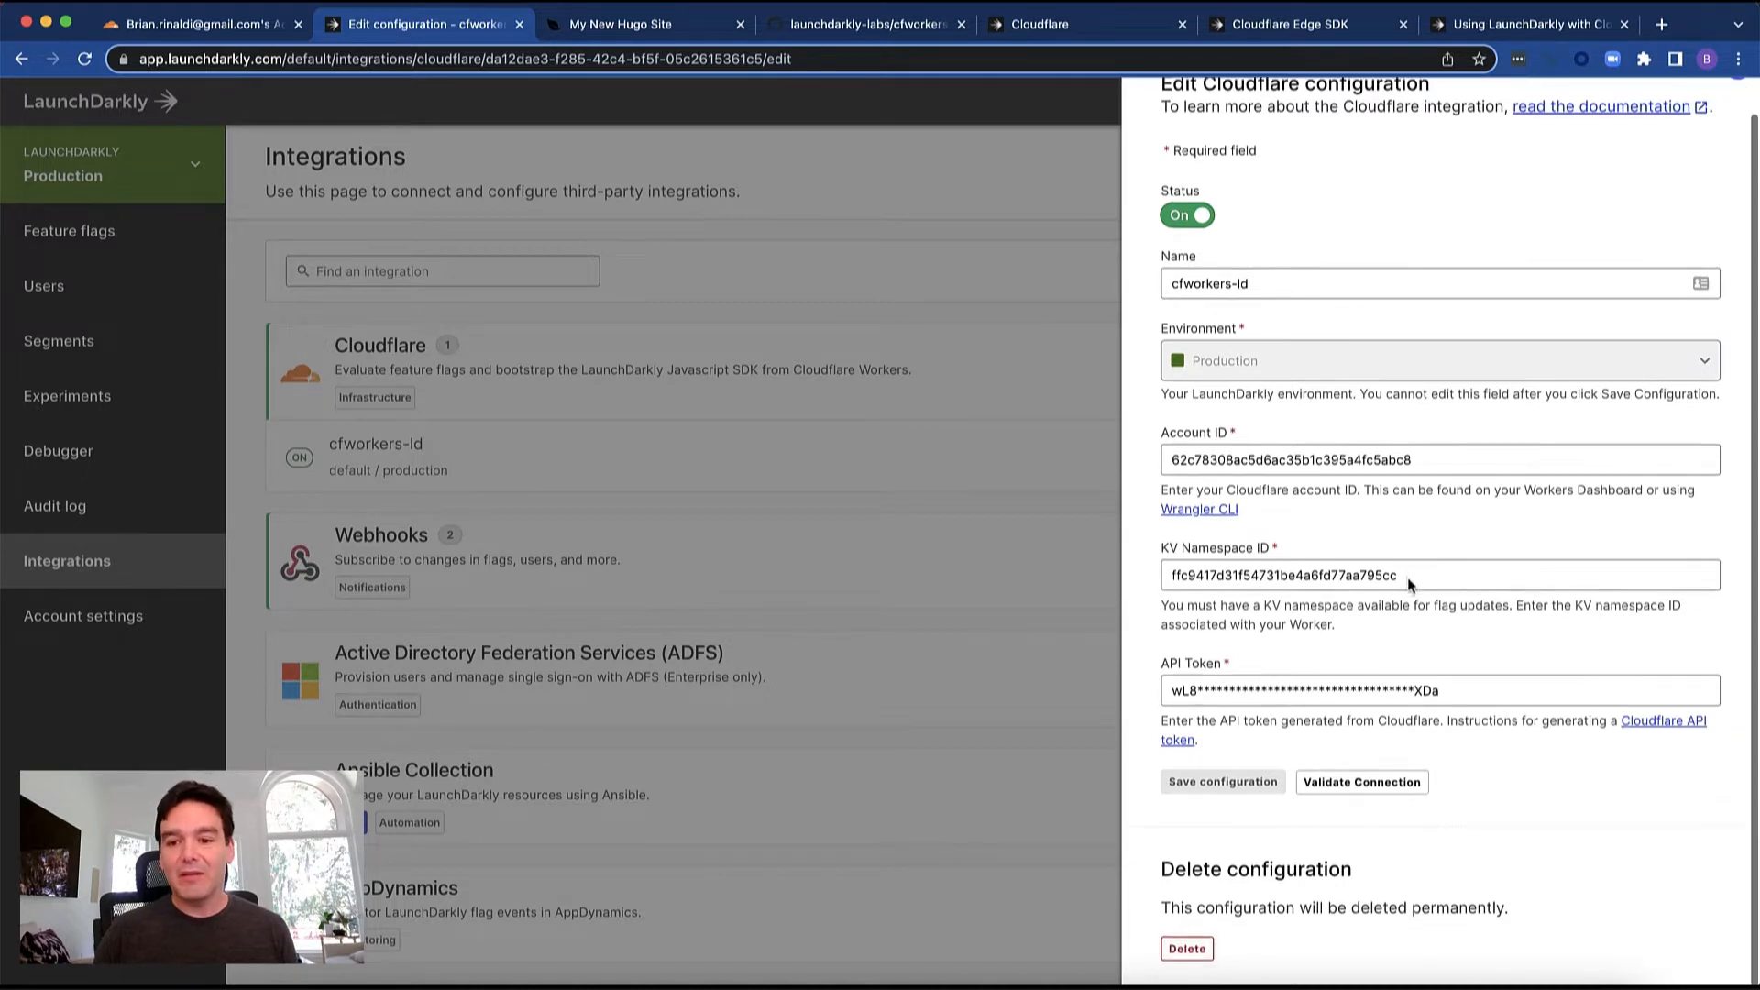
mouse_move(1208, 566)
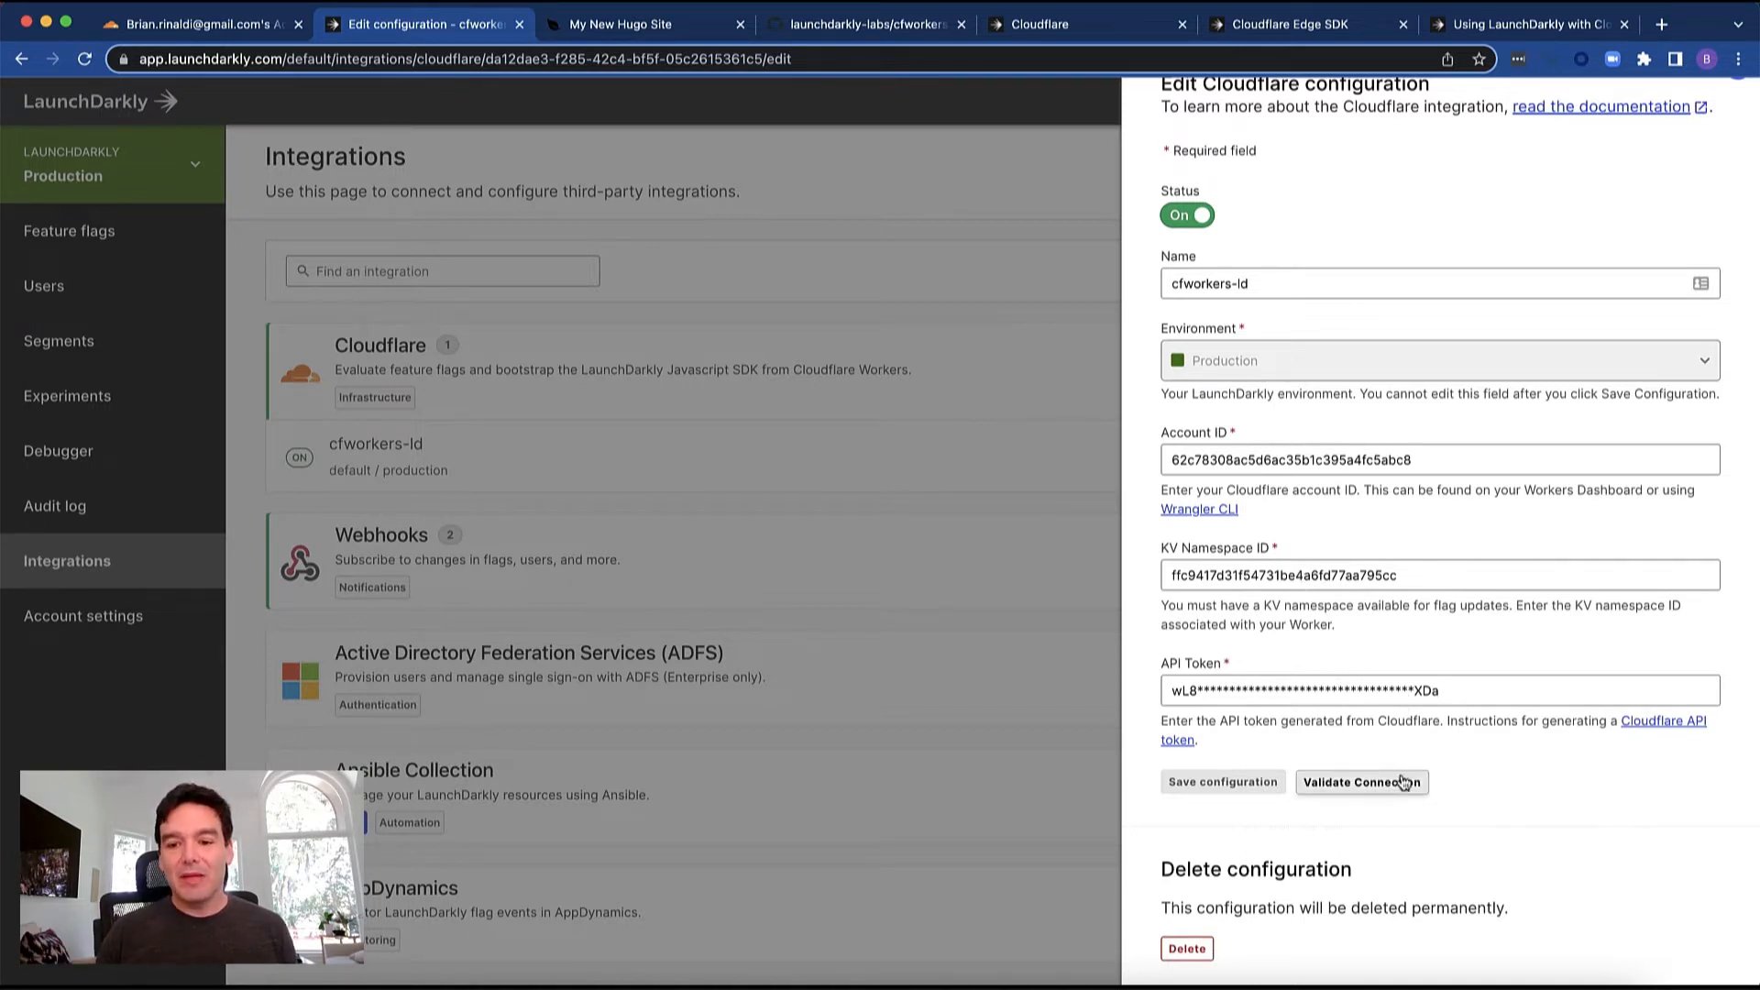
left_click(1362, 781)
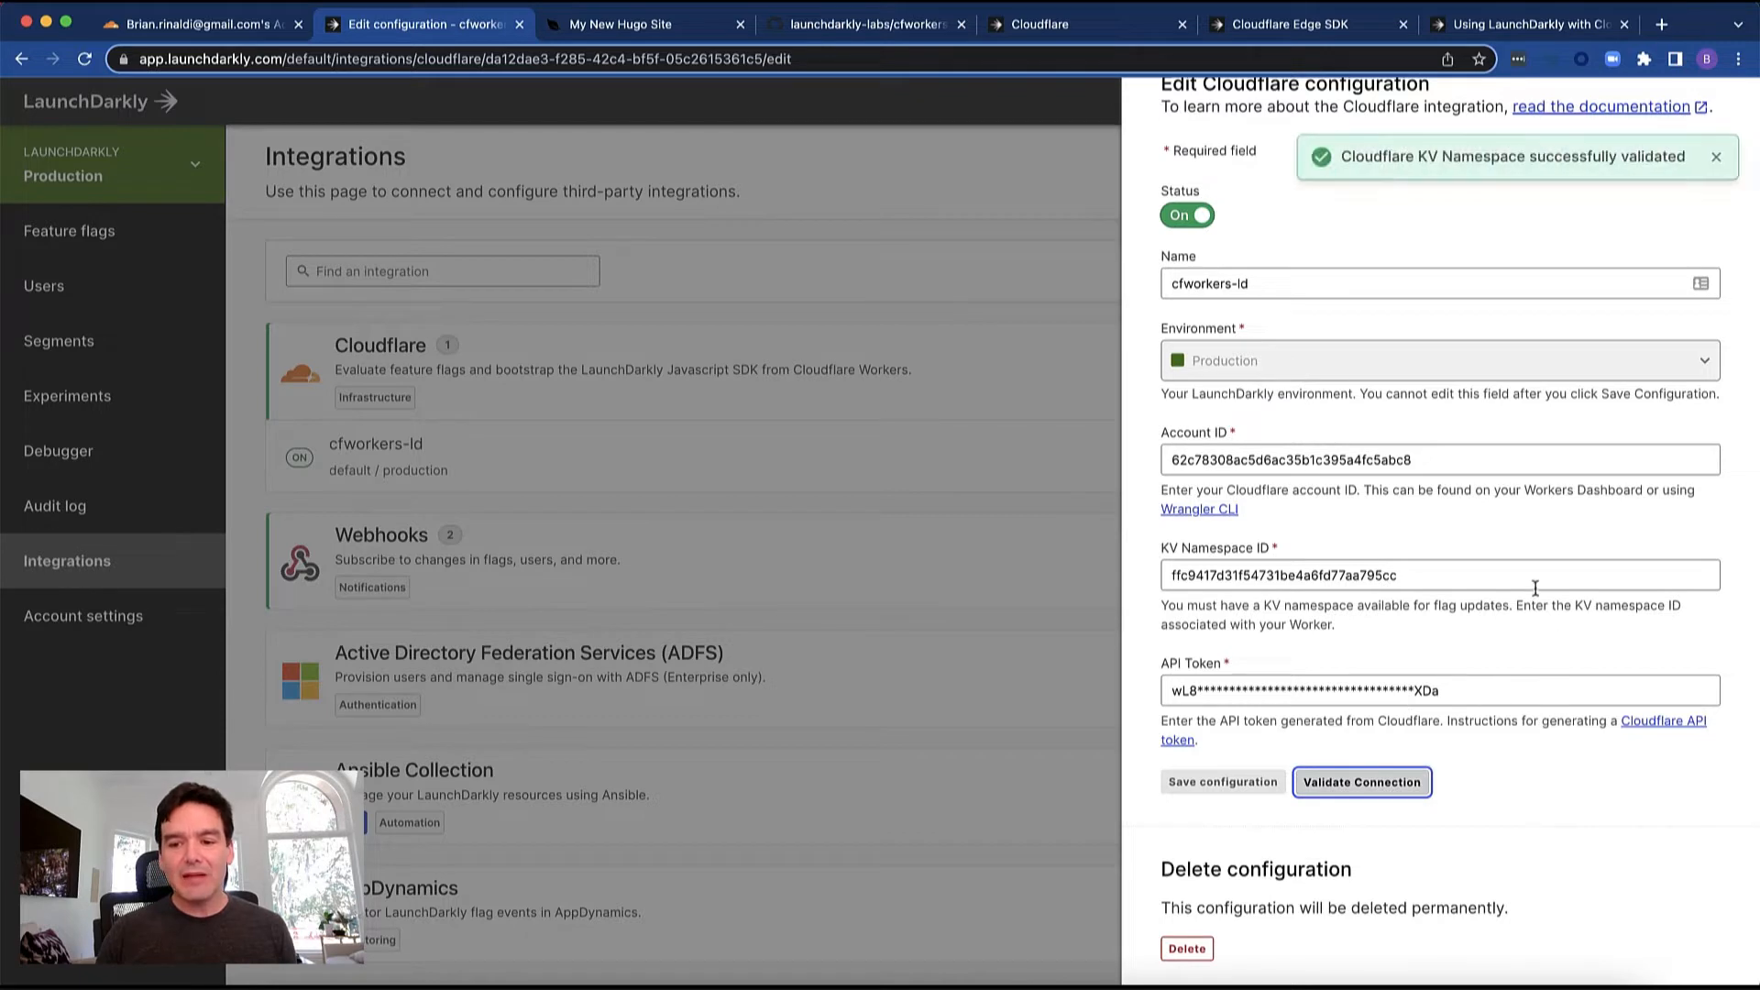
mouse_move(1458, 658)
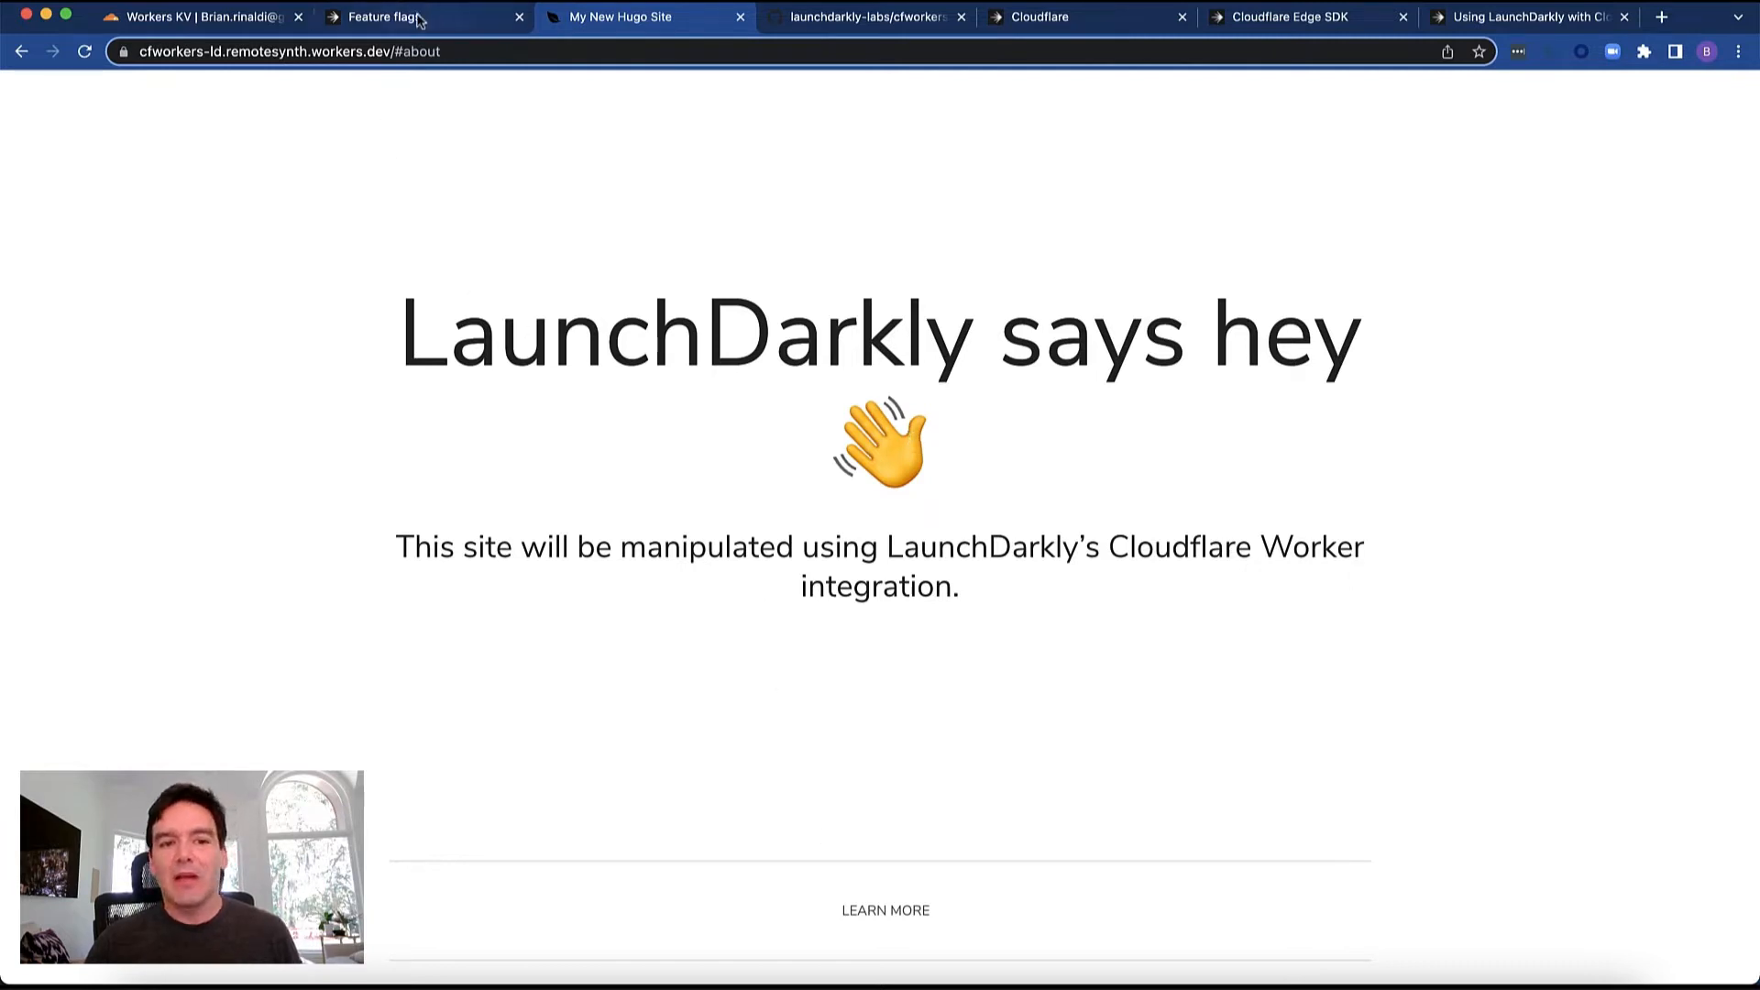
Turn on the Show About Us flag and check the live site
left_click(392, 16)
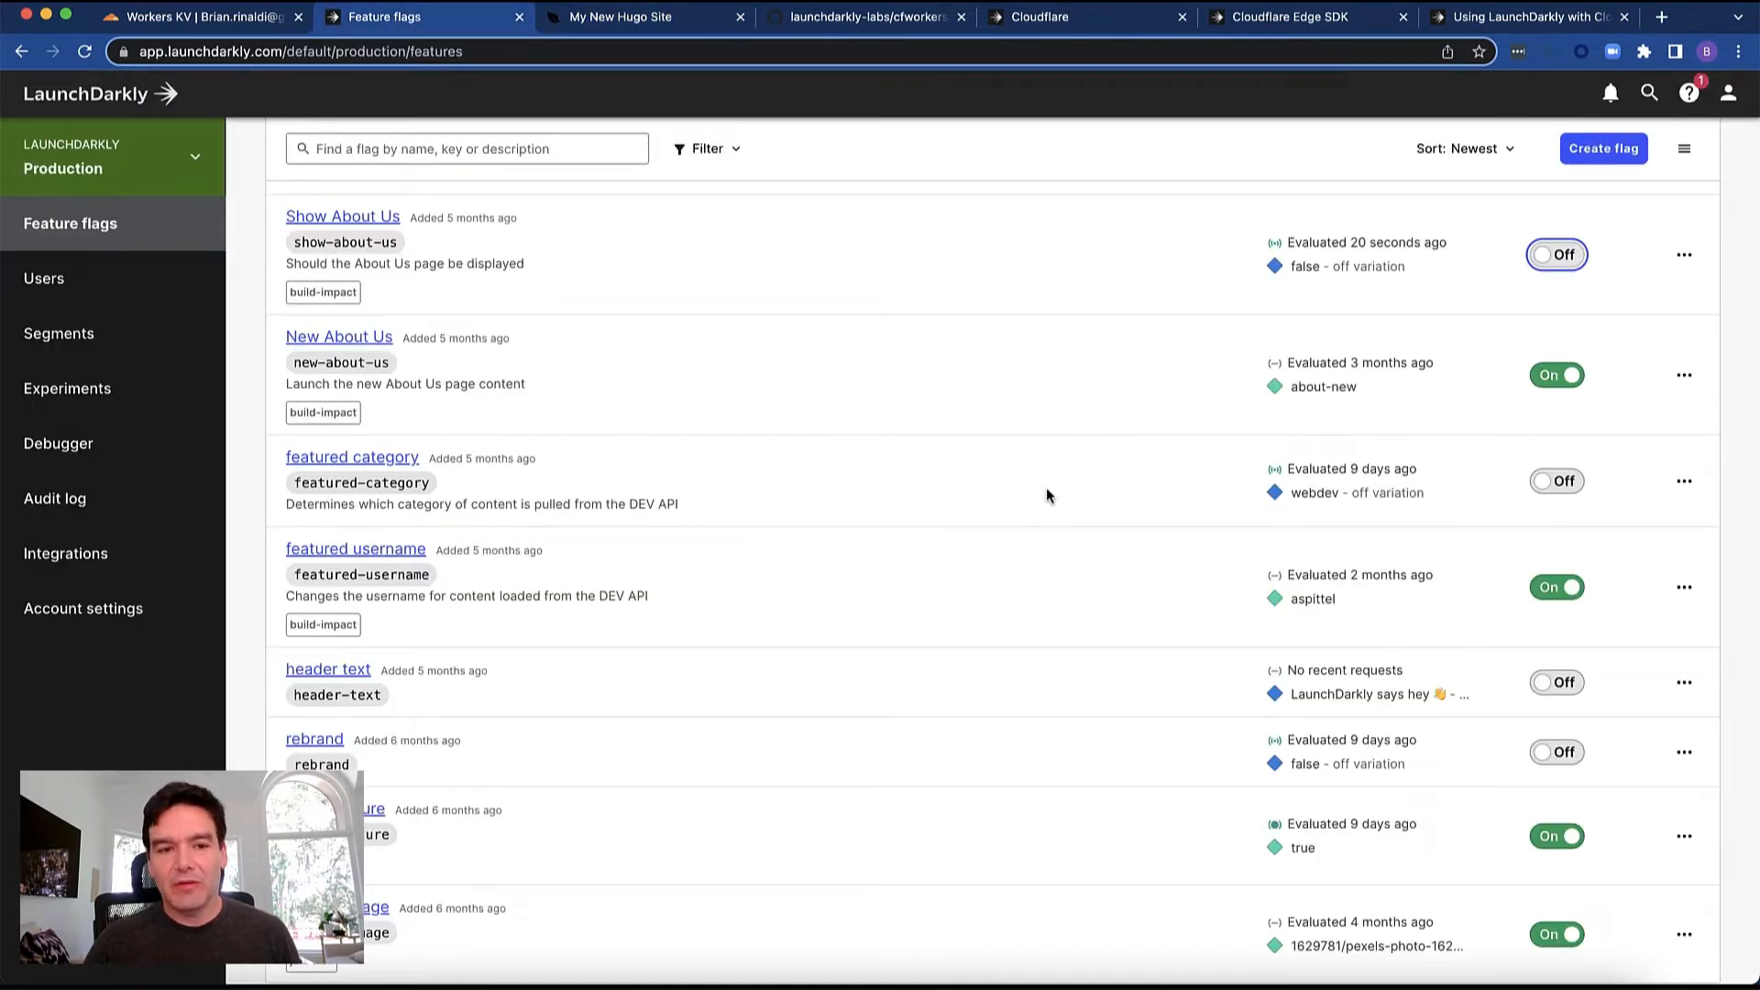
scroll("up", 3)
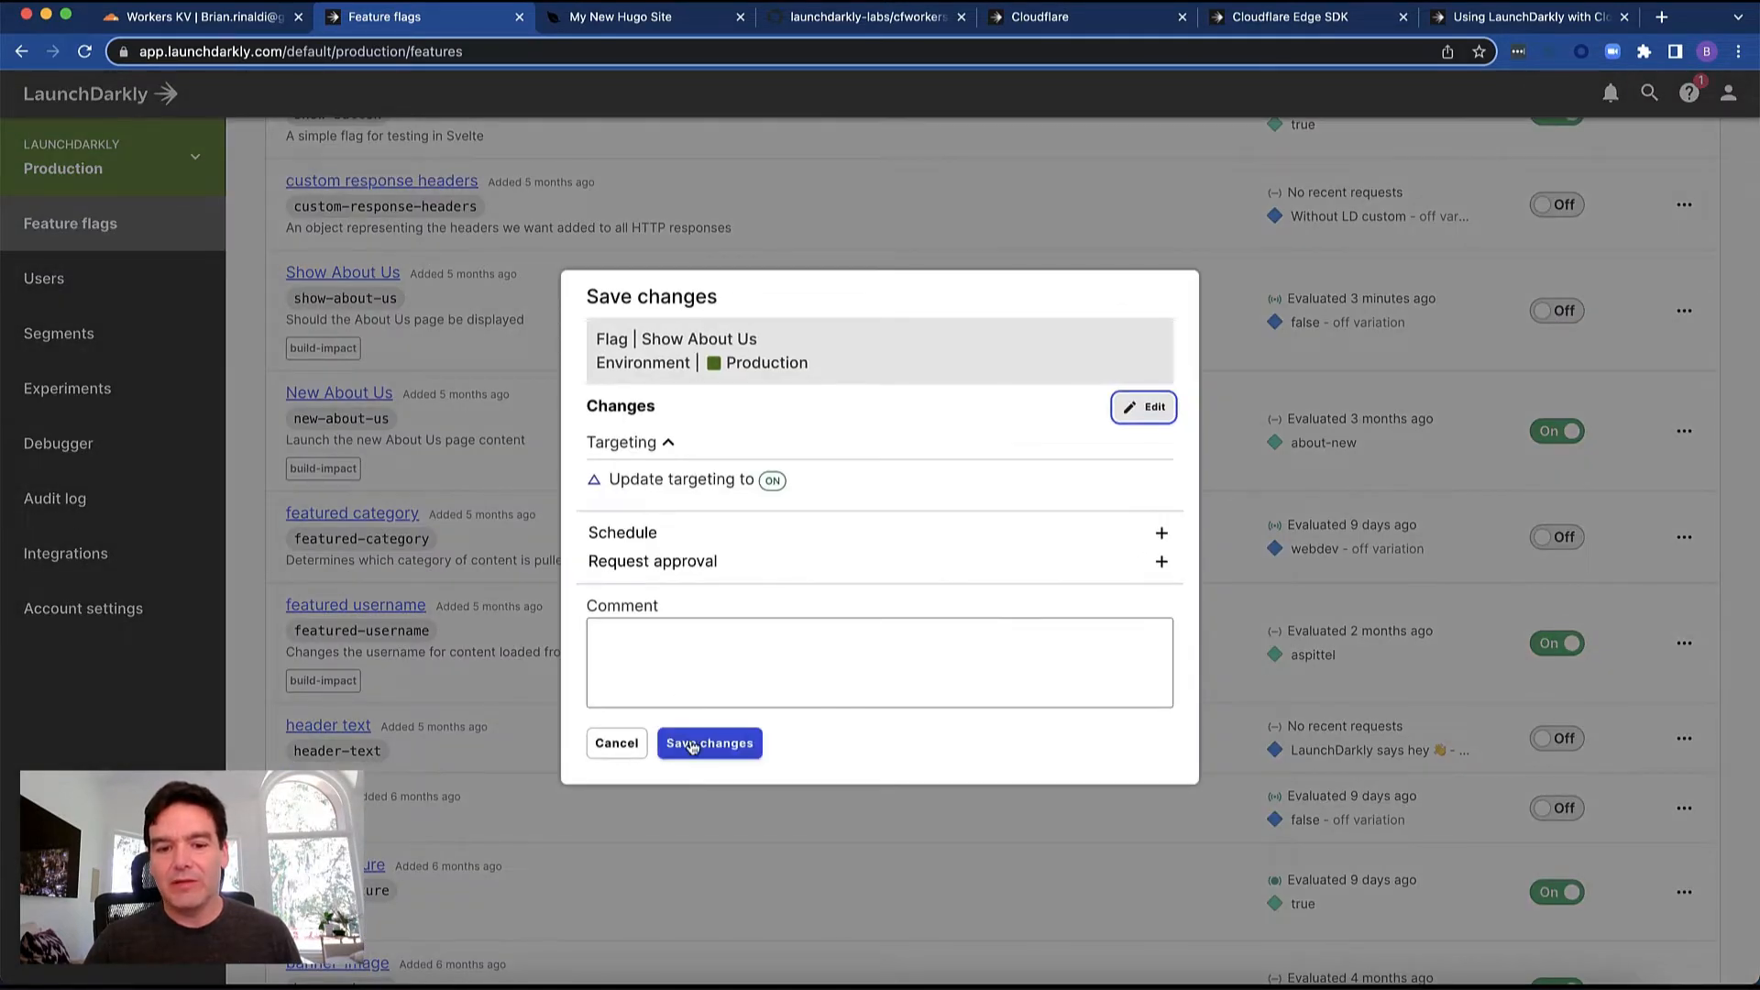
left_click(709, 743)
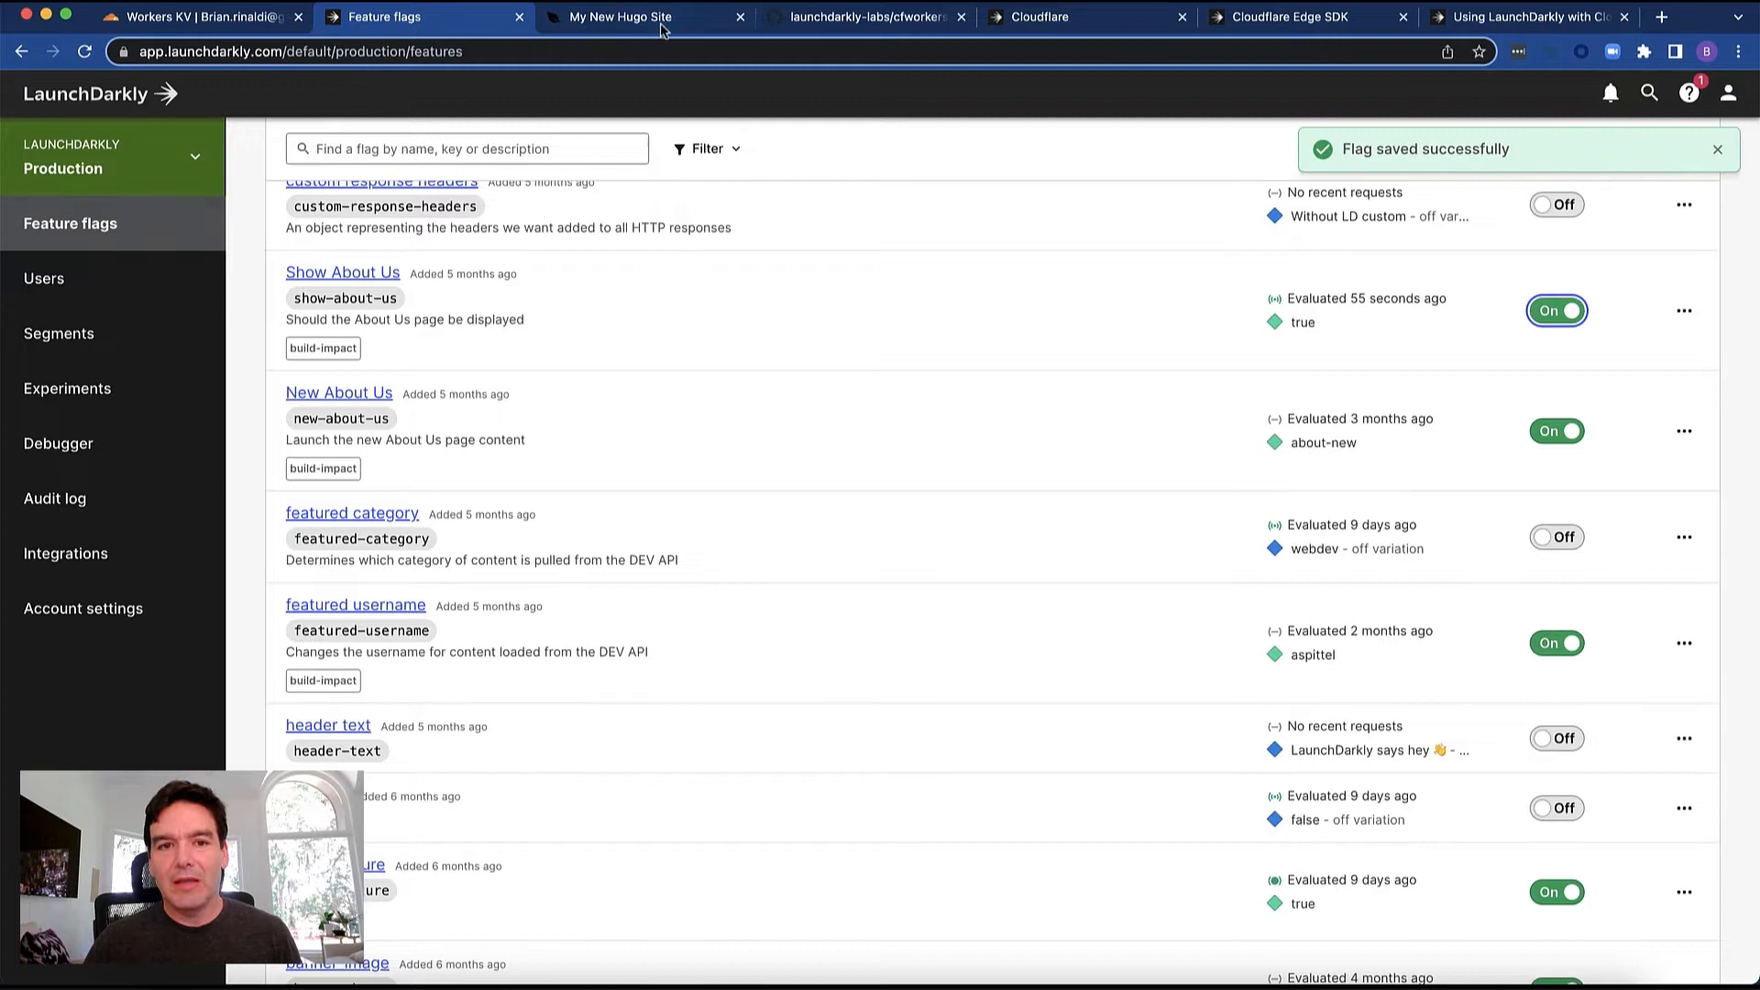
left_click(626, 17)
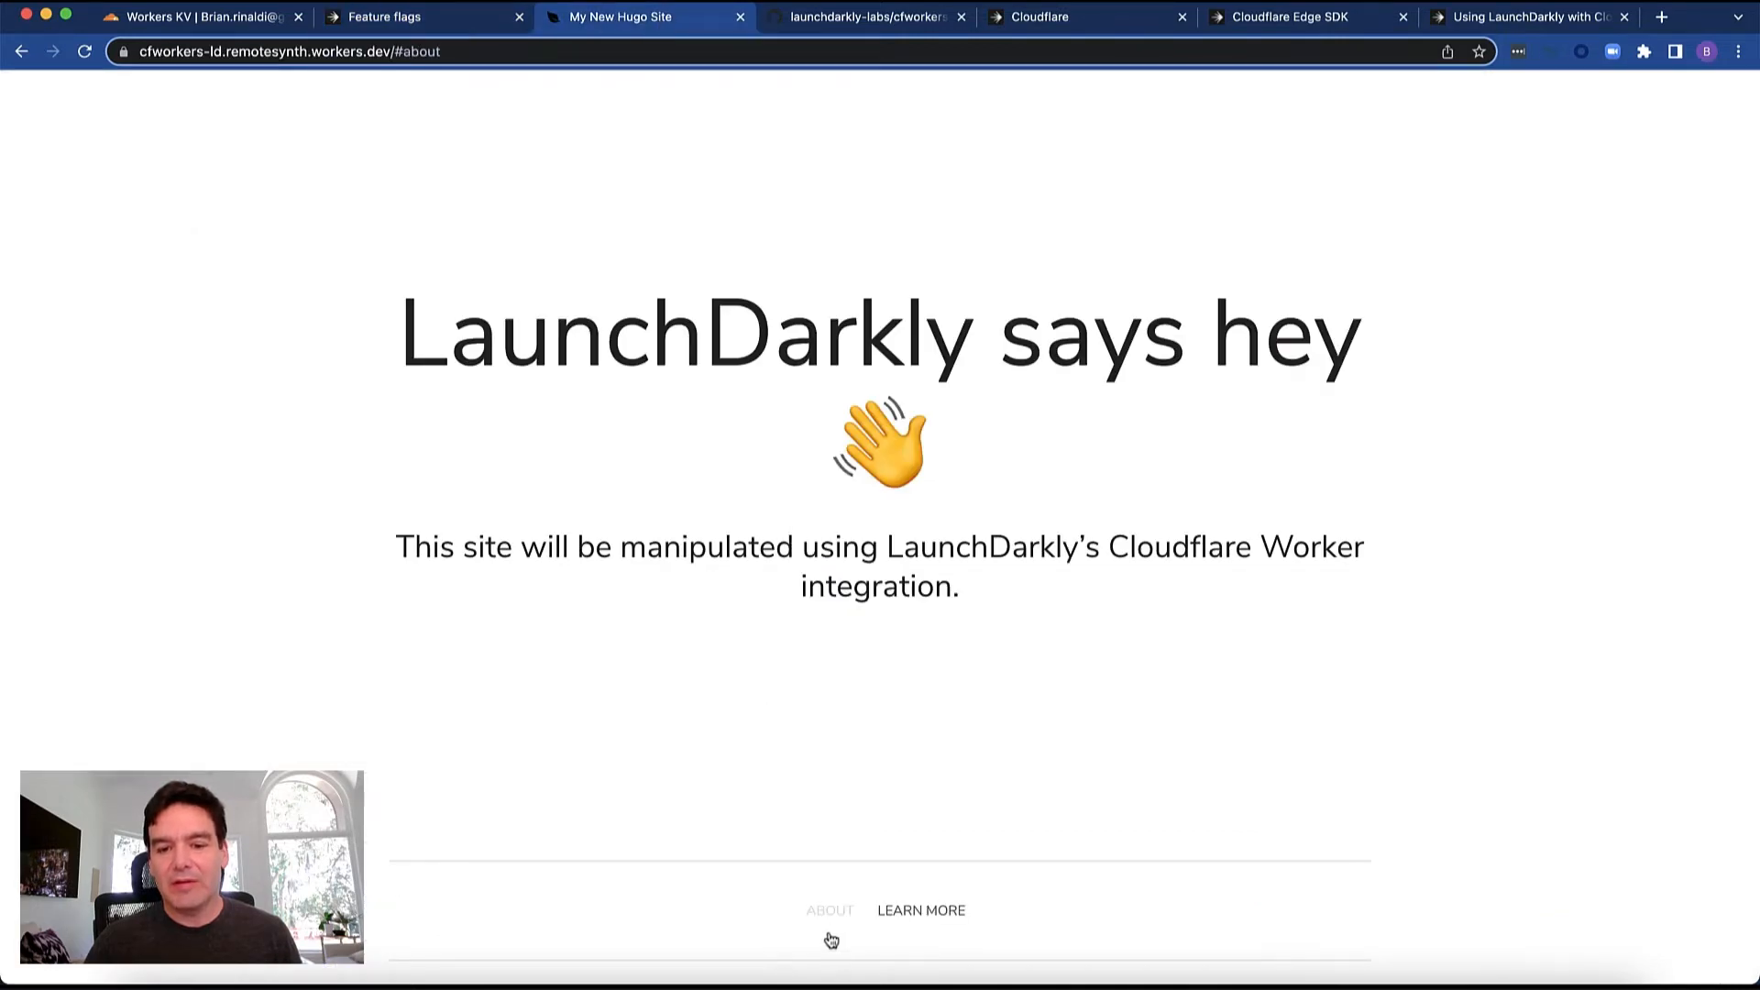
scroll("down", 3)
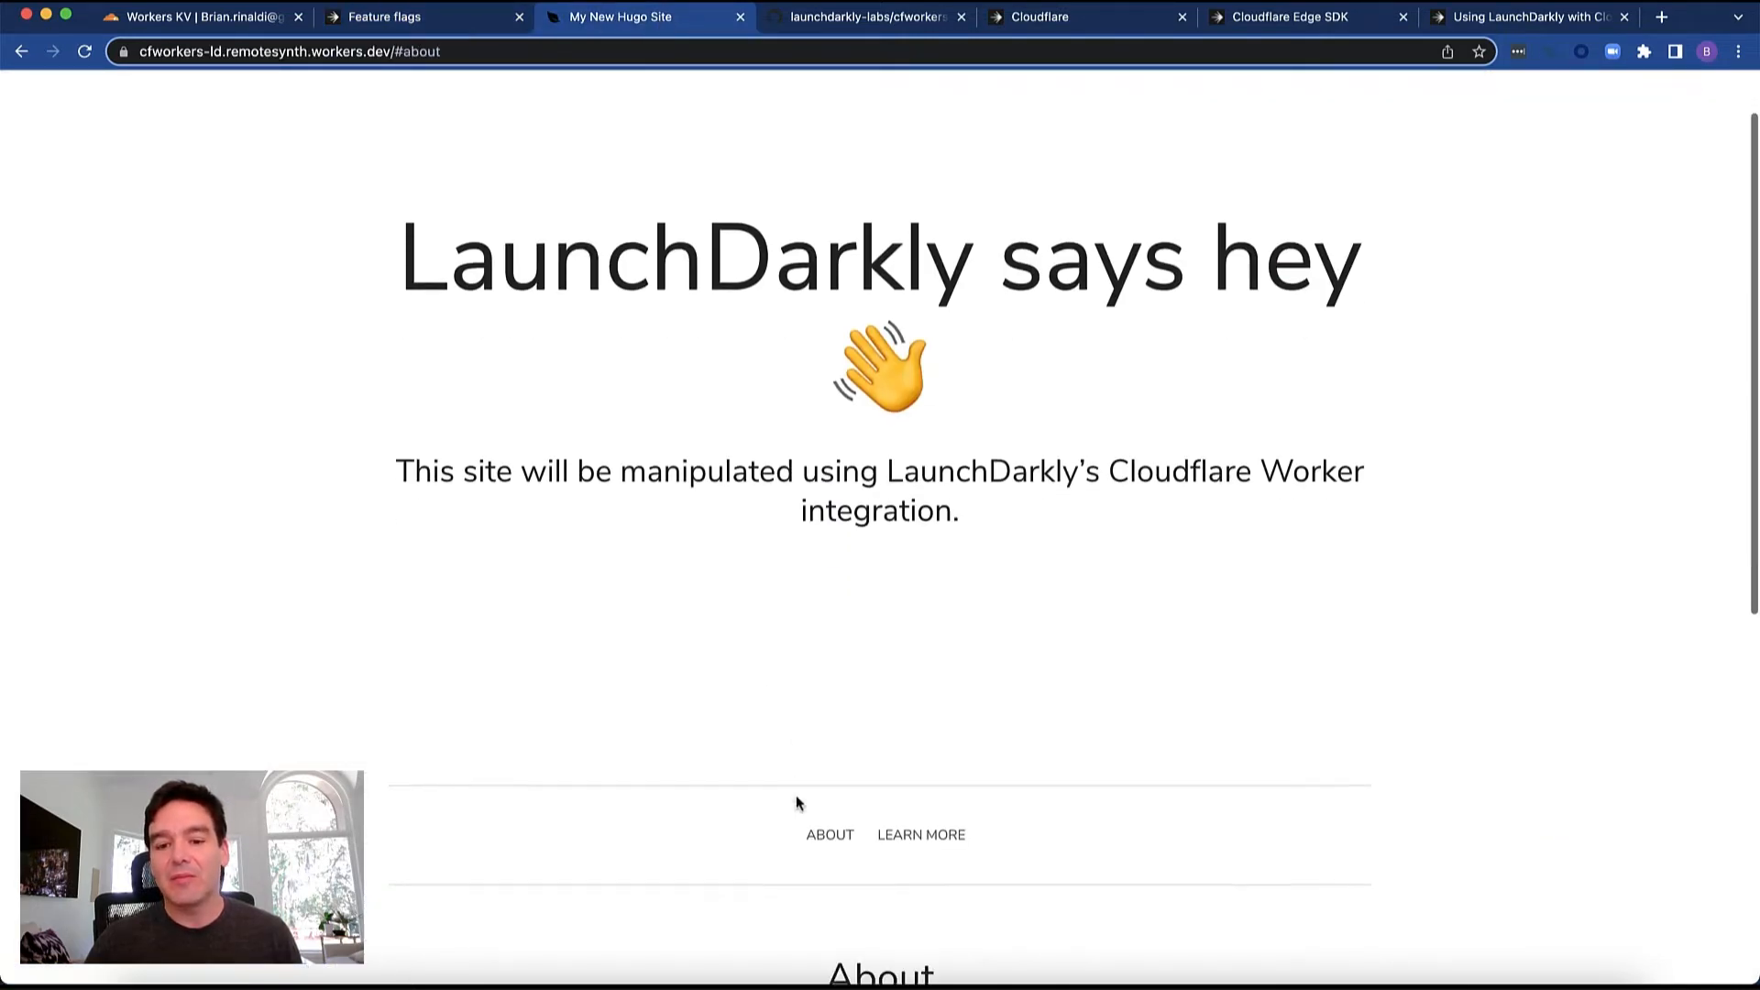
scroll("down", 3)
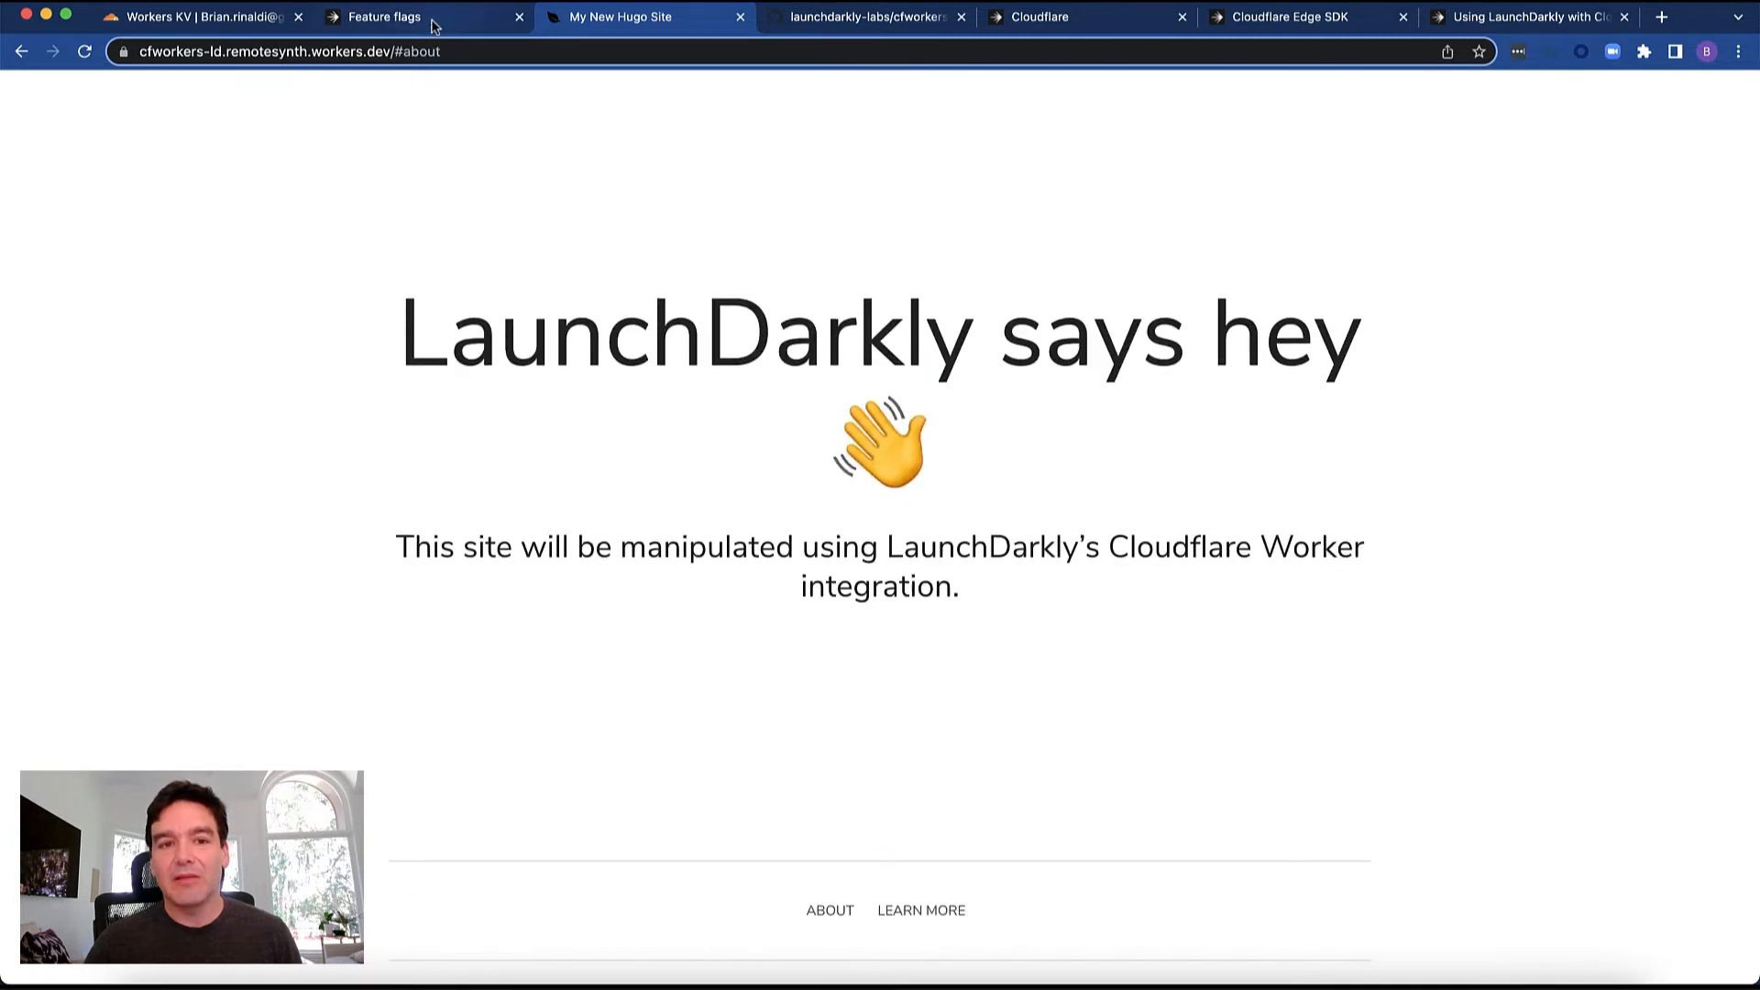
Change the header text flag and reload the site to show the new heading
left_click(394, 16)
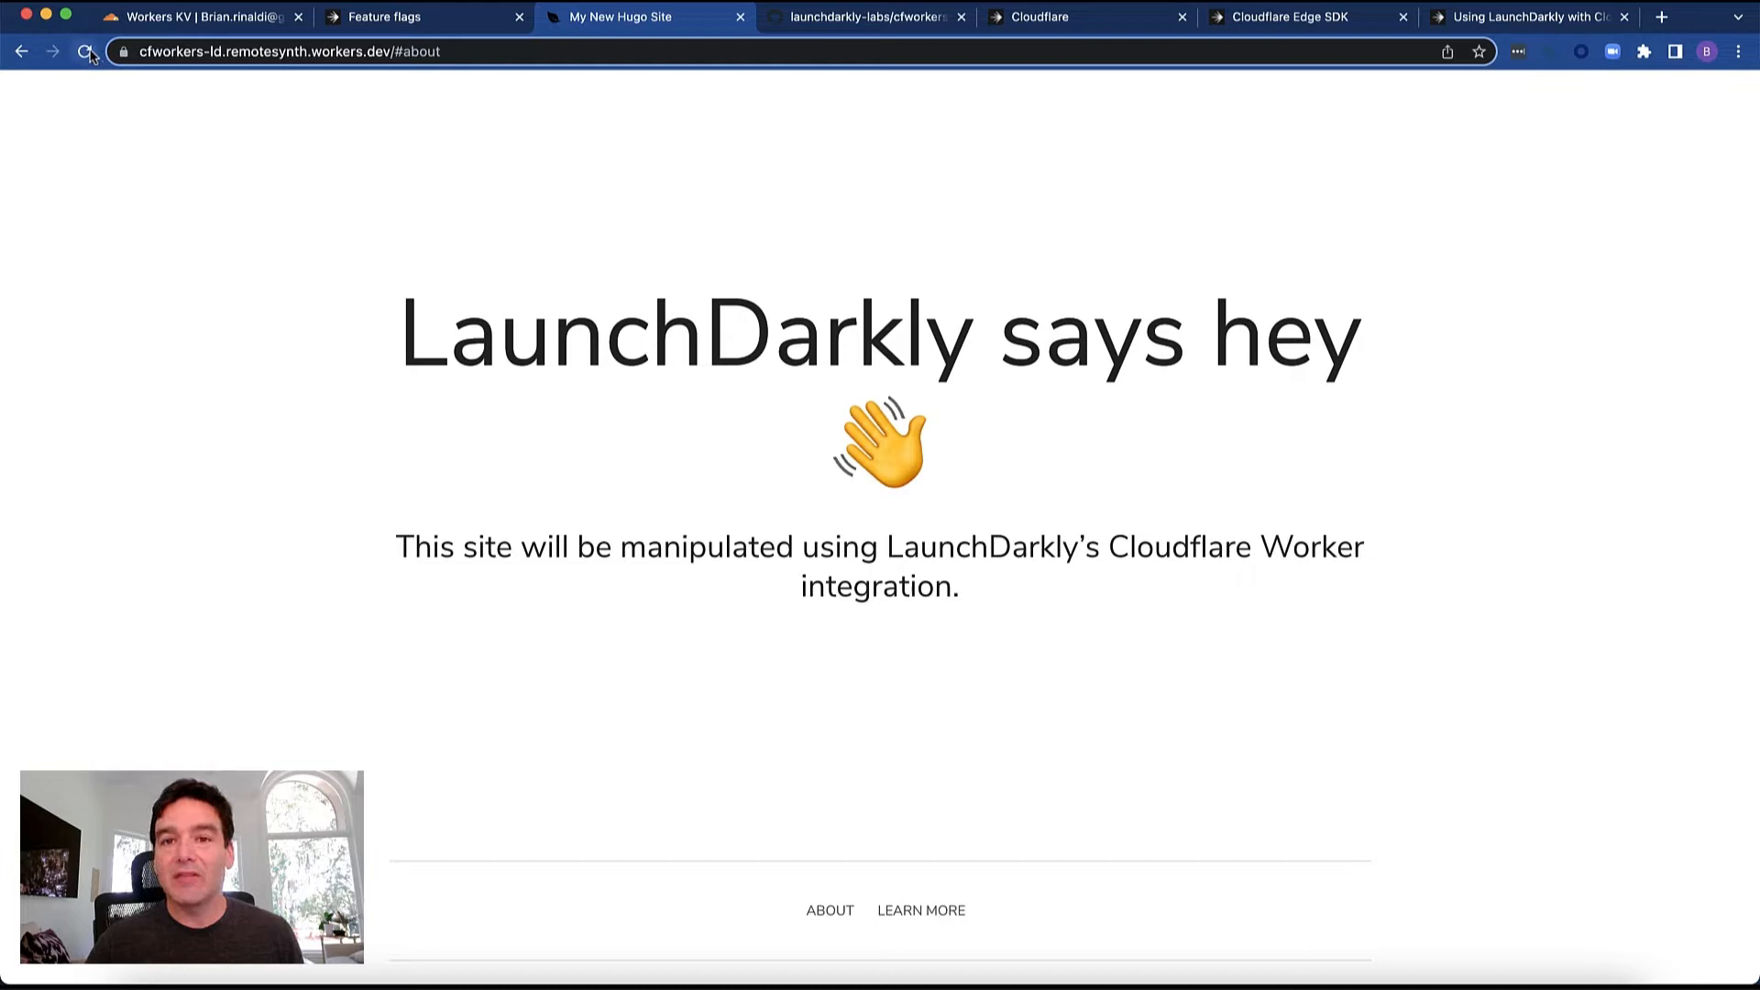
left_click(83, 52)
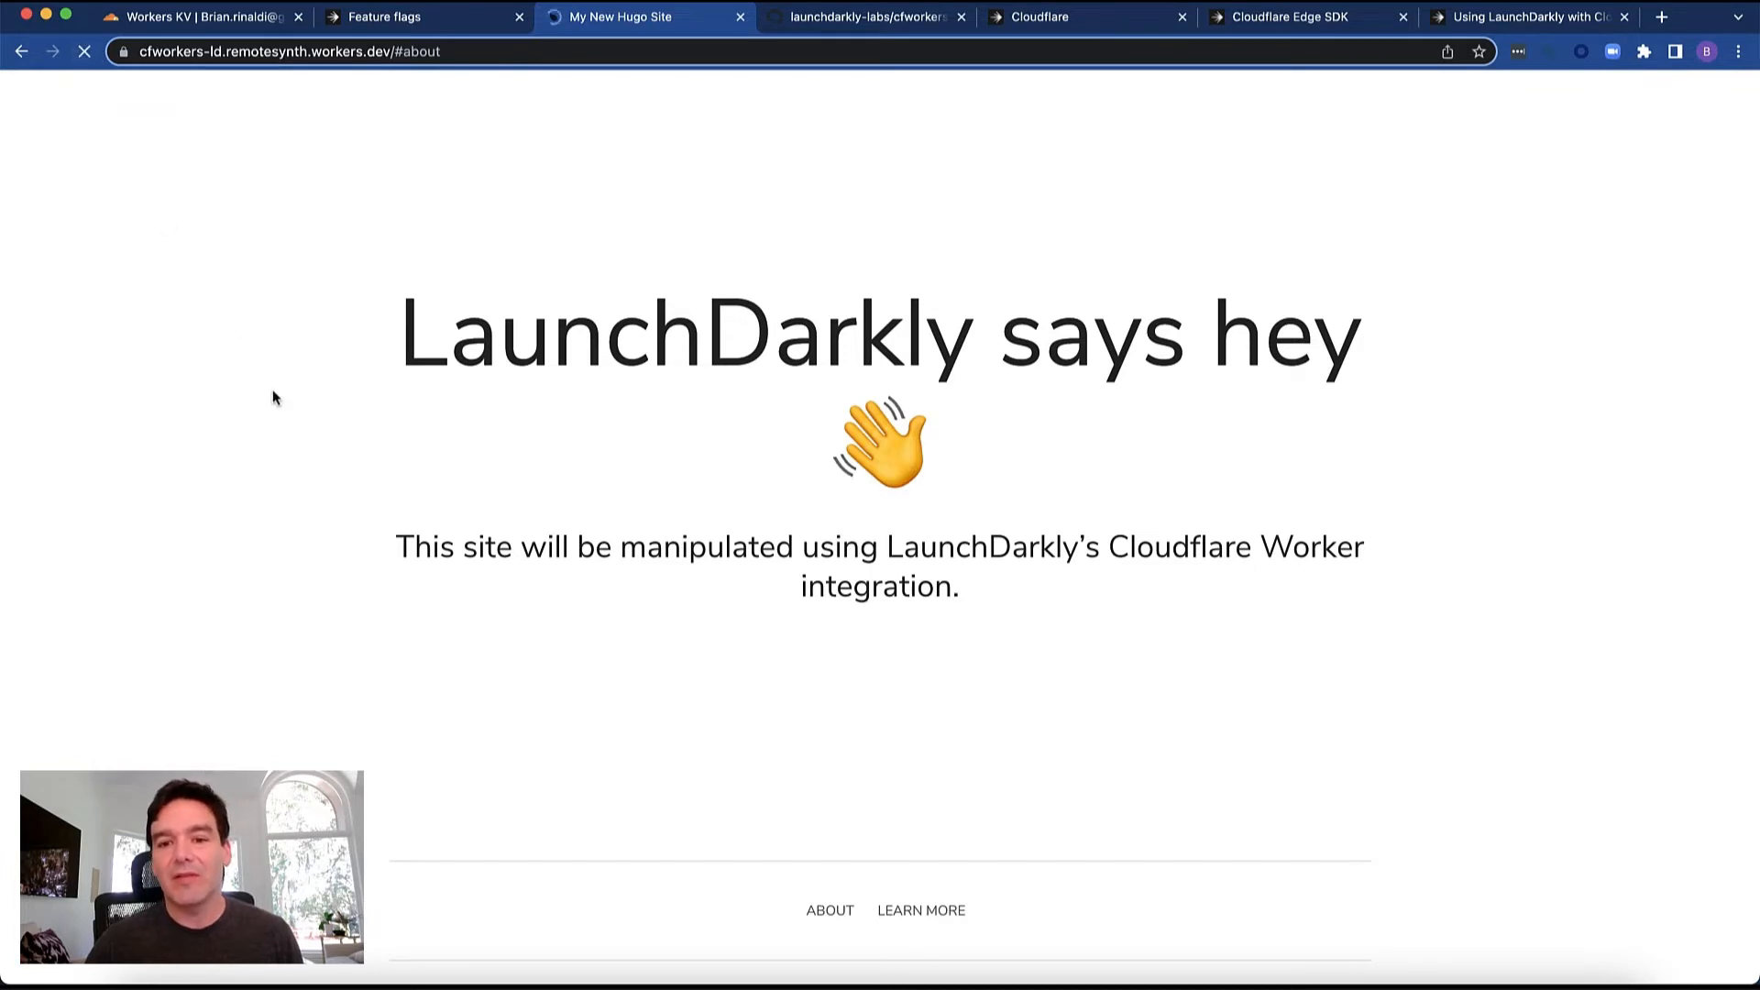
left_click(85, 50)
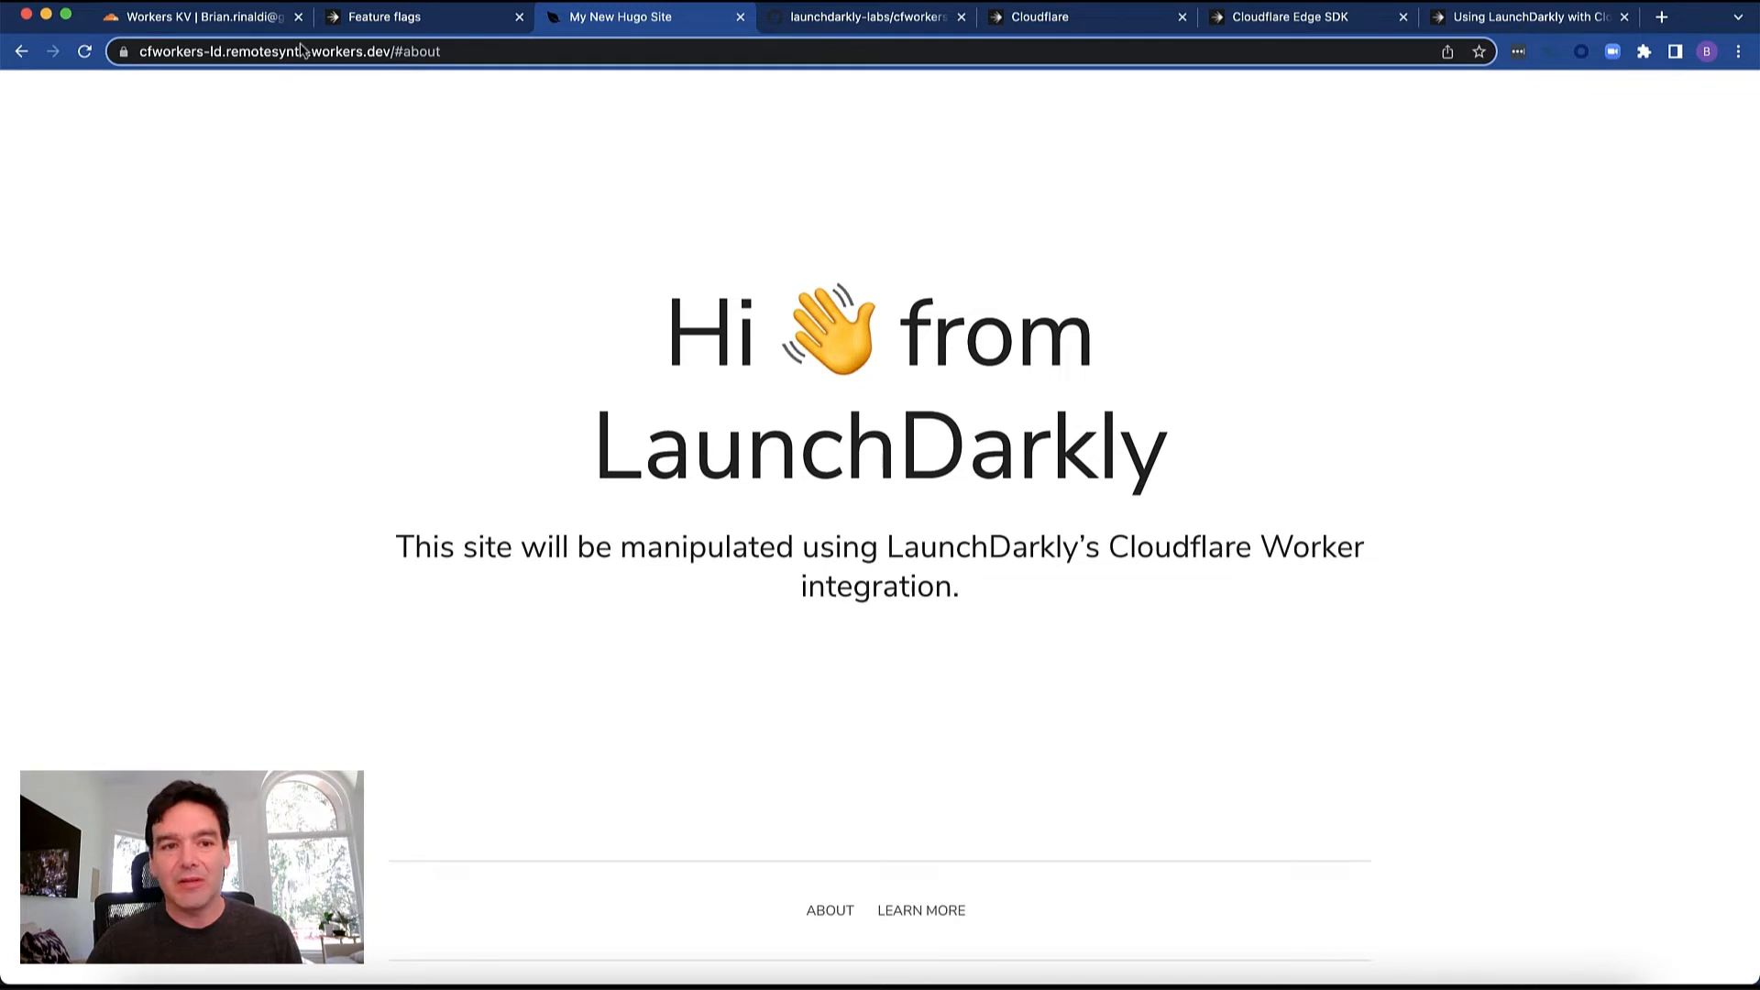
left_click(201, 17)
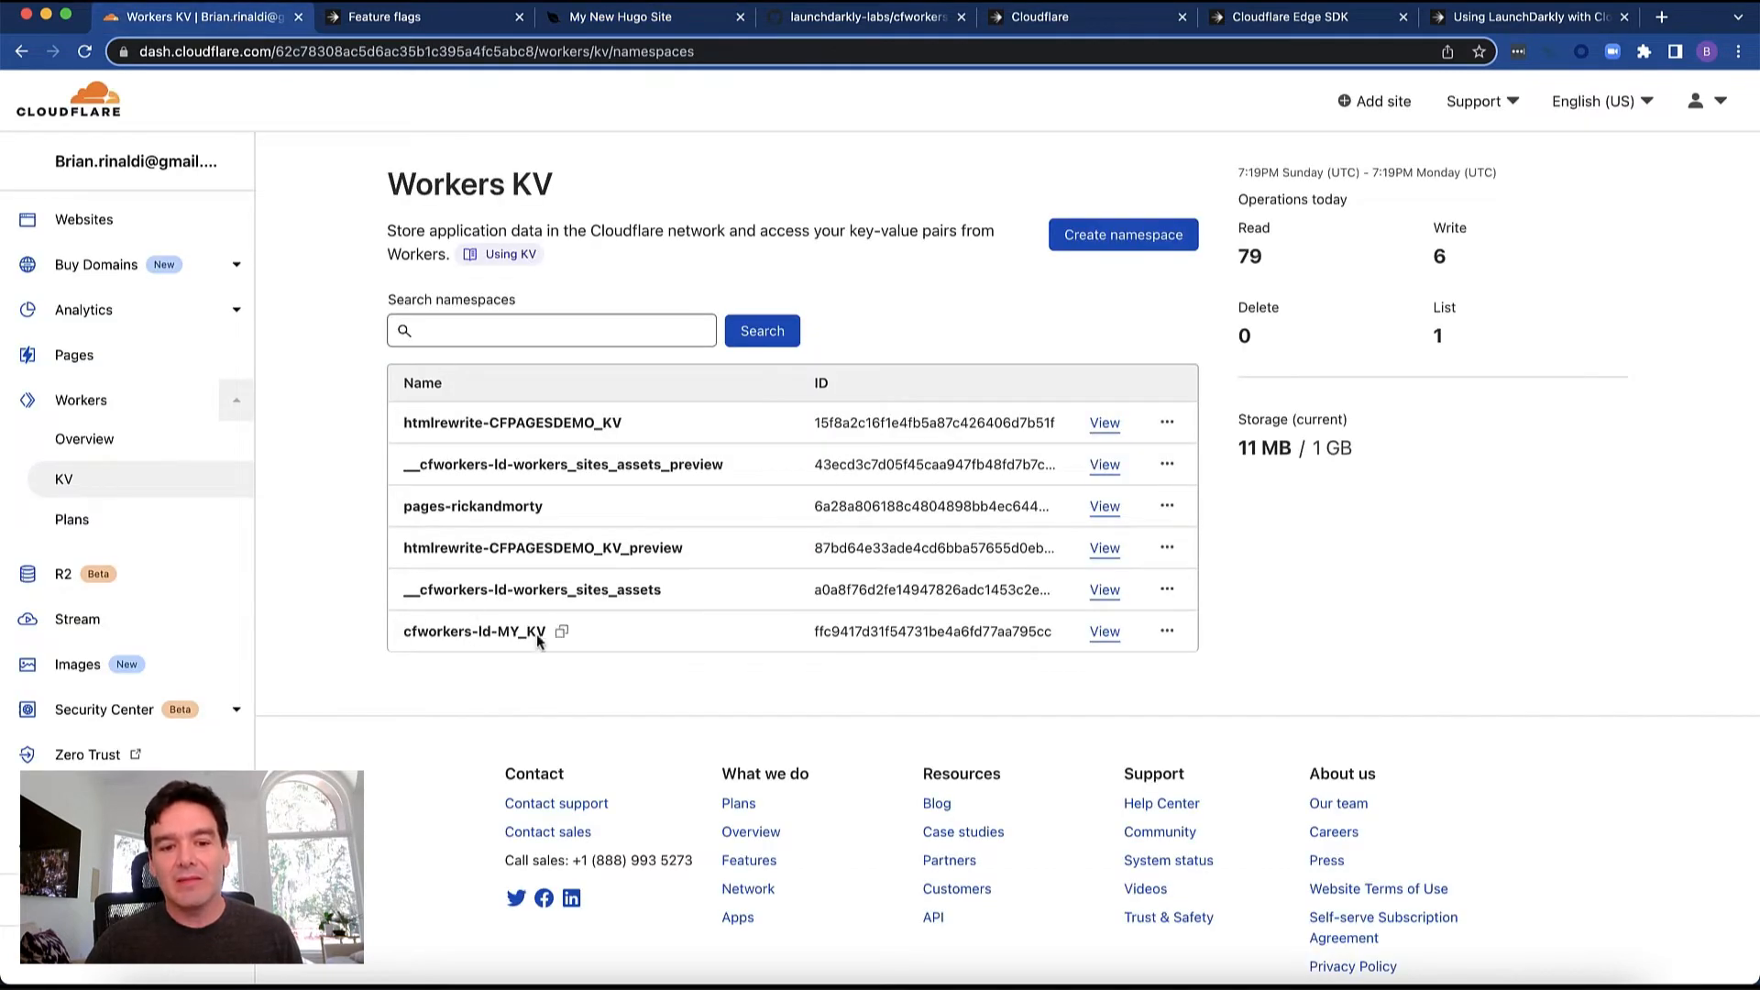
mouse_move(1108, 642)
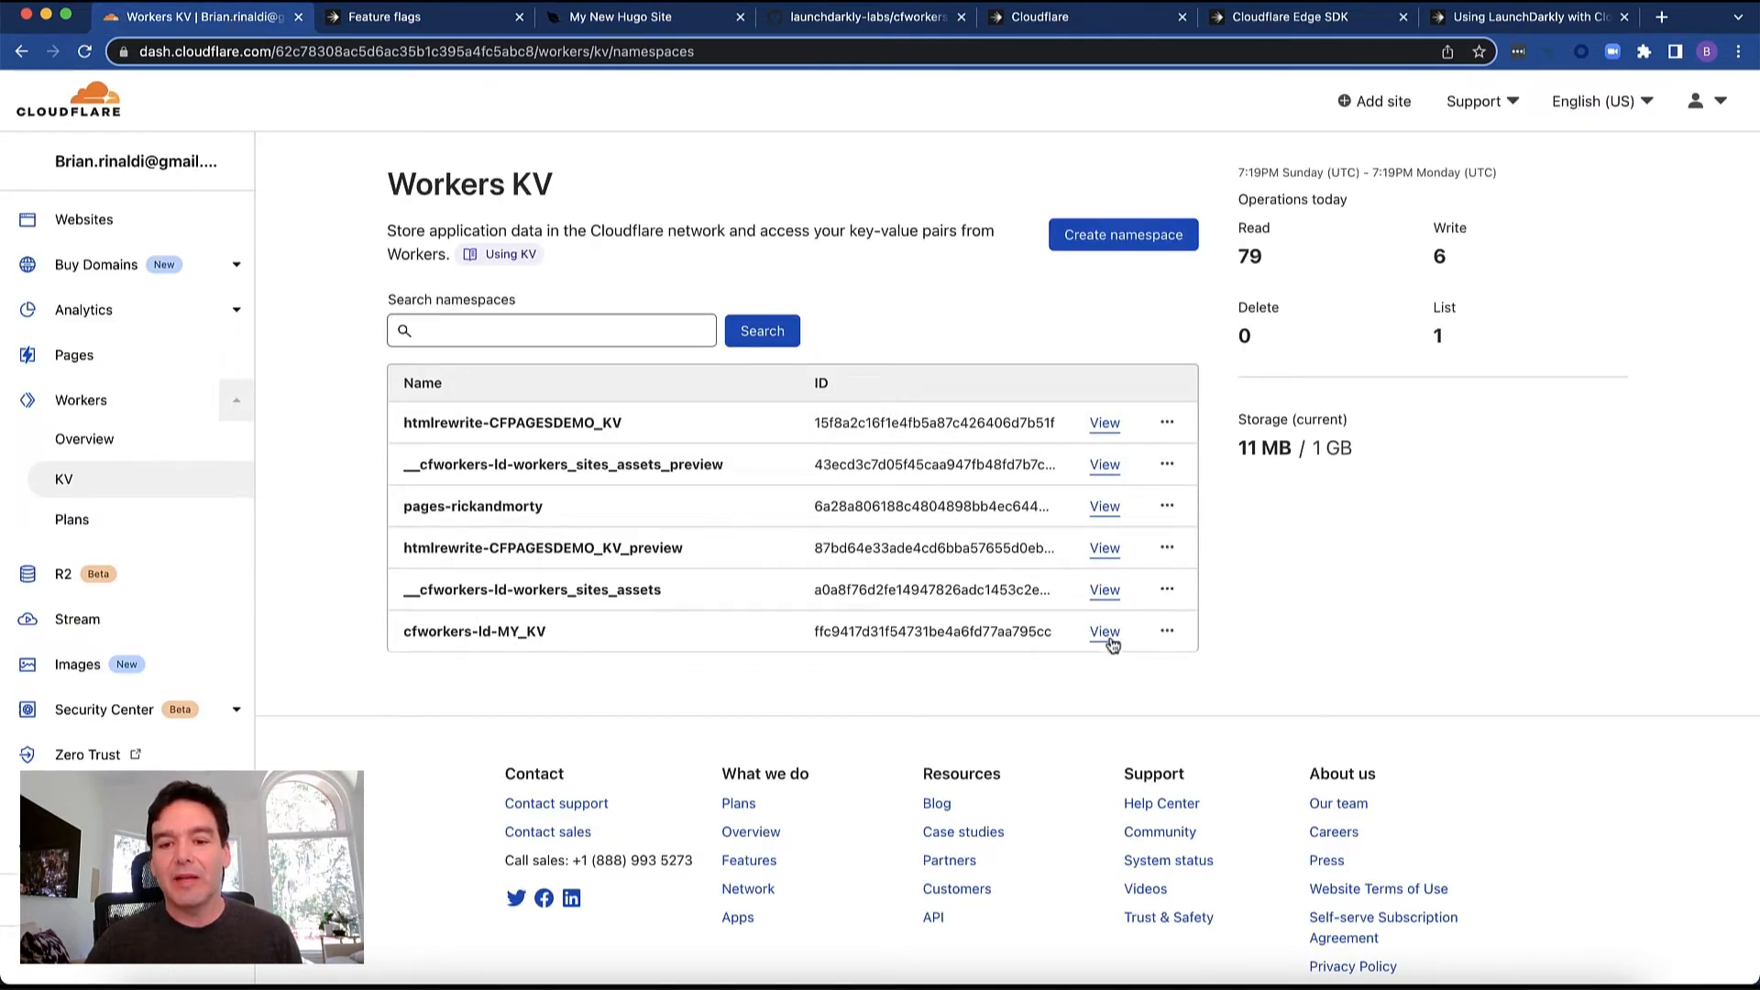
Open the cfworkers-ld-MY_KV namespace and scroll through the LD-Env key's flag JSON
left_click(1103, 631)
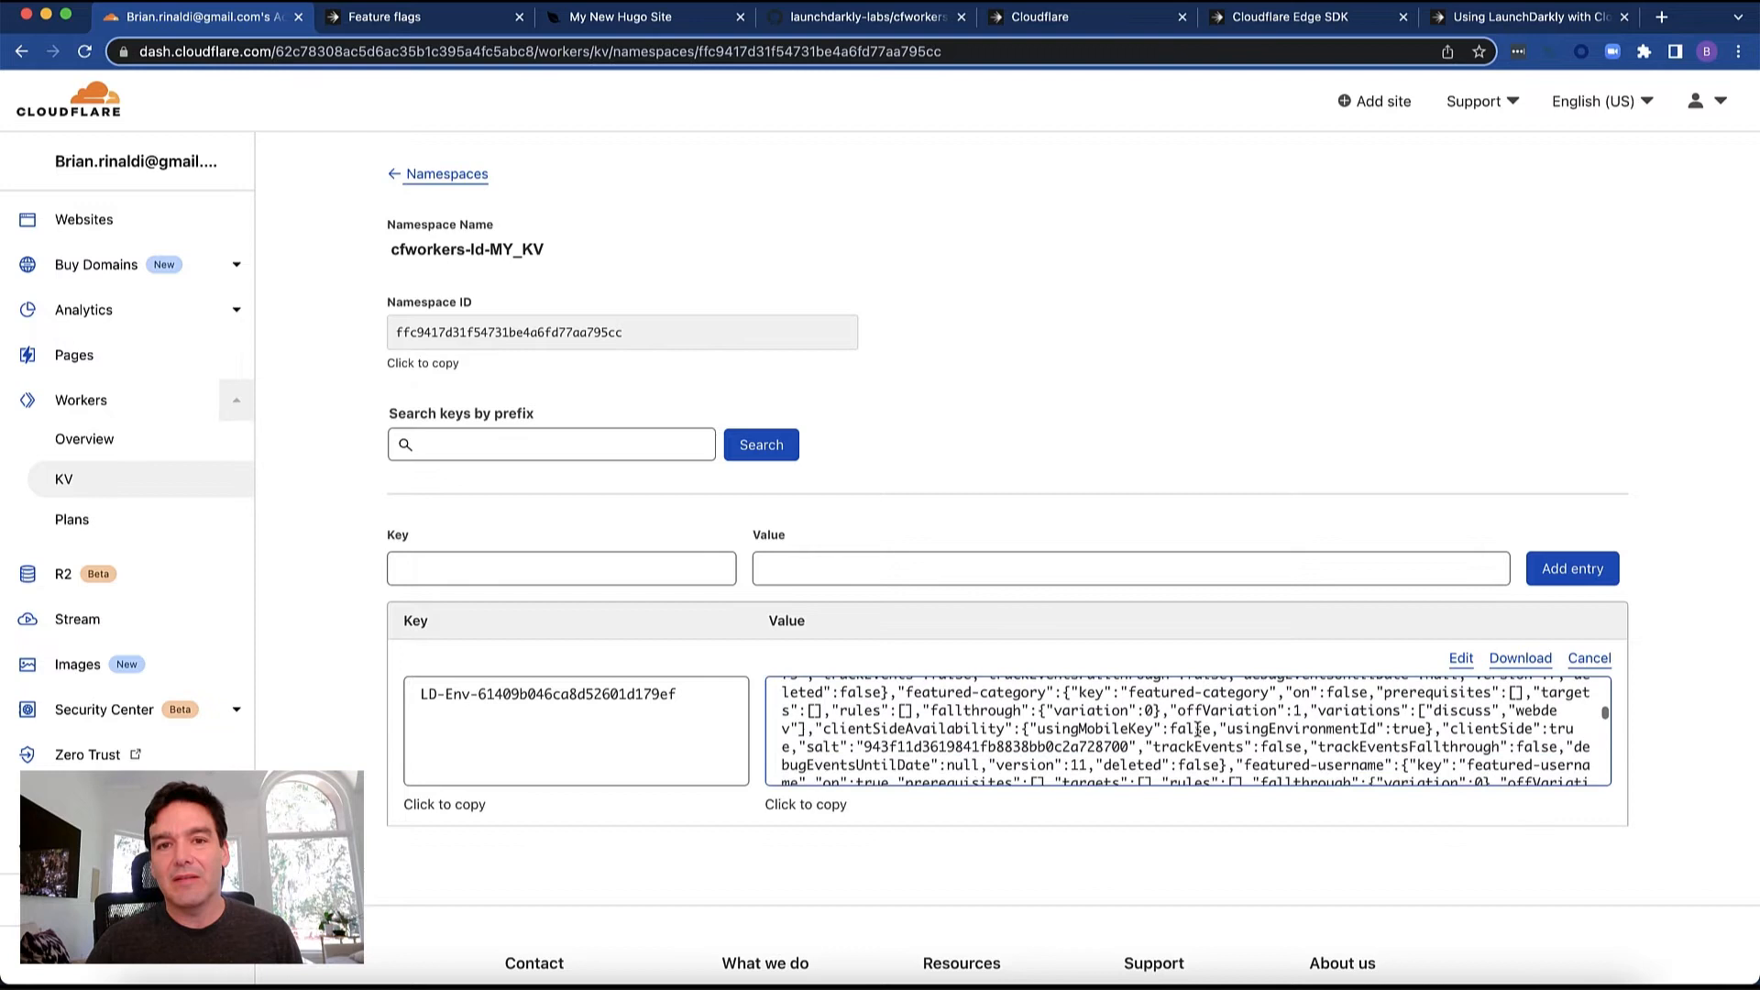
scroll("down", 3)
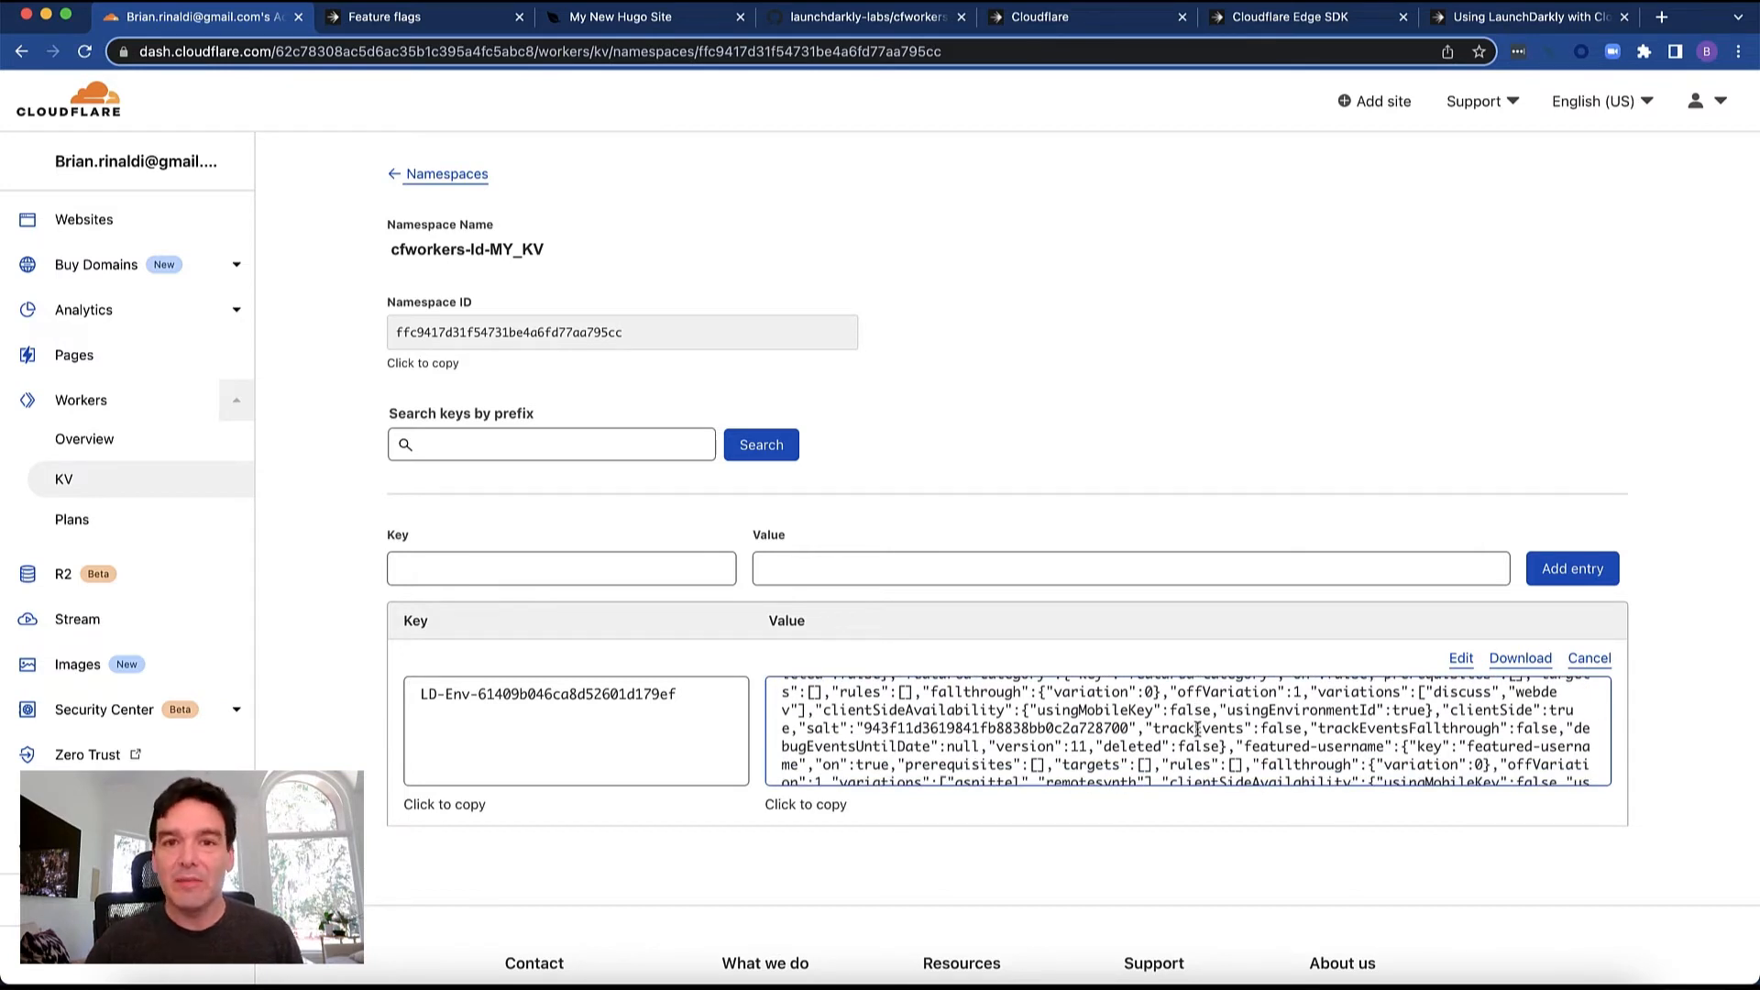
mouse_move(964, 540)
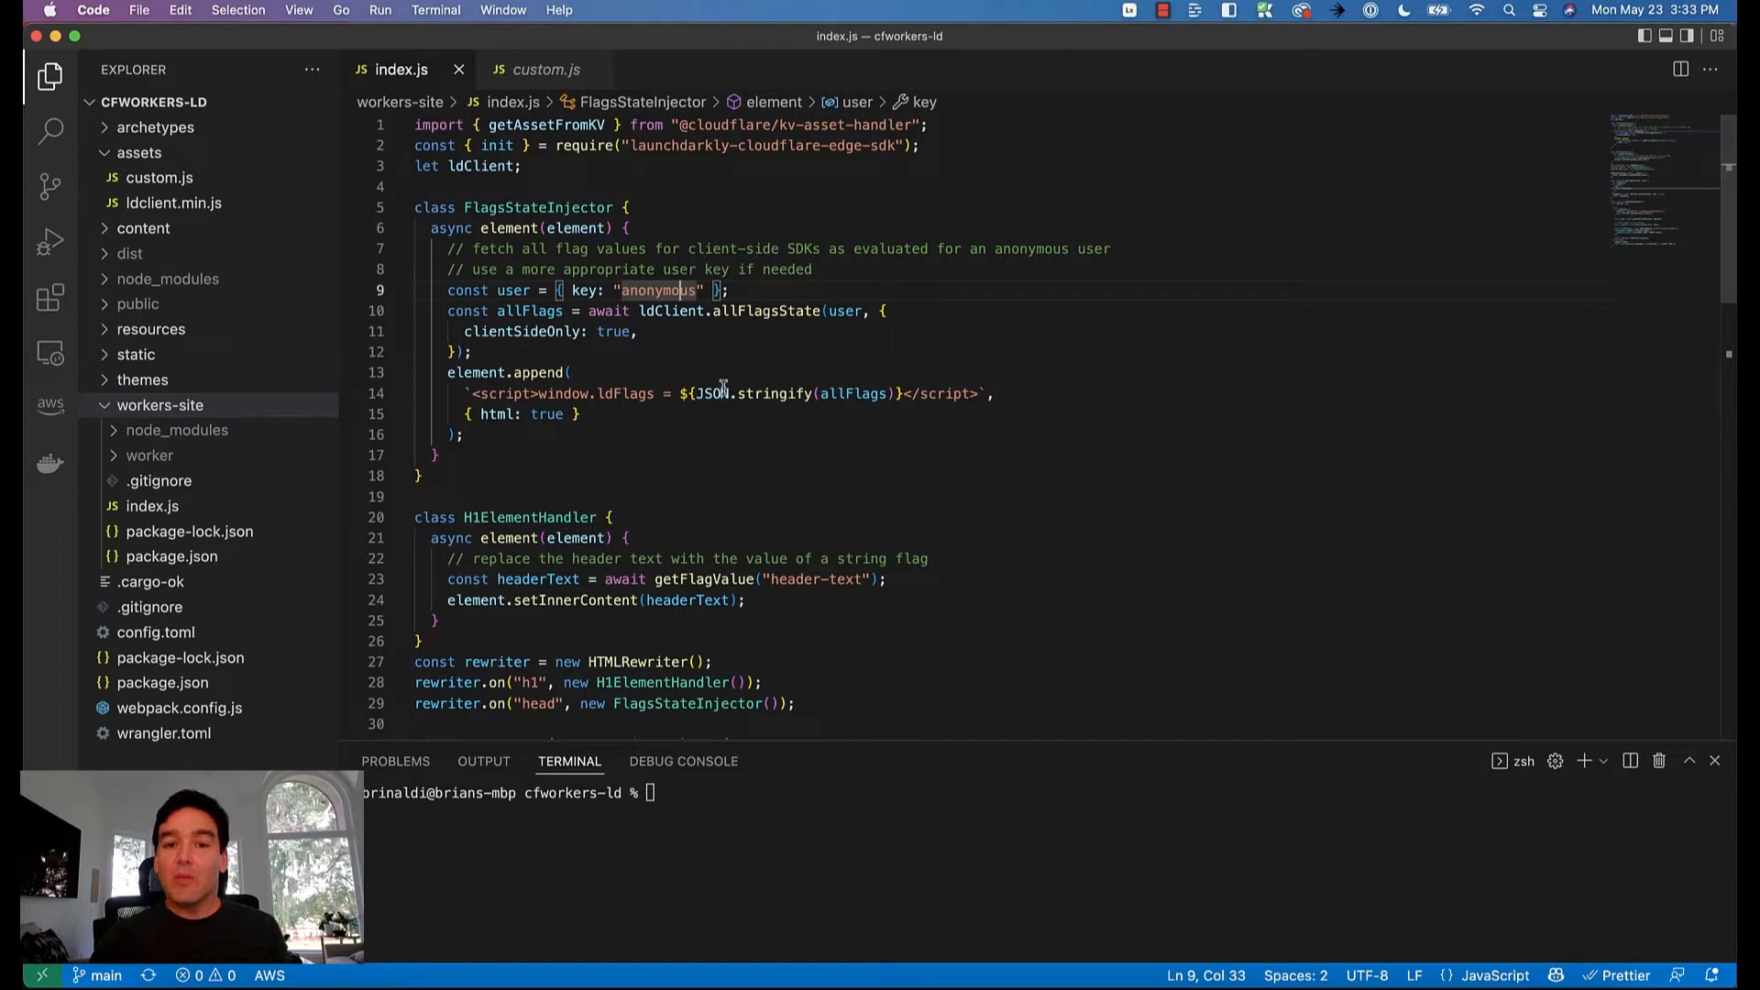
mouse_move(790, 462)
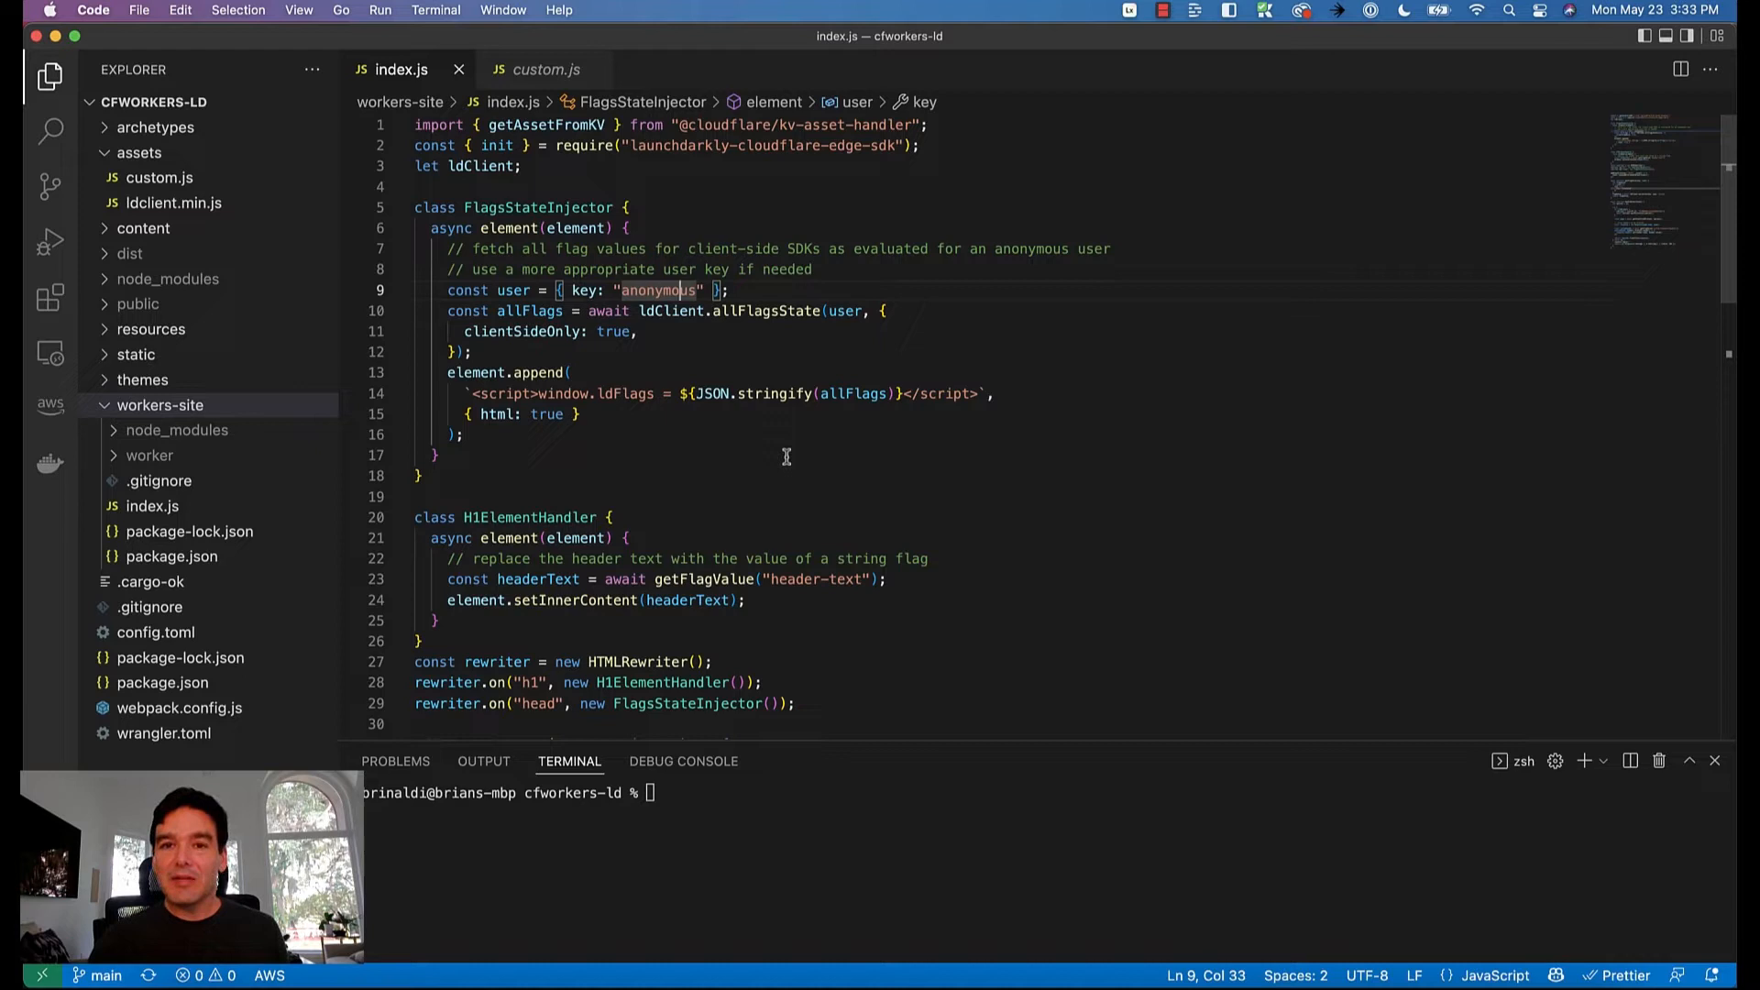
left_click(539, 69)
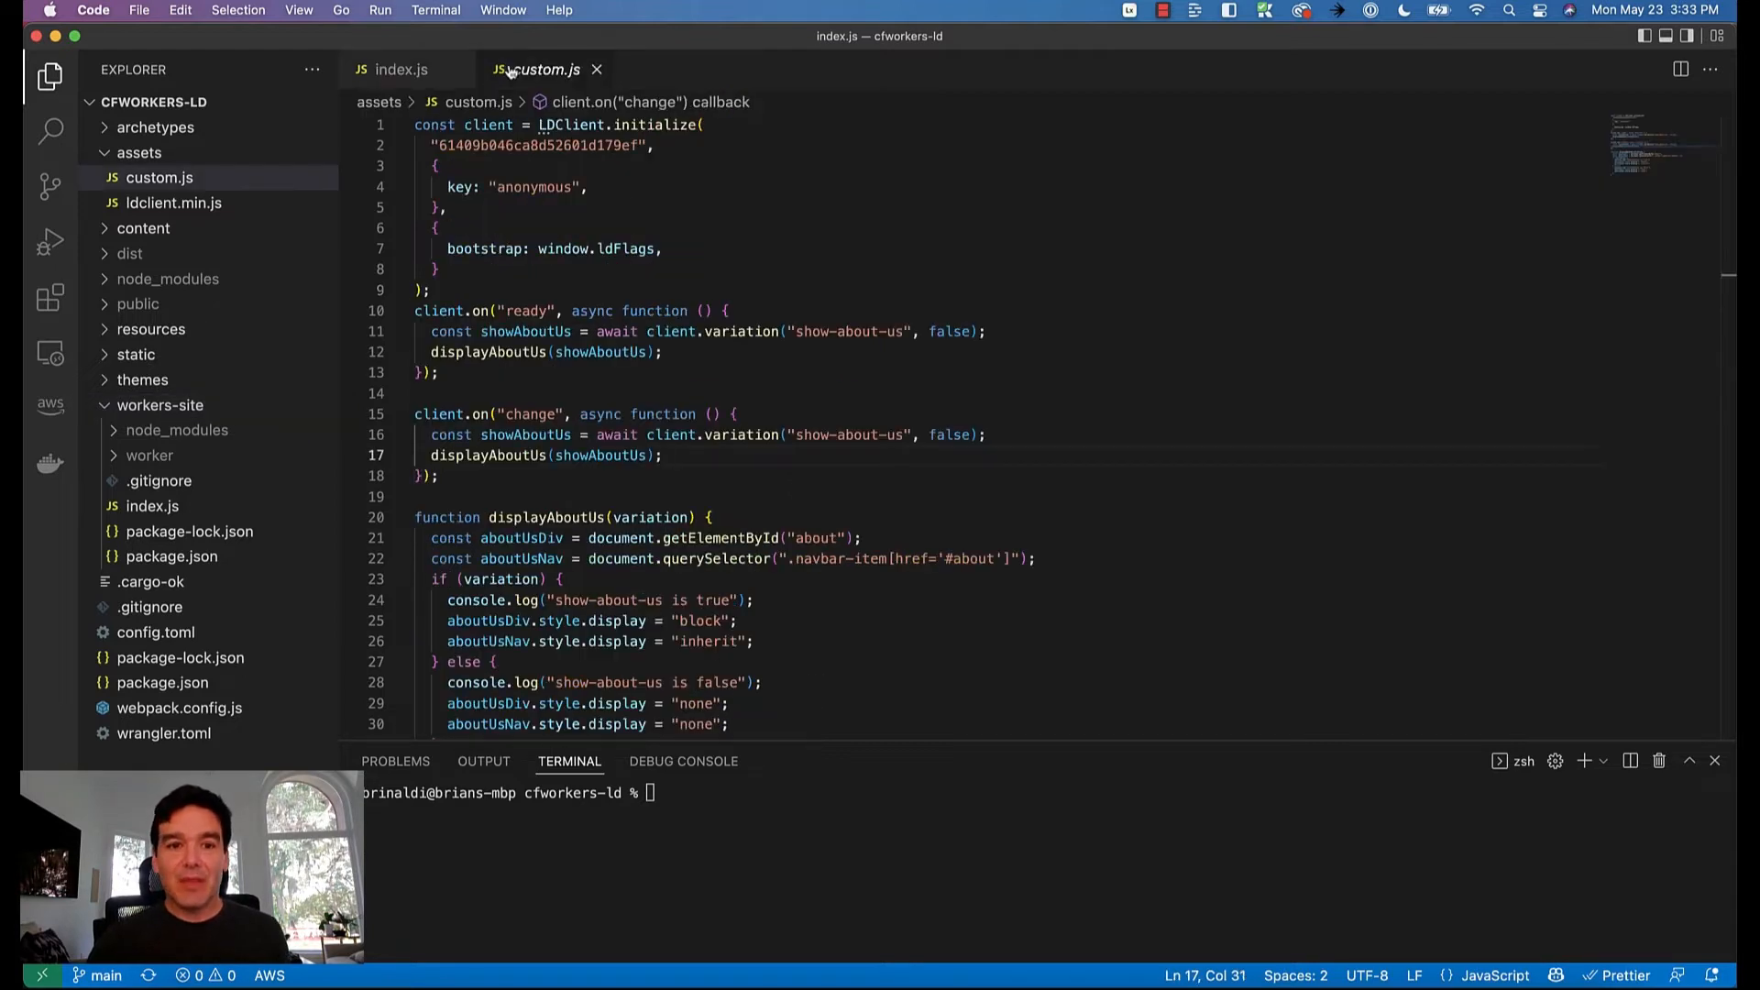
mouse_move(497, 249)
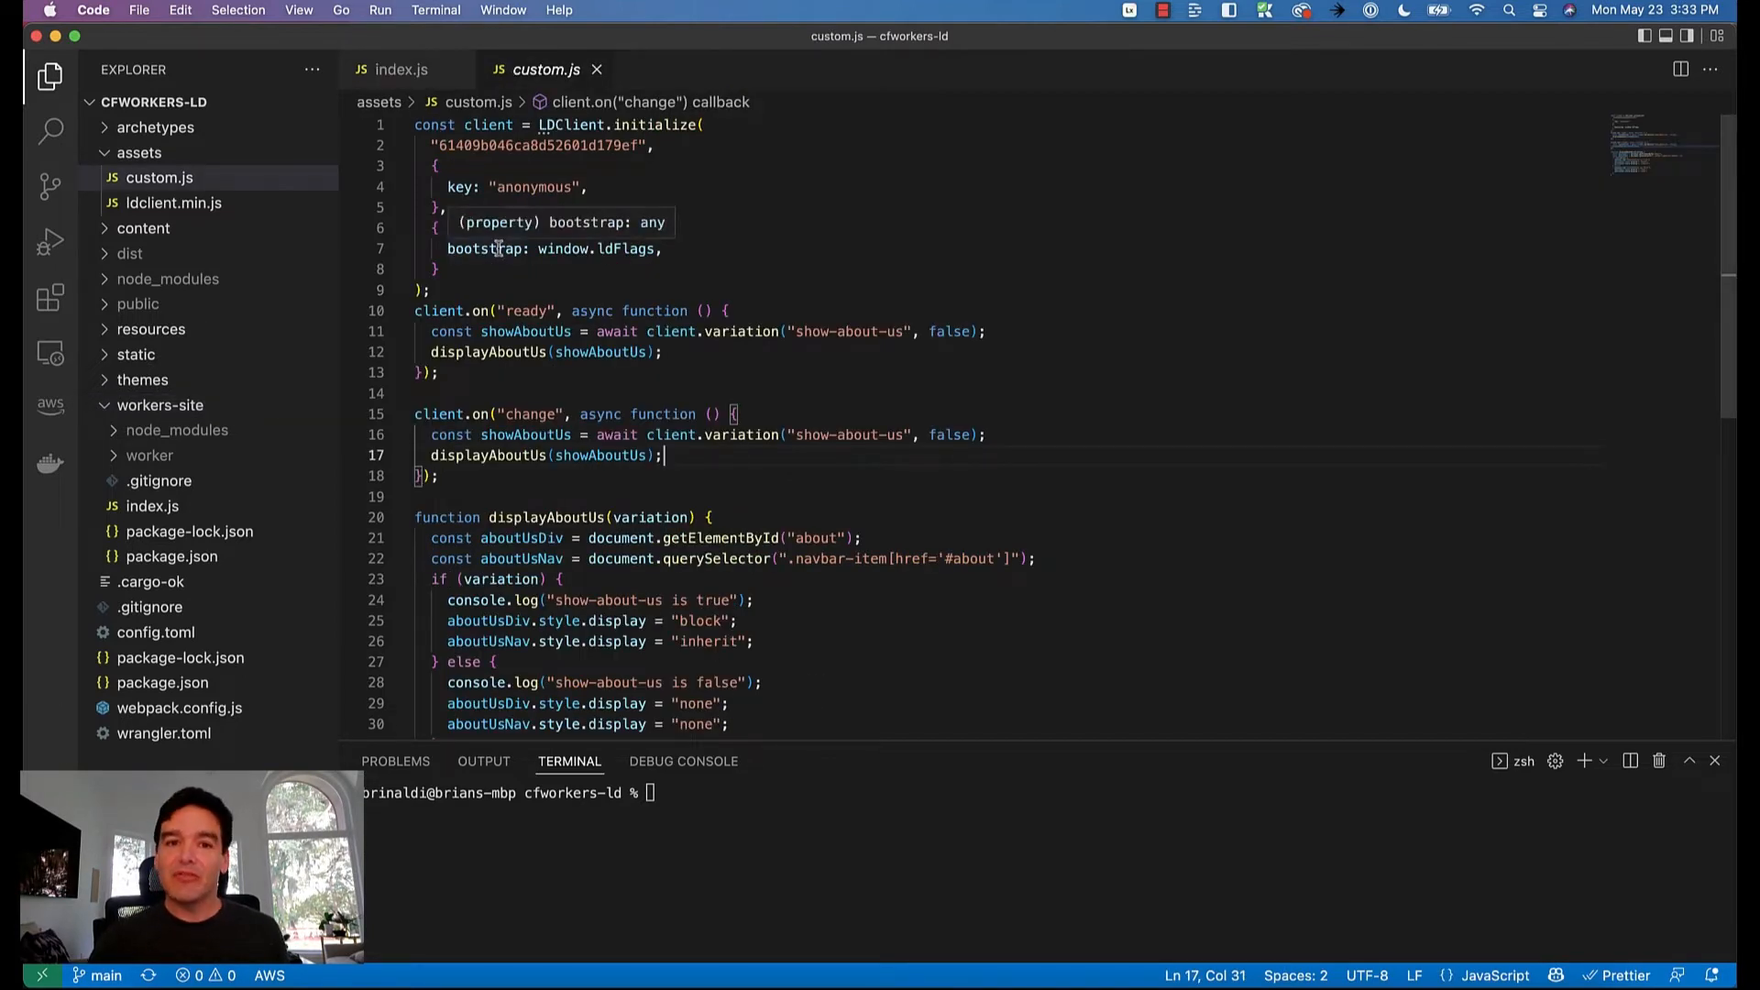
mouse_move(645, 172)
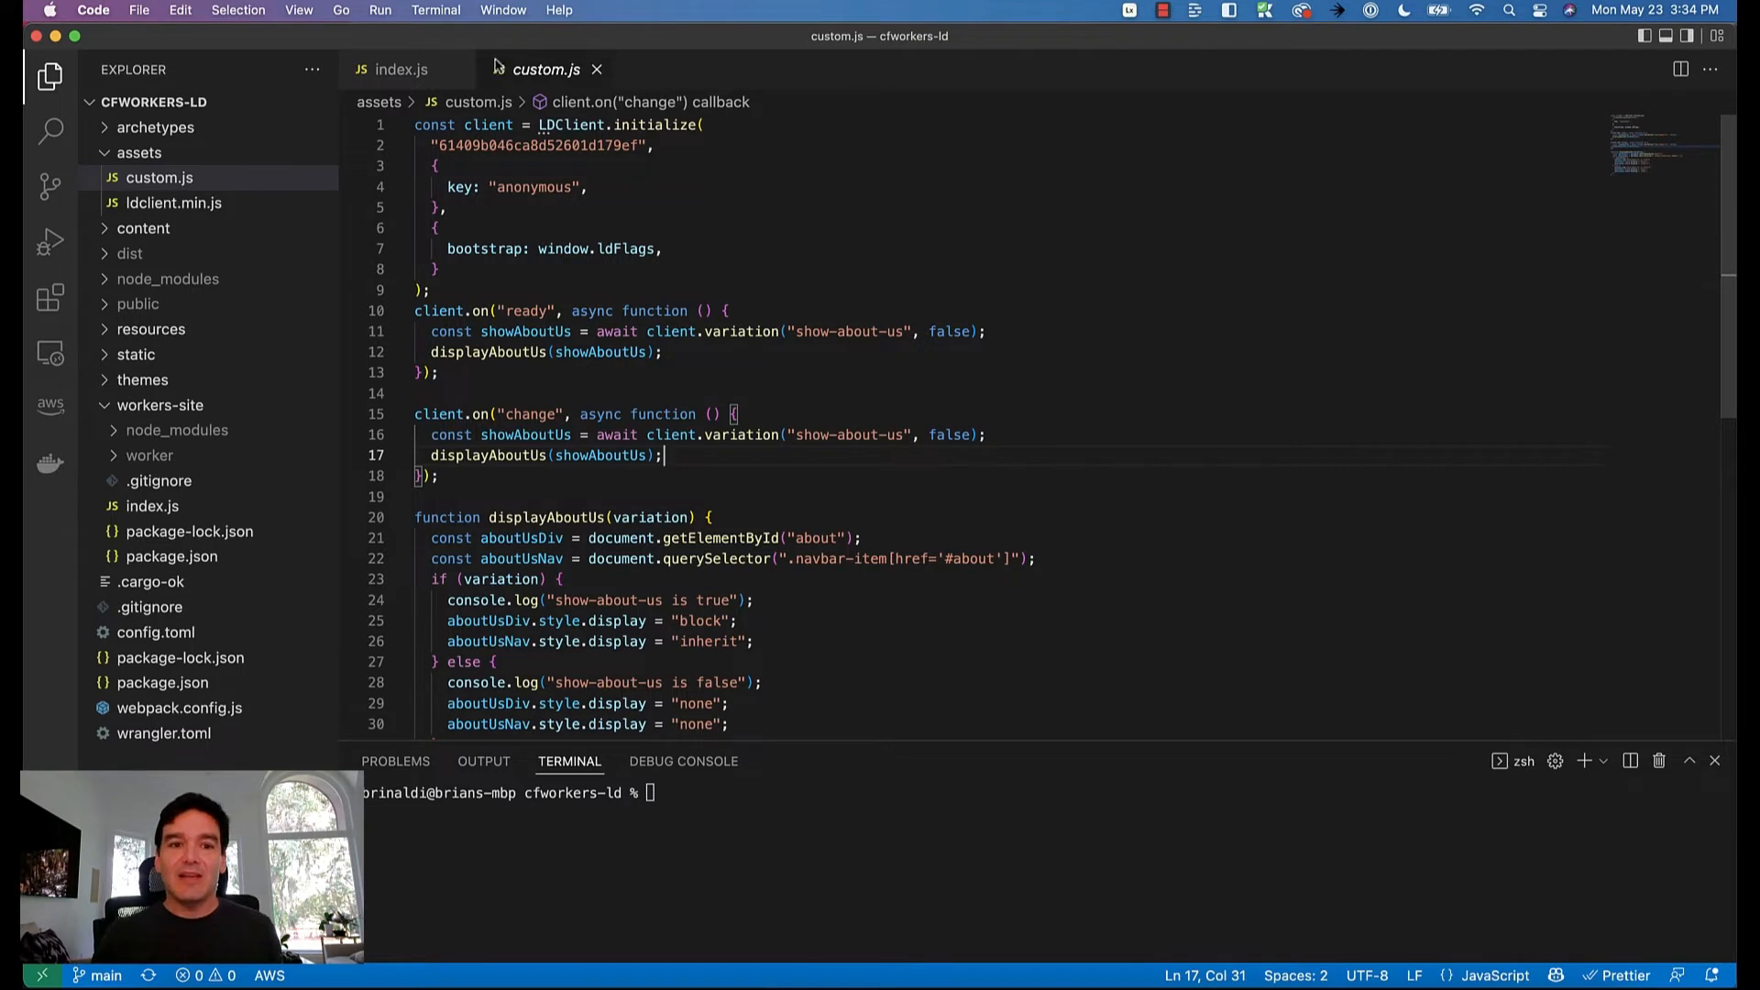
left_click(405, 68)
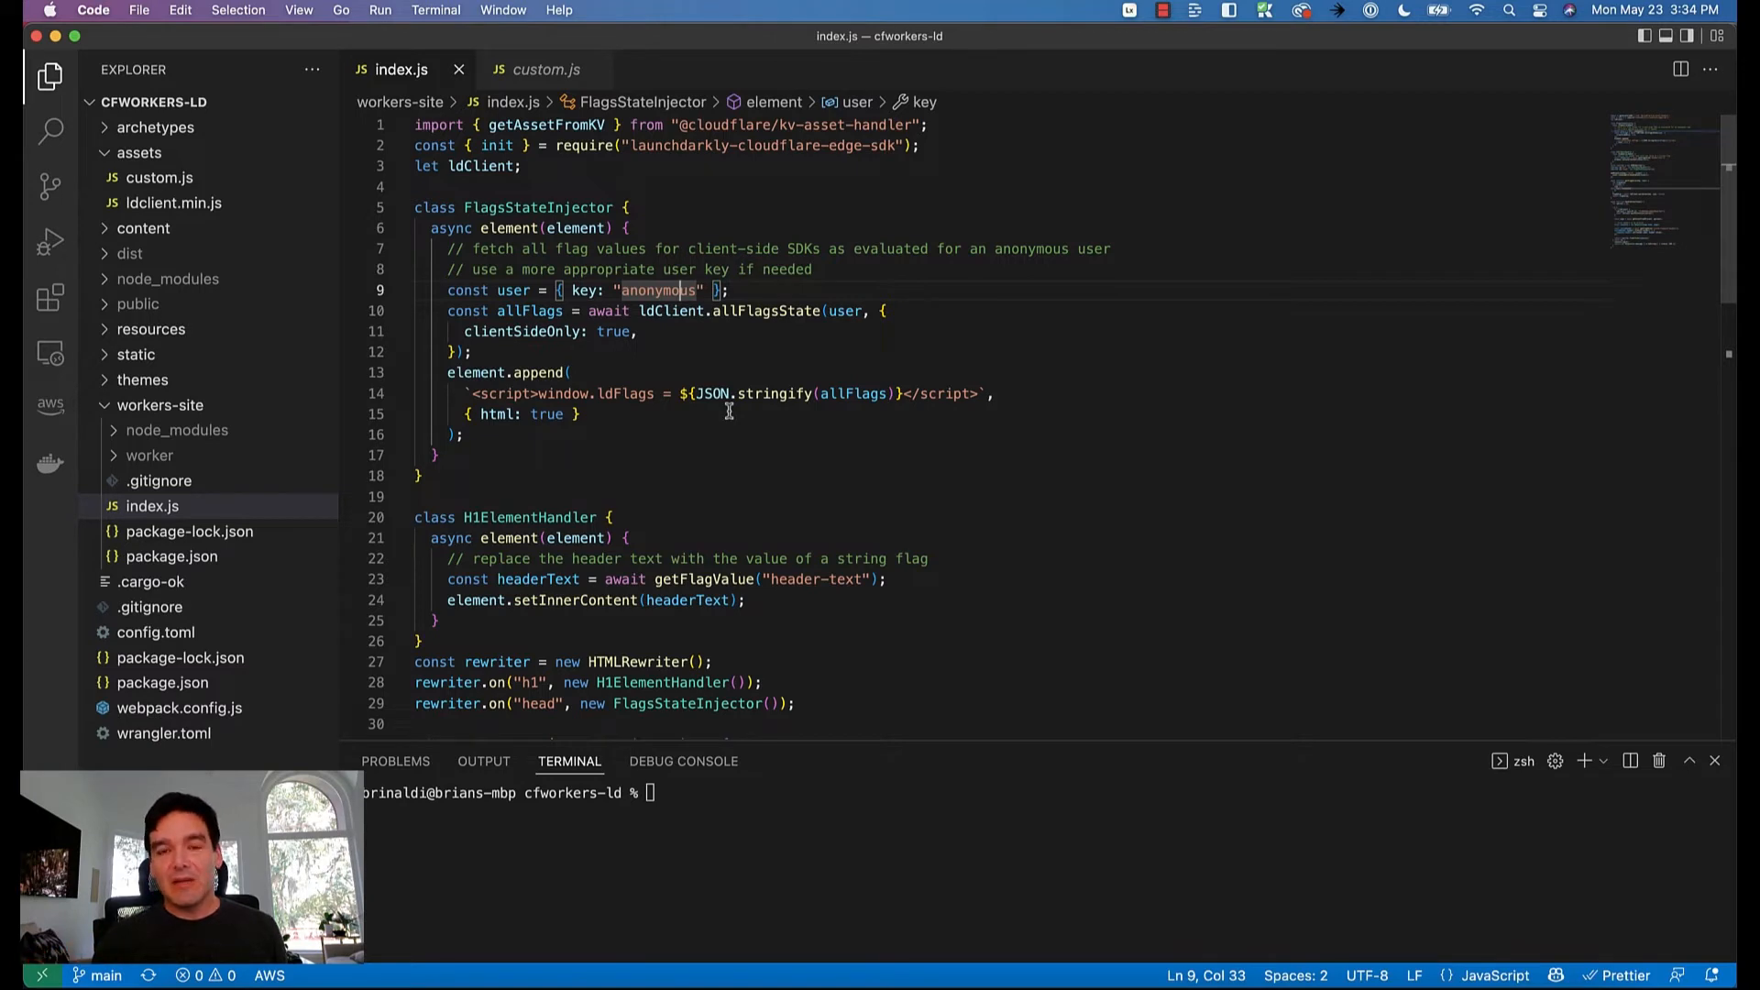
mouse_move(498, 467)
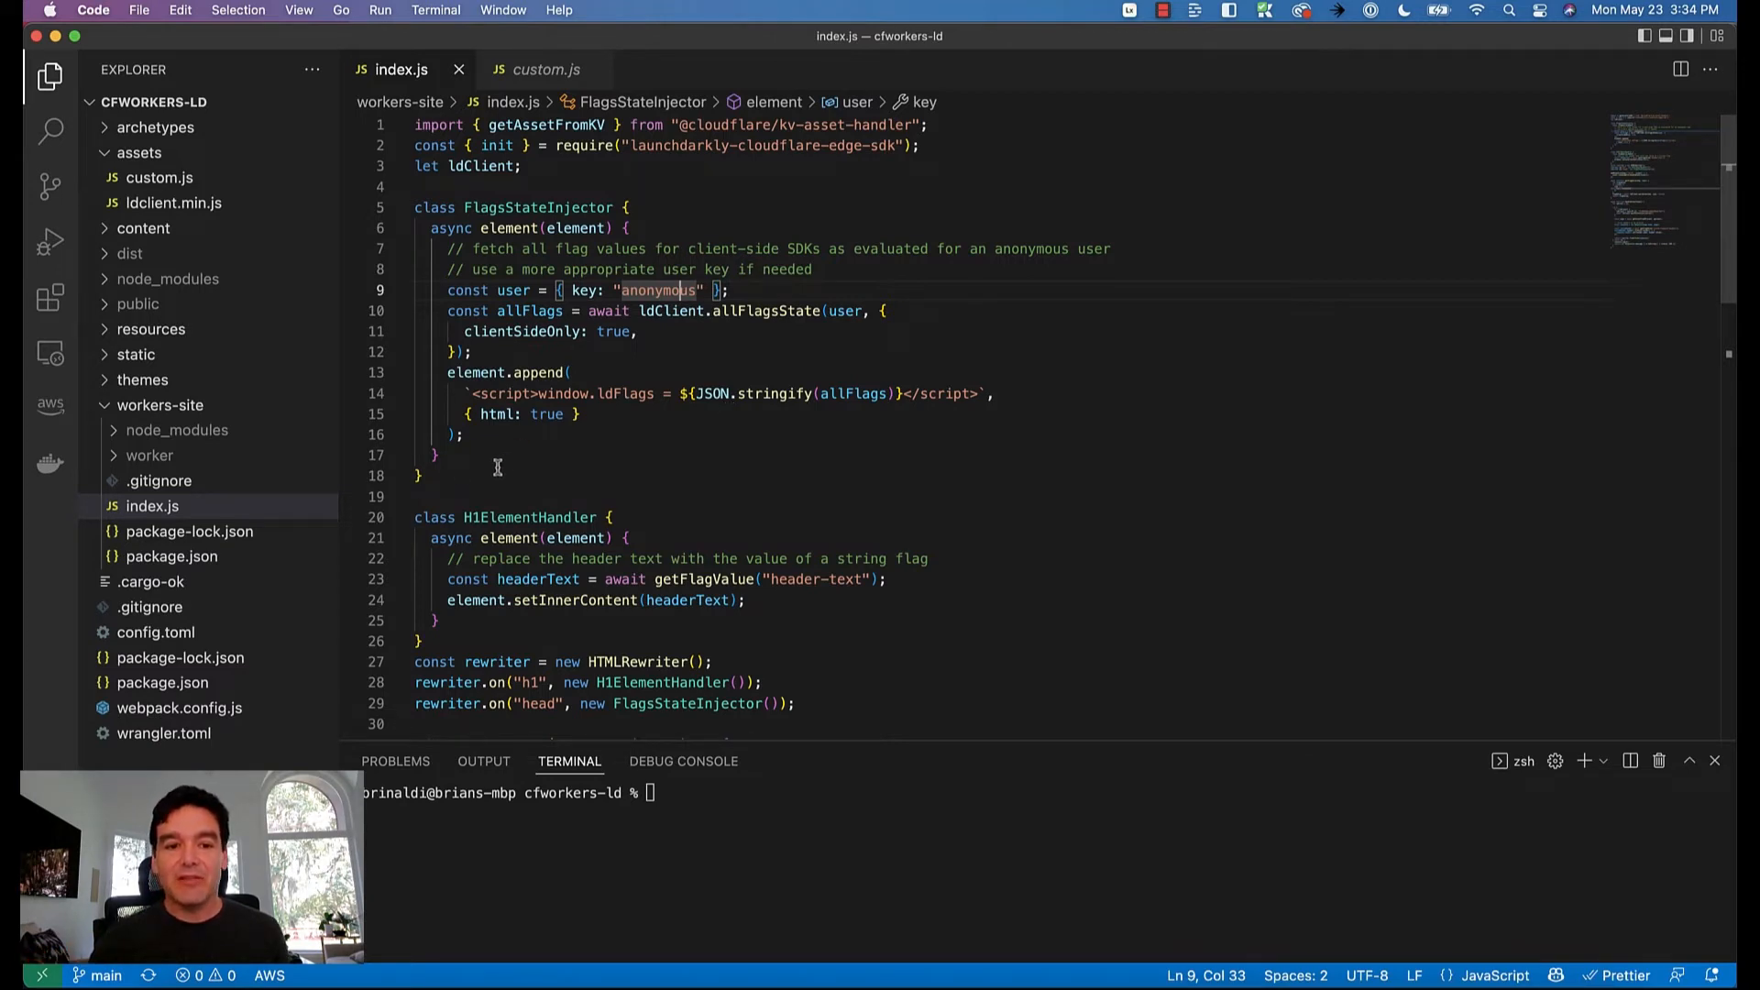
left_click_drag(414, 206, 420, 475)
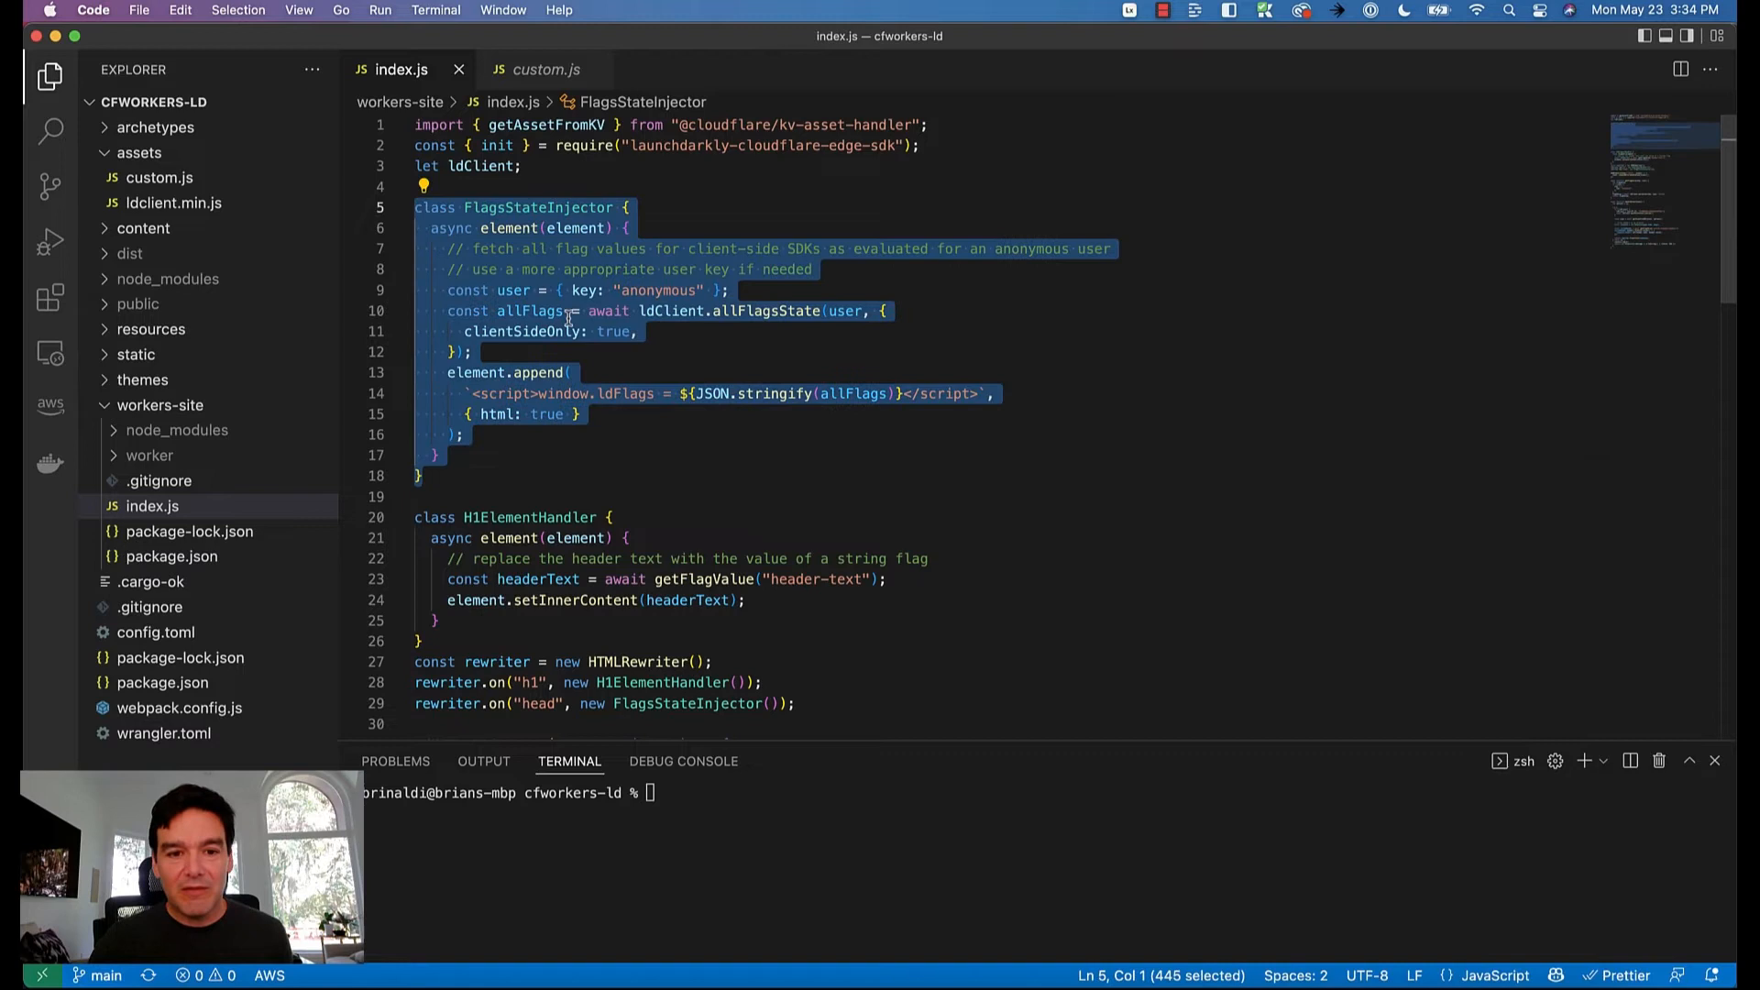
left_click(499, 373)
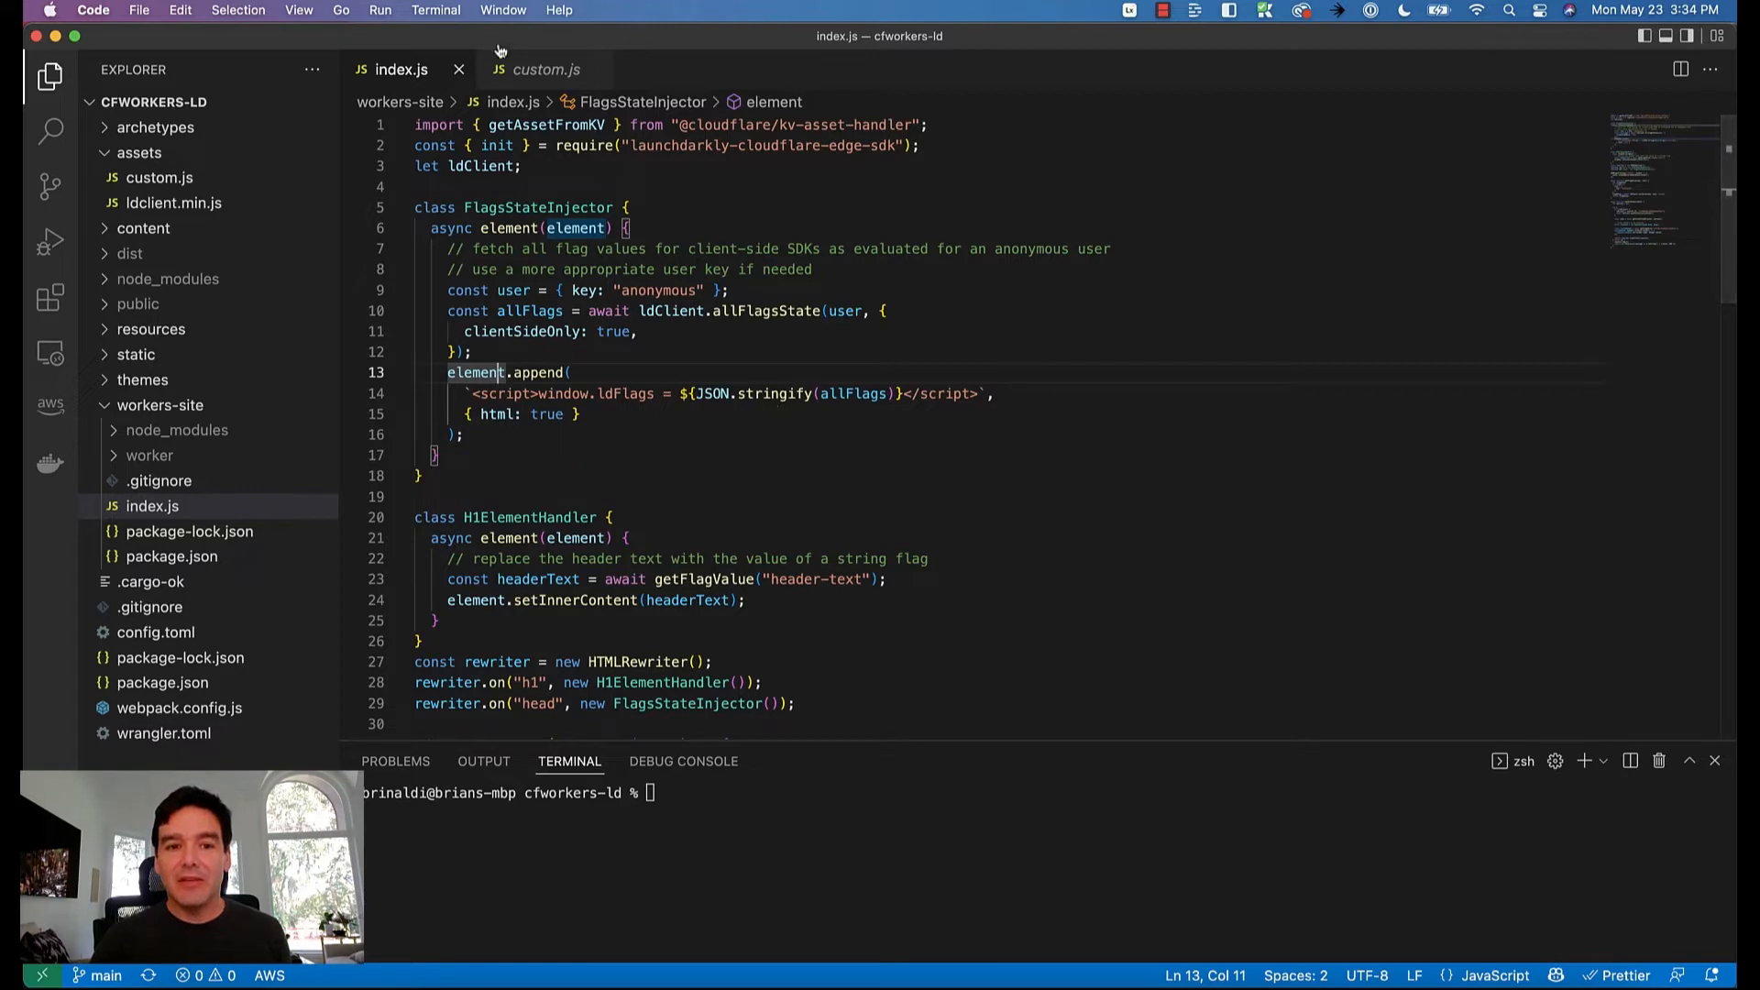
left_click(539, 70)
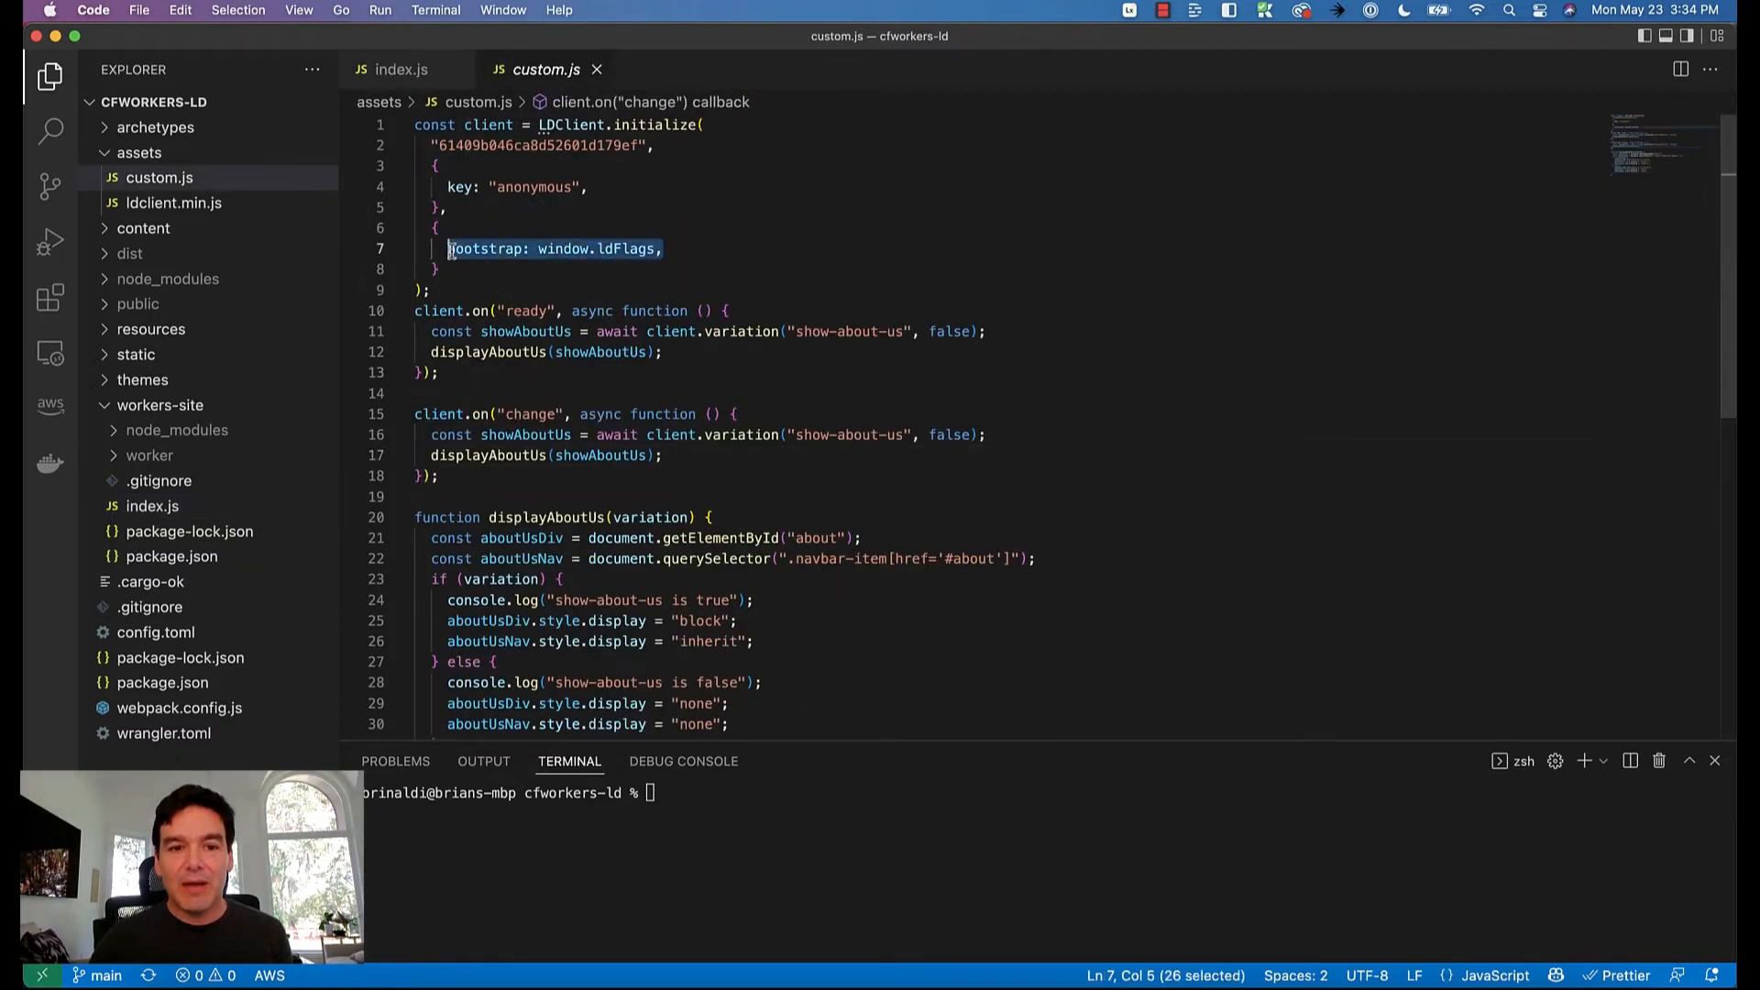
left_click(398, 69)
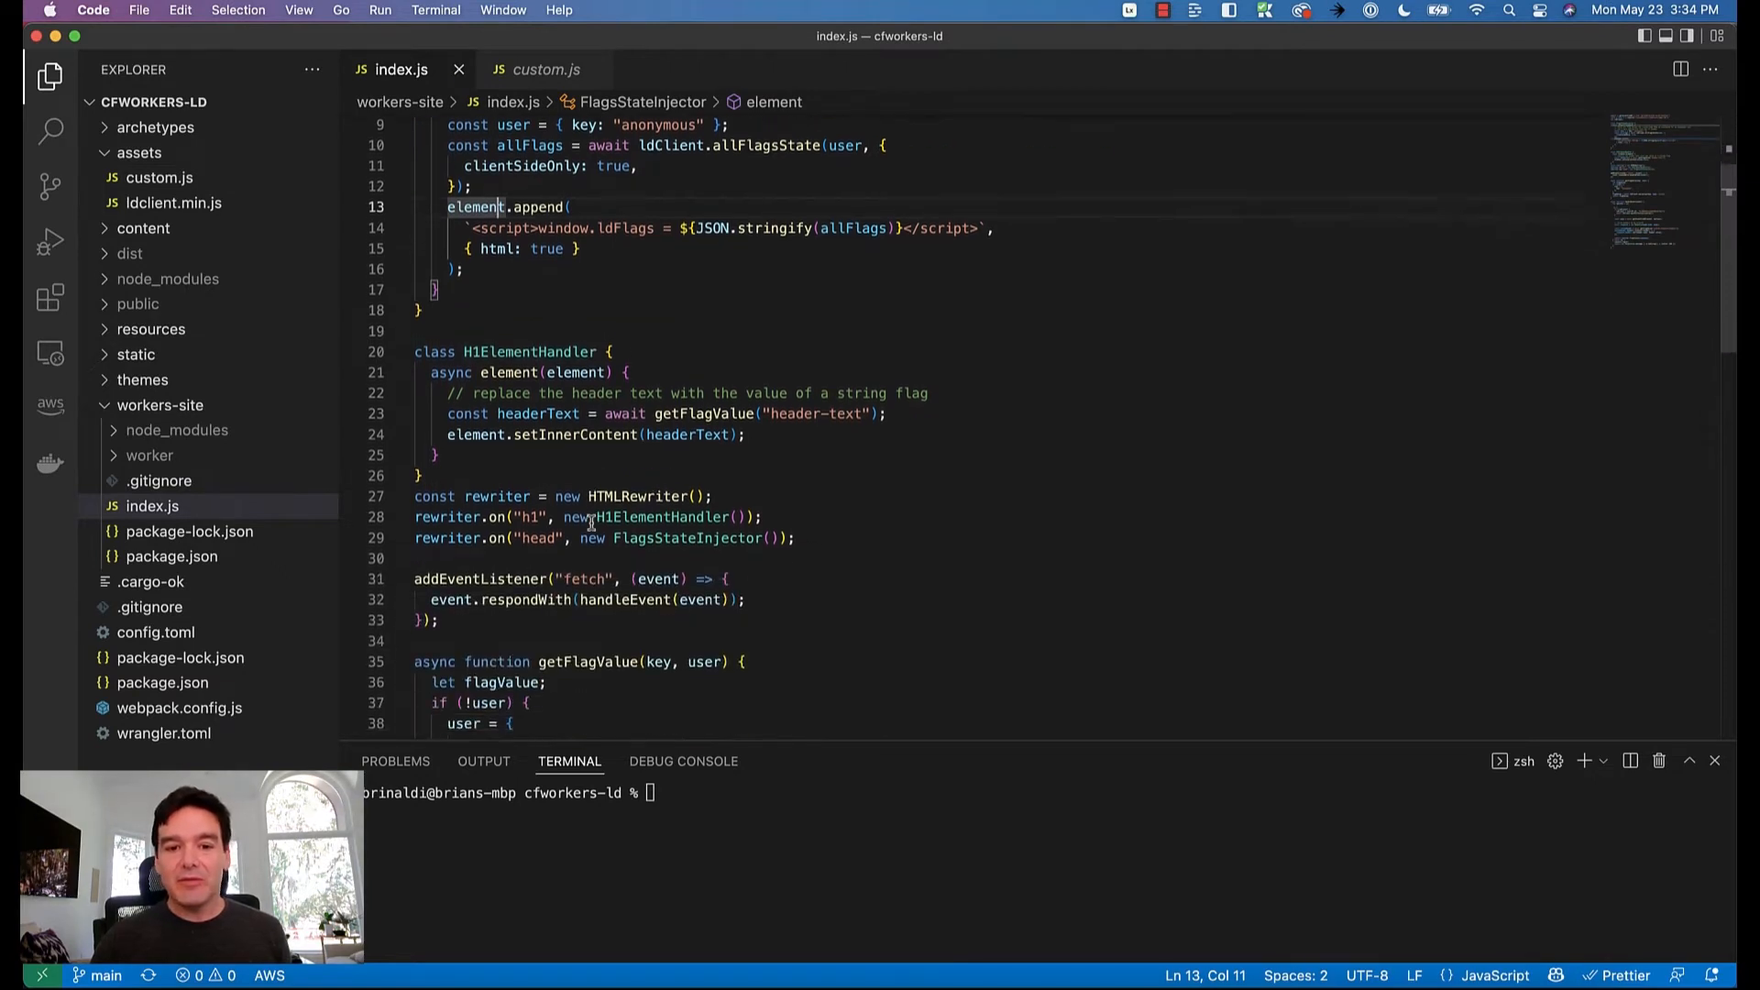
scroll("down", 3)
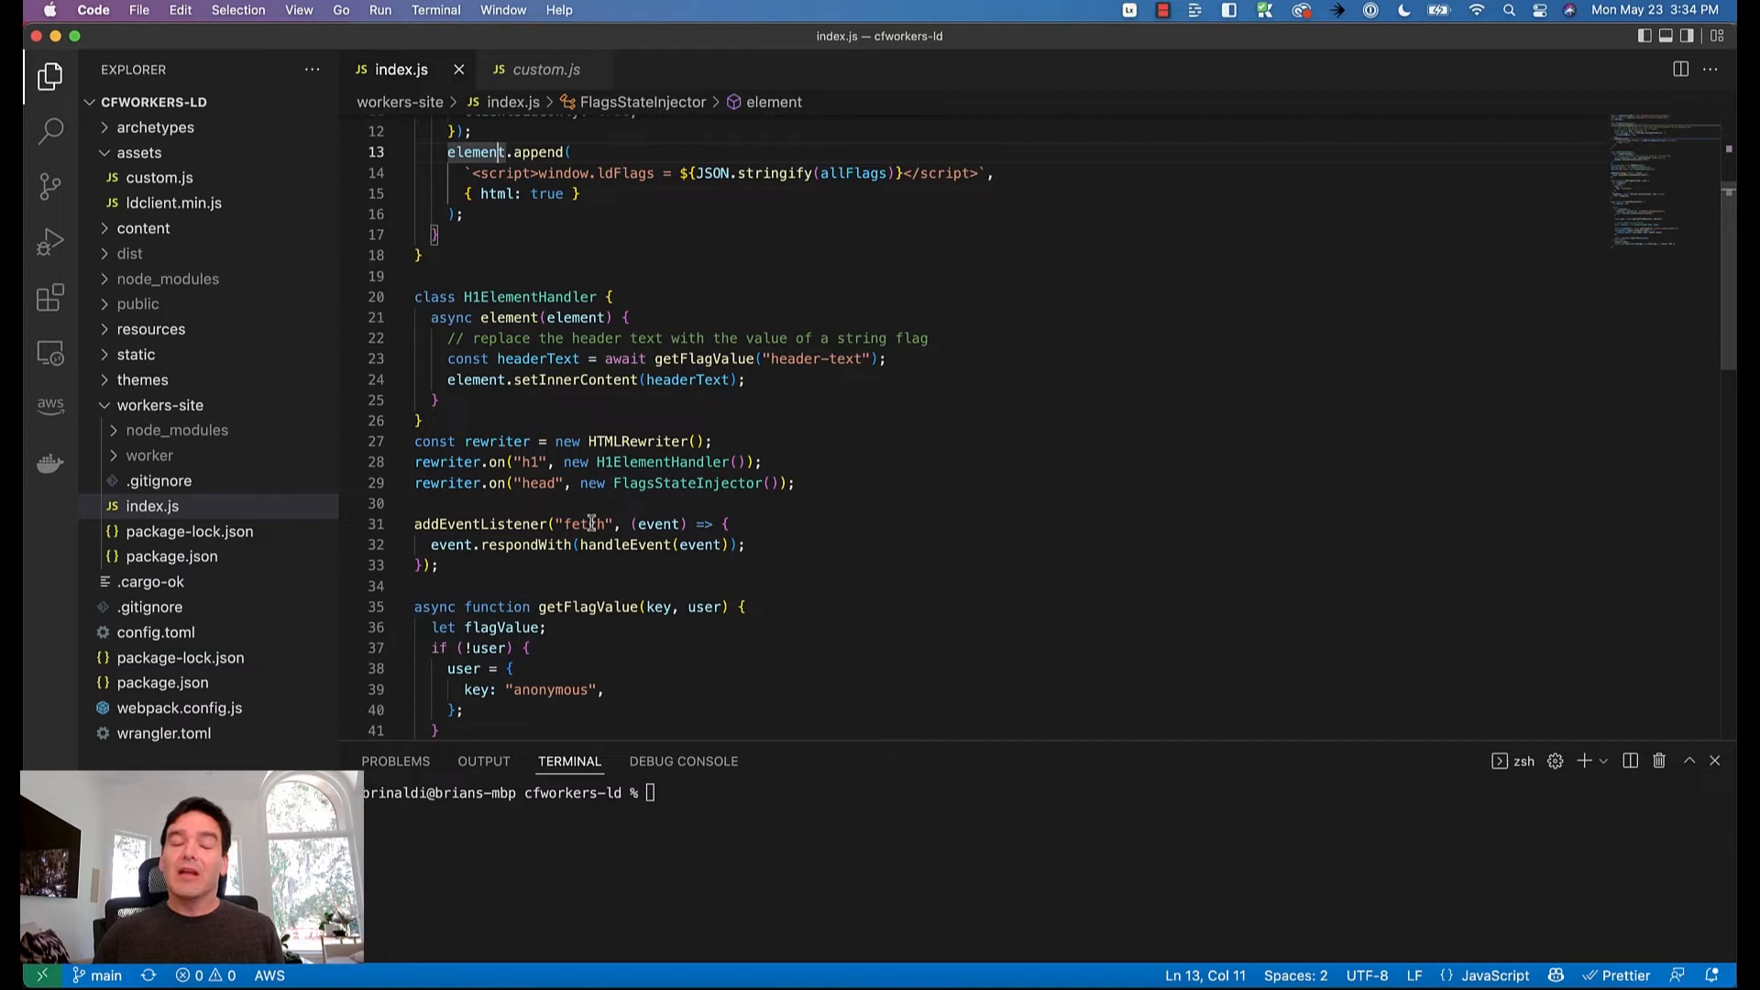
mouse_move(626, 518)
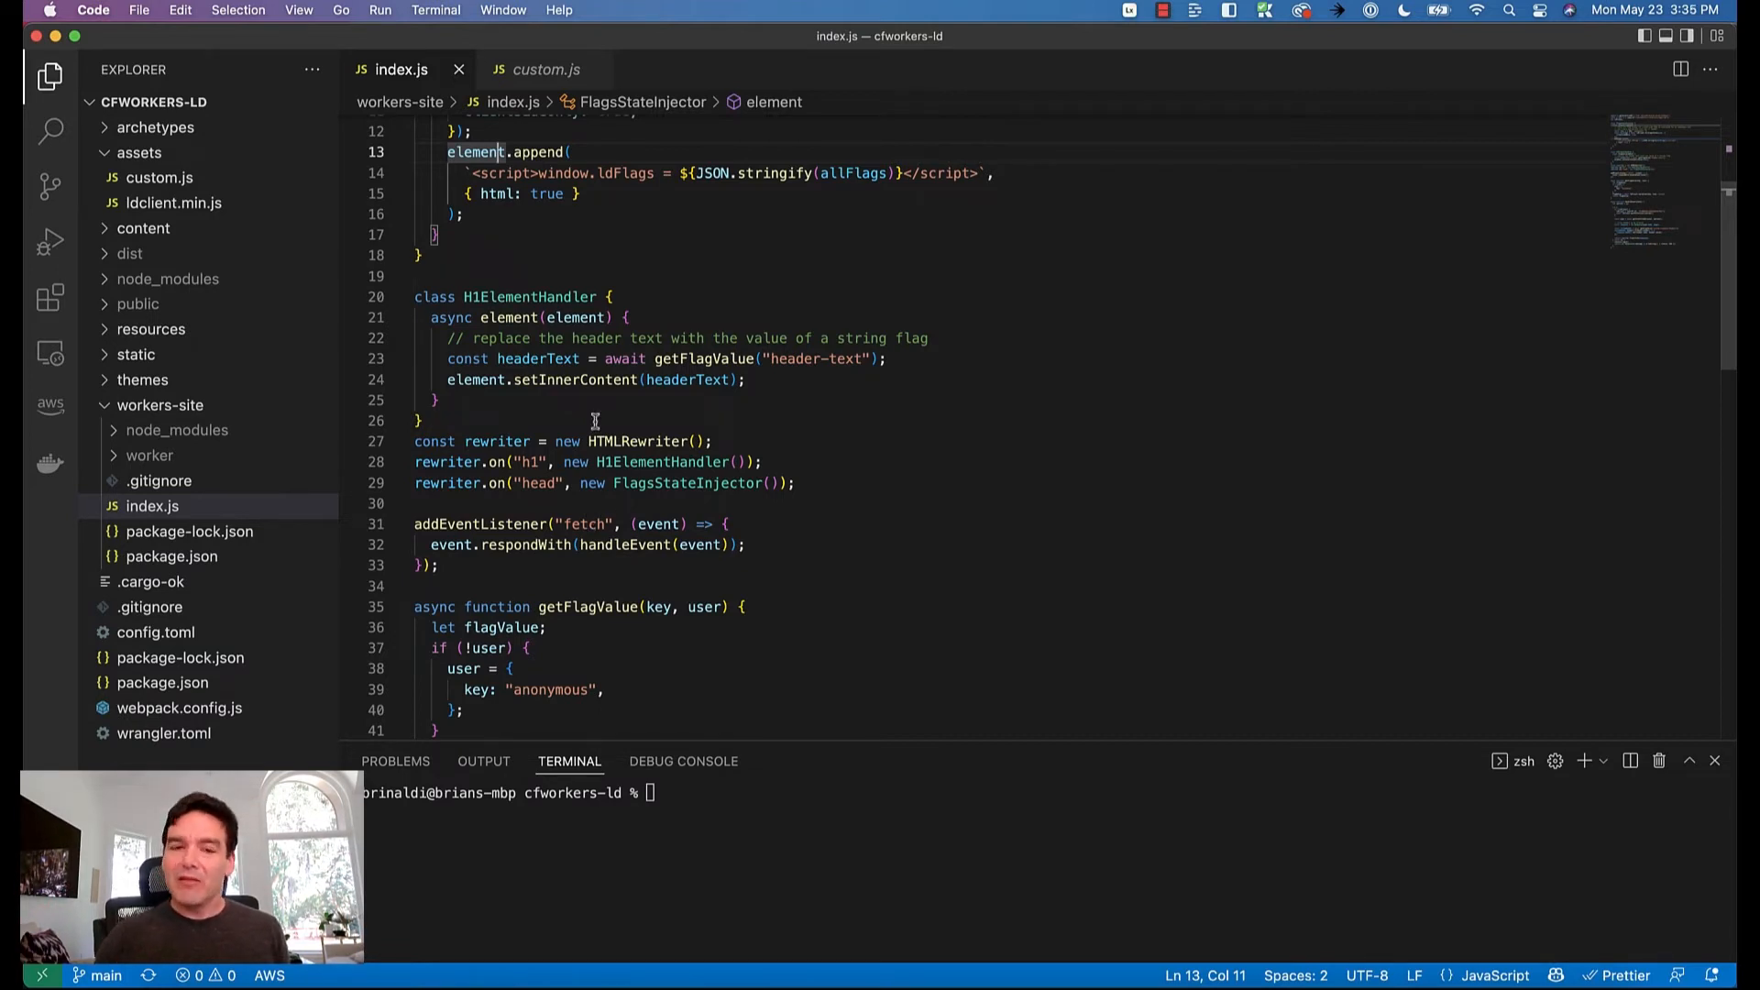
mouse_move(616, 413)
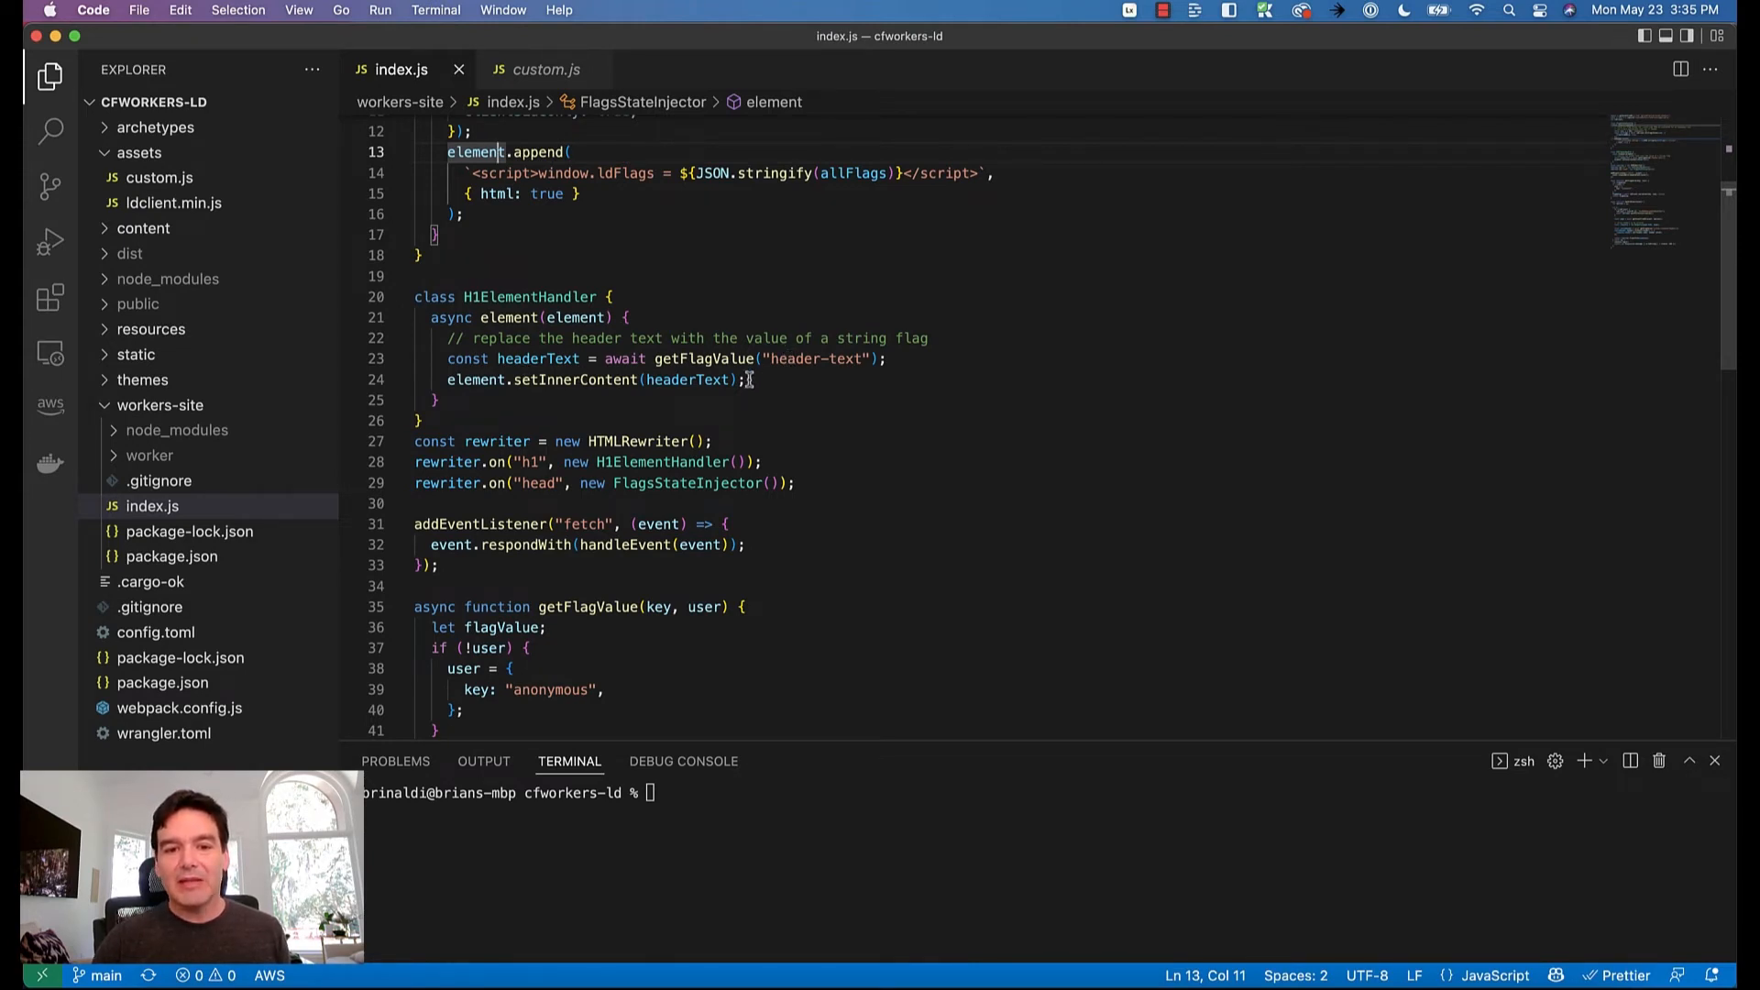
left_click_drag(491, 358, 885, 358)
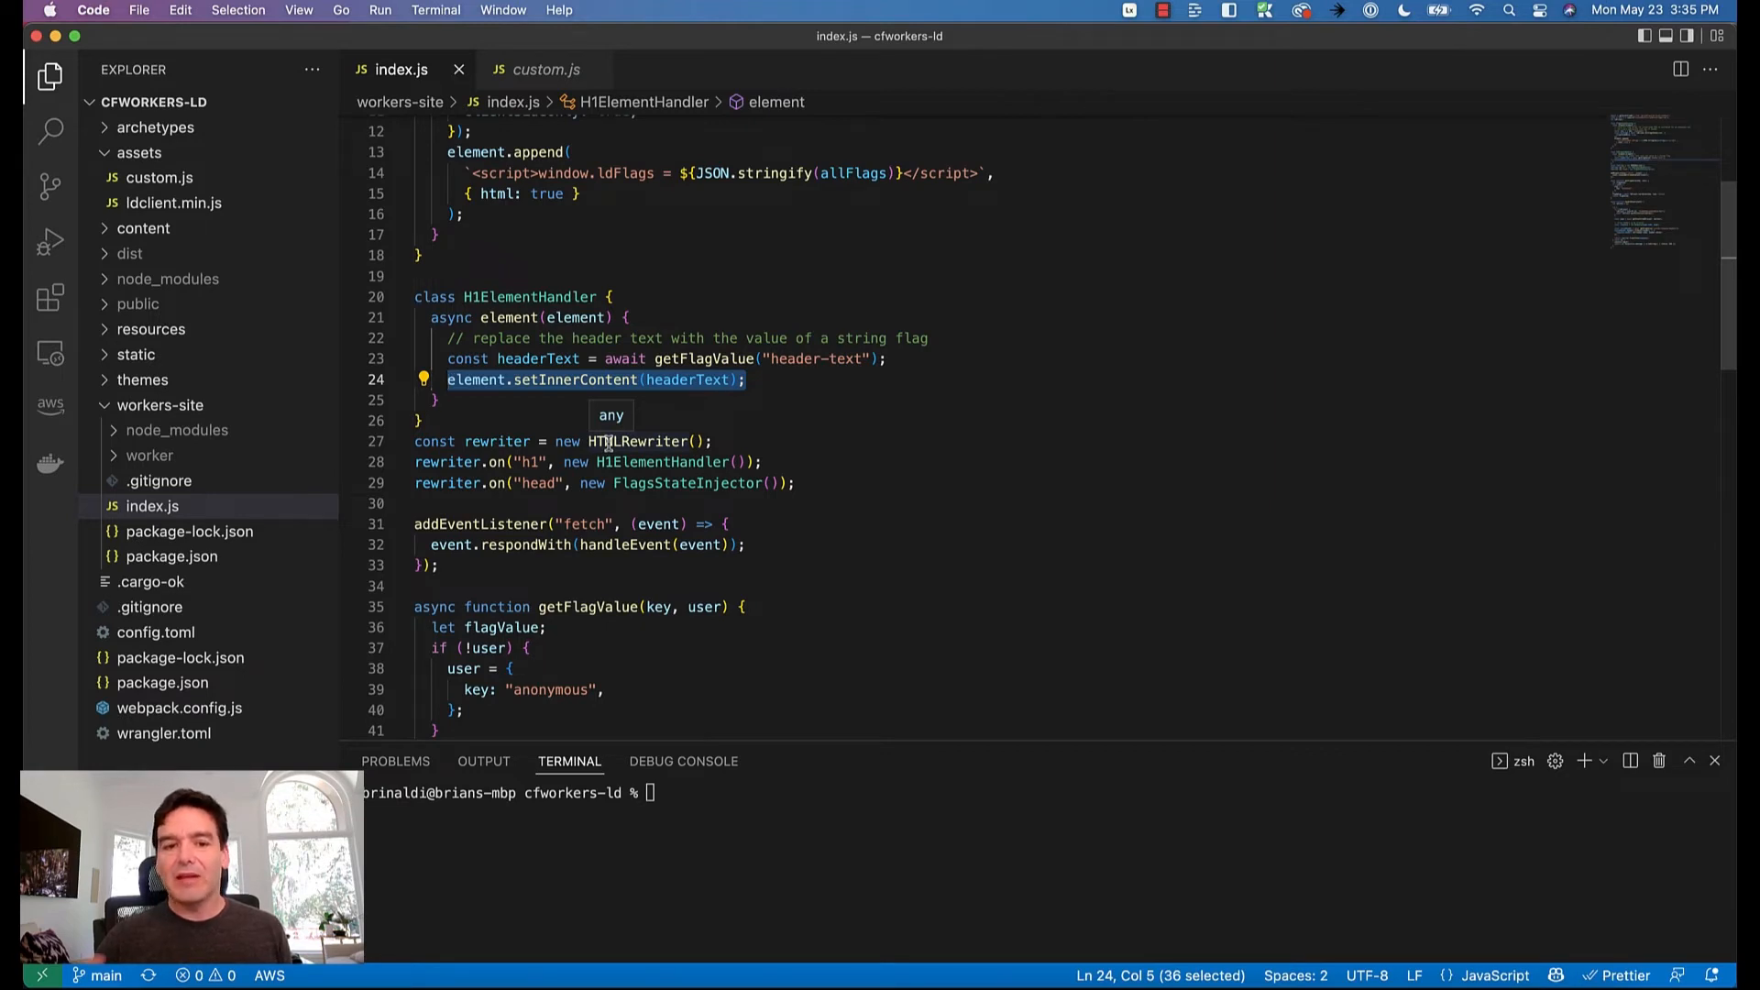
scroll("down", 3)
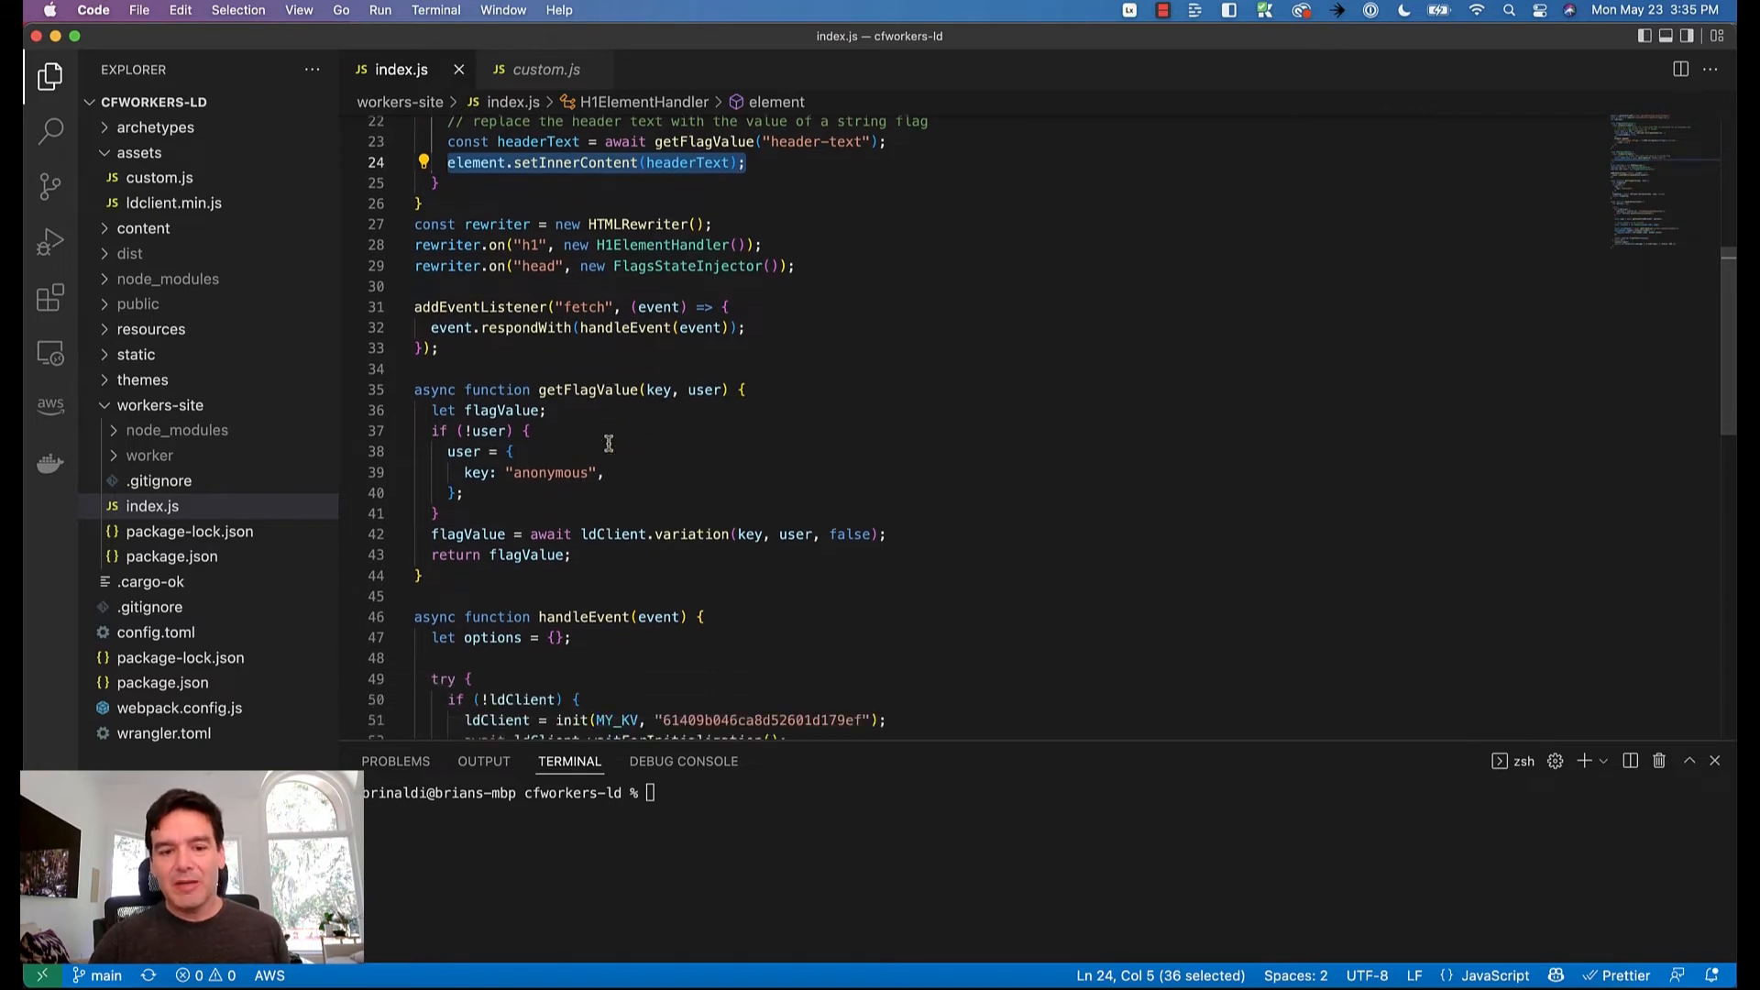
scroll("down", 3)
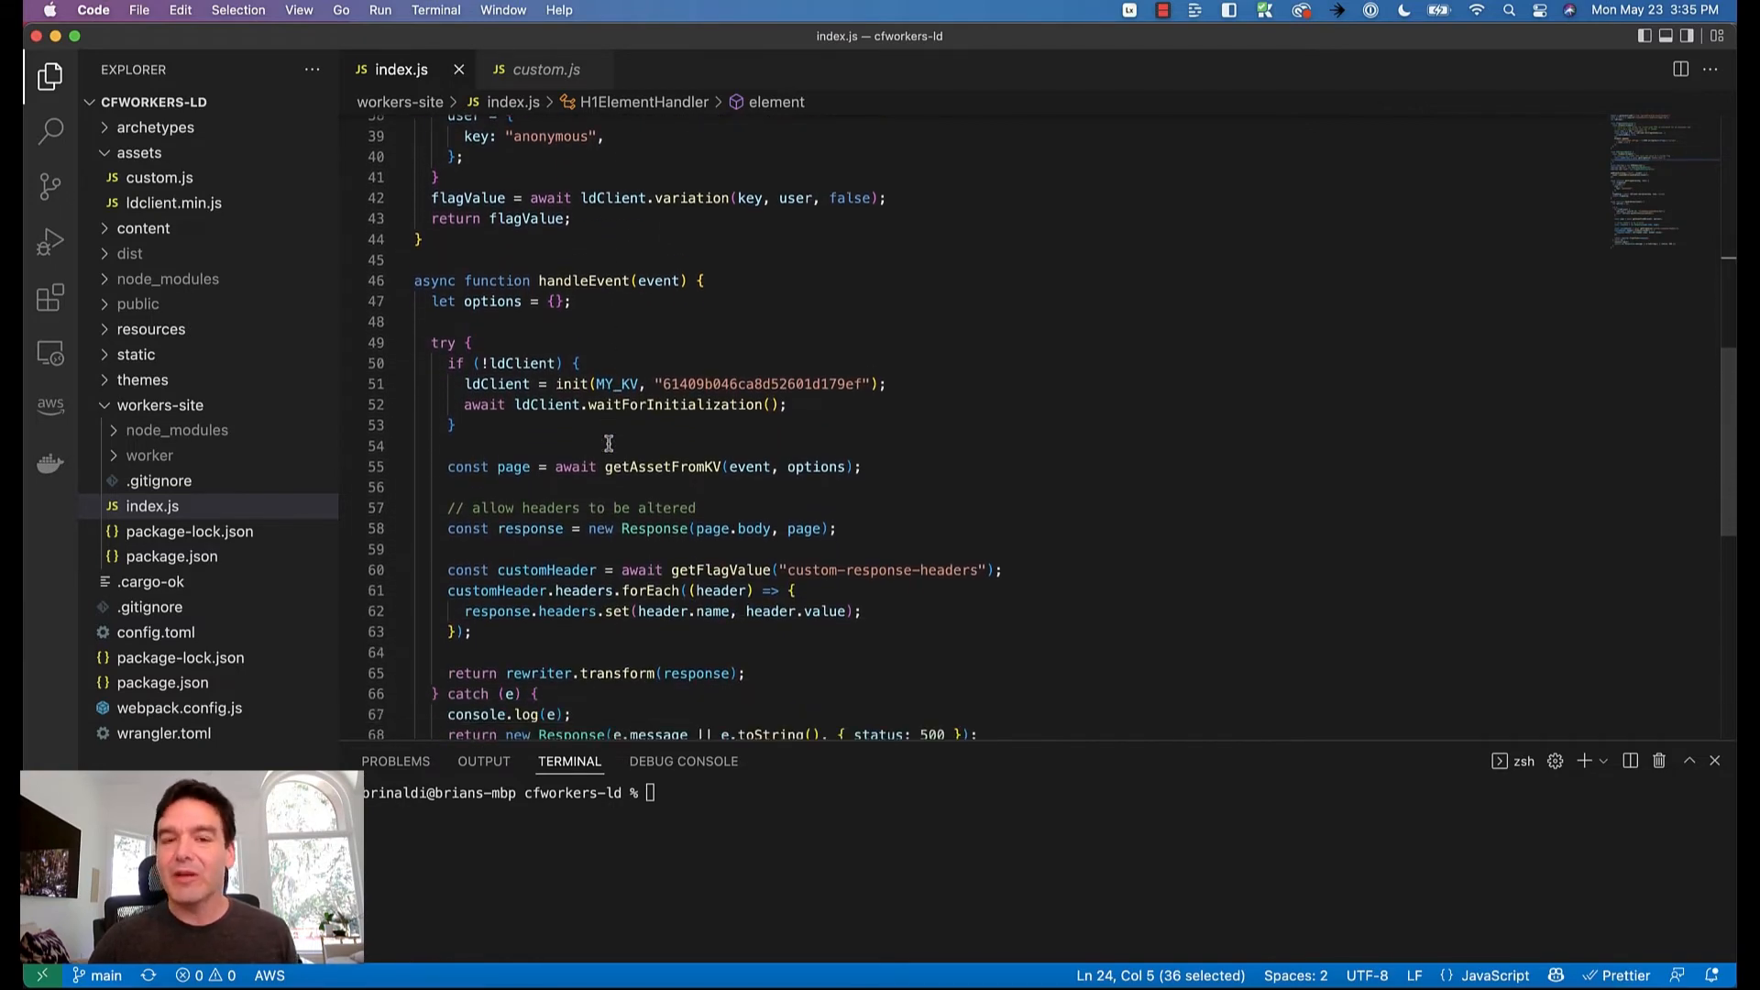
scroll("down", 3)
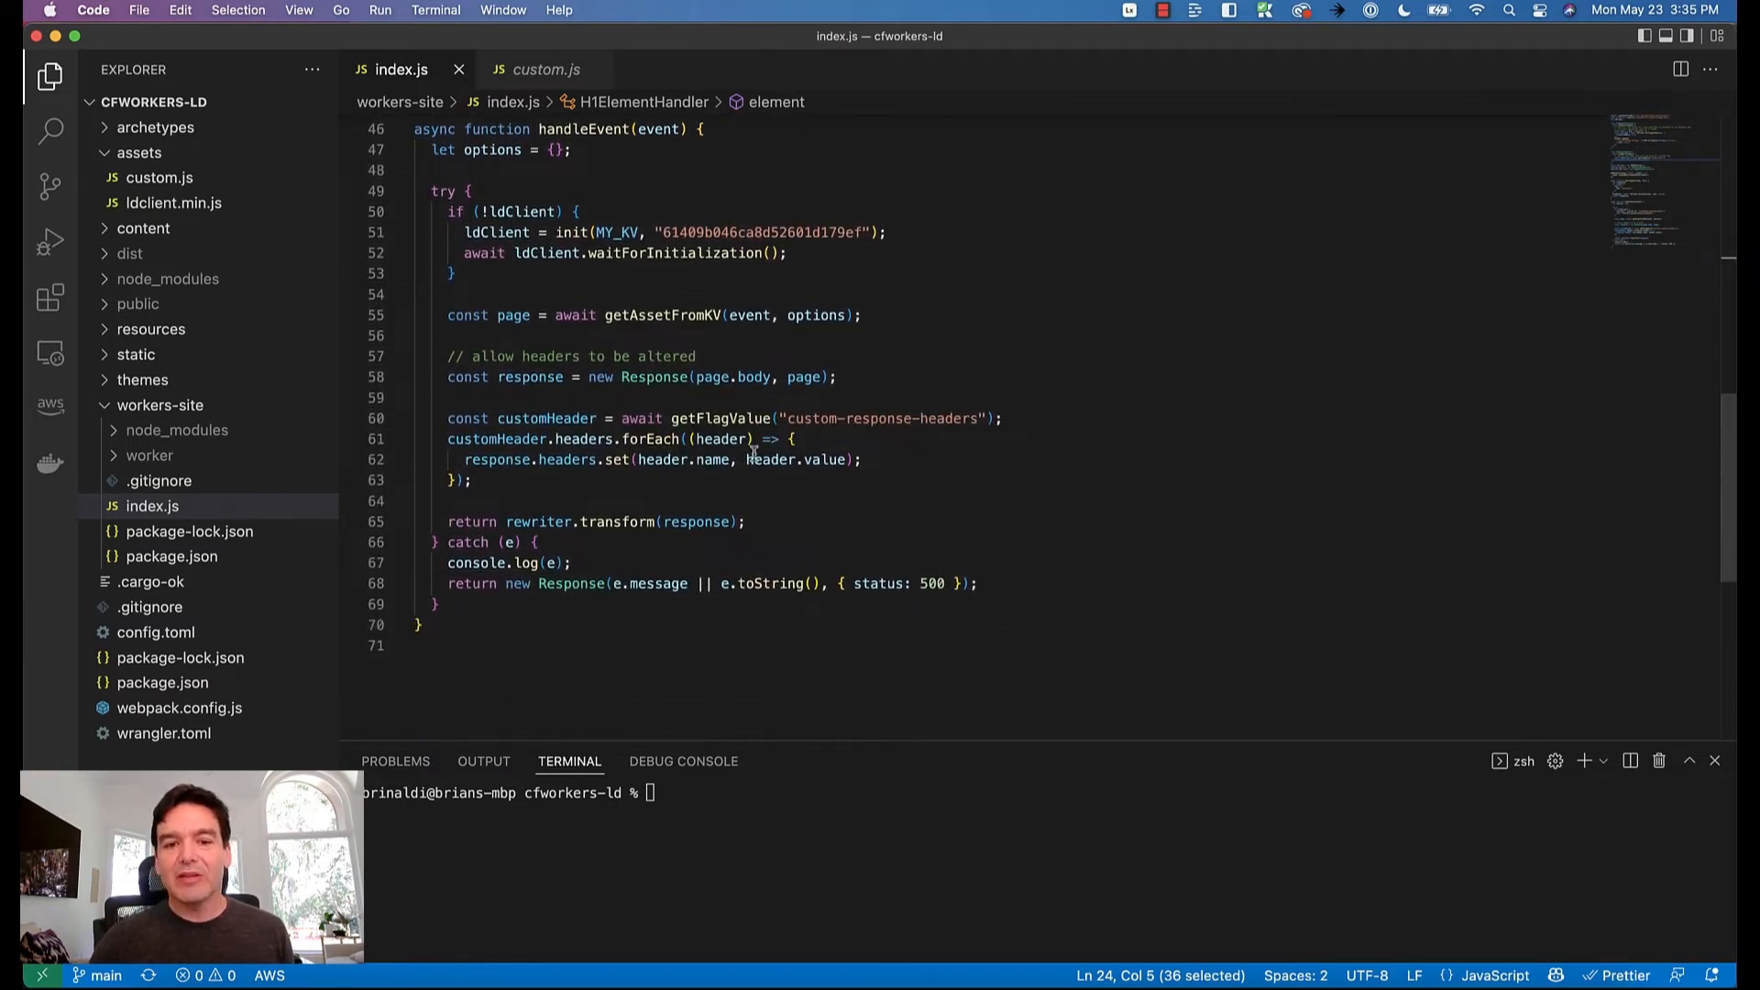
mouse_move(722, 439)
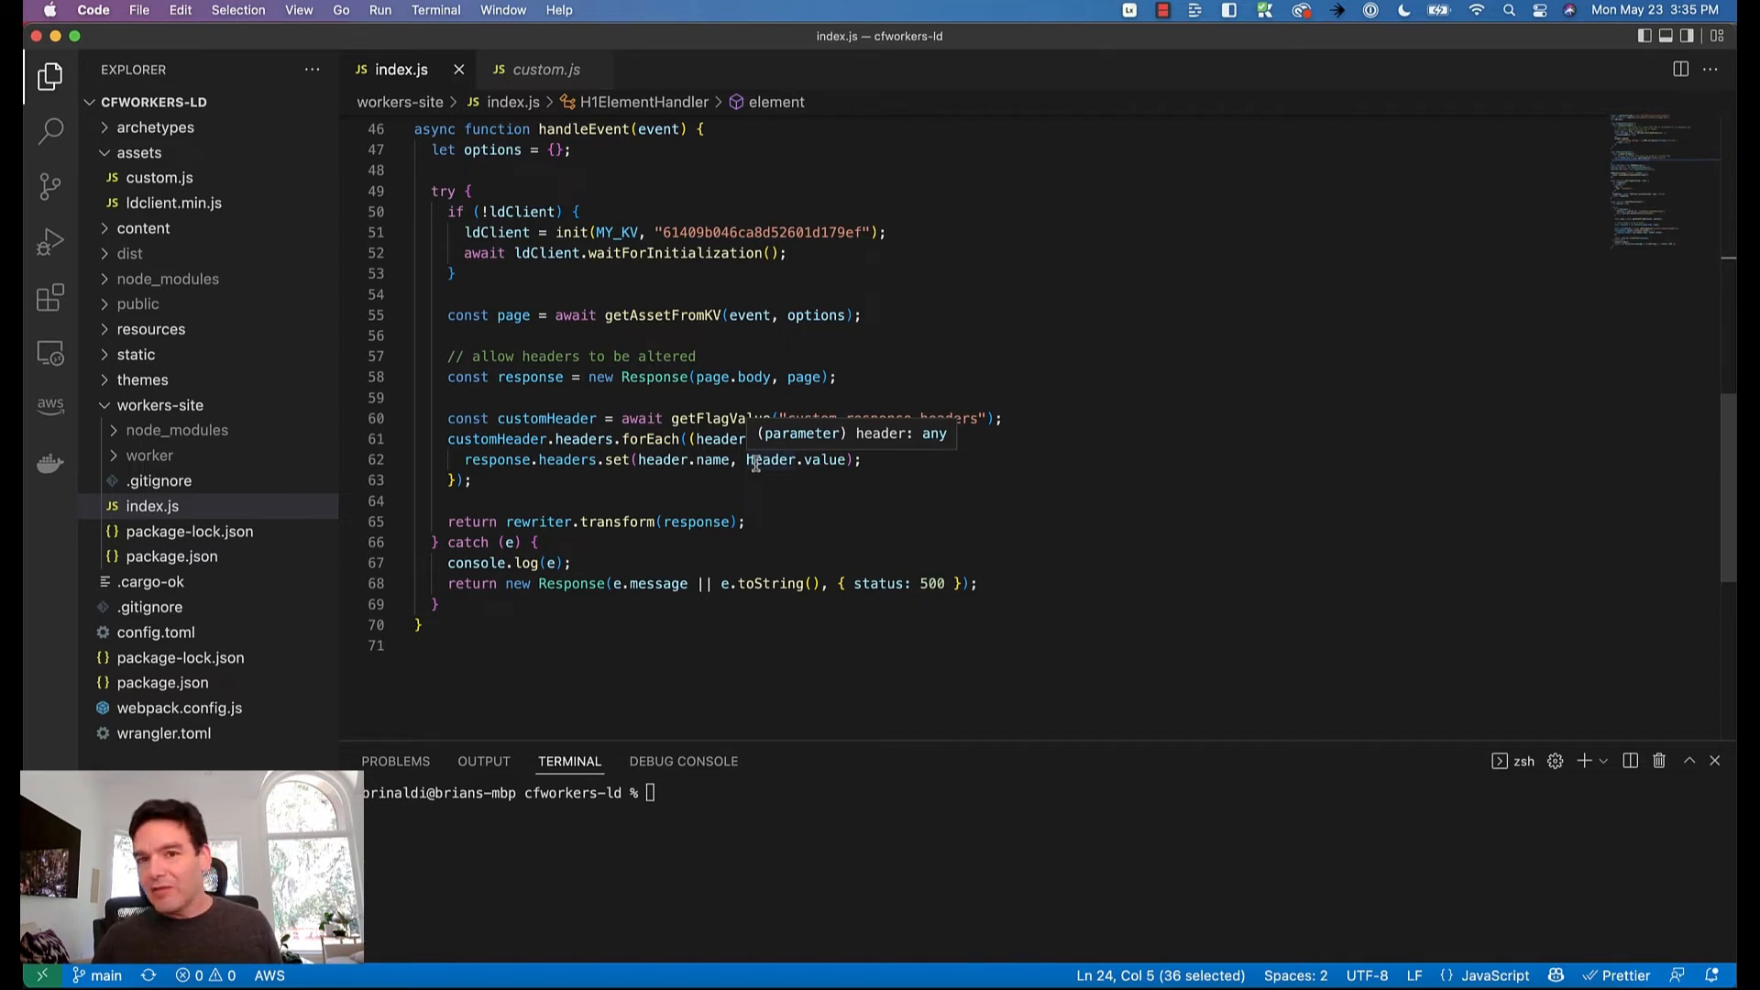
mouse_move(895, 454)
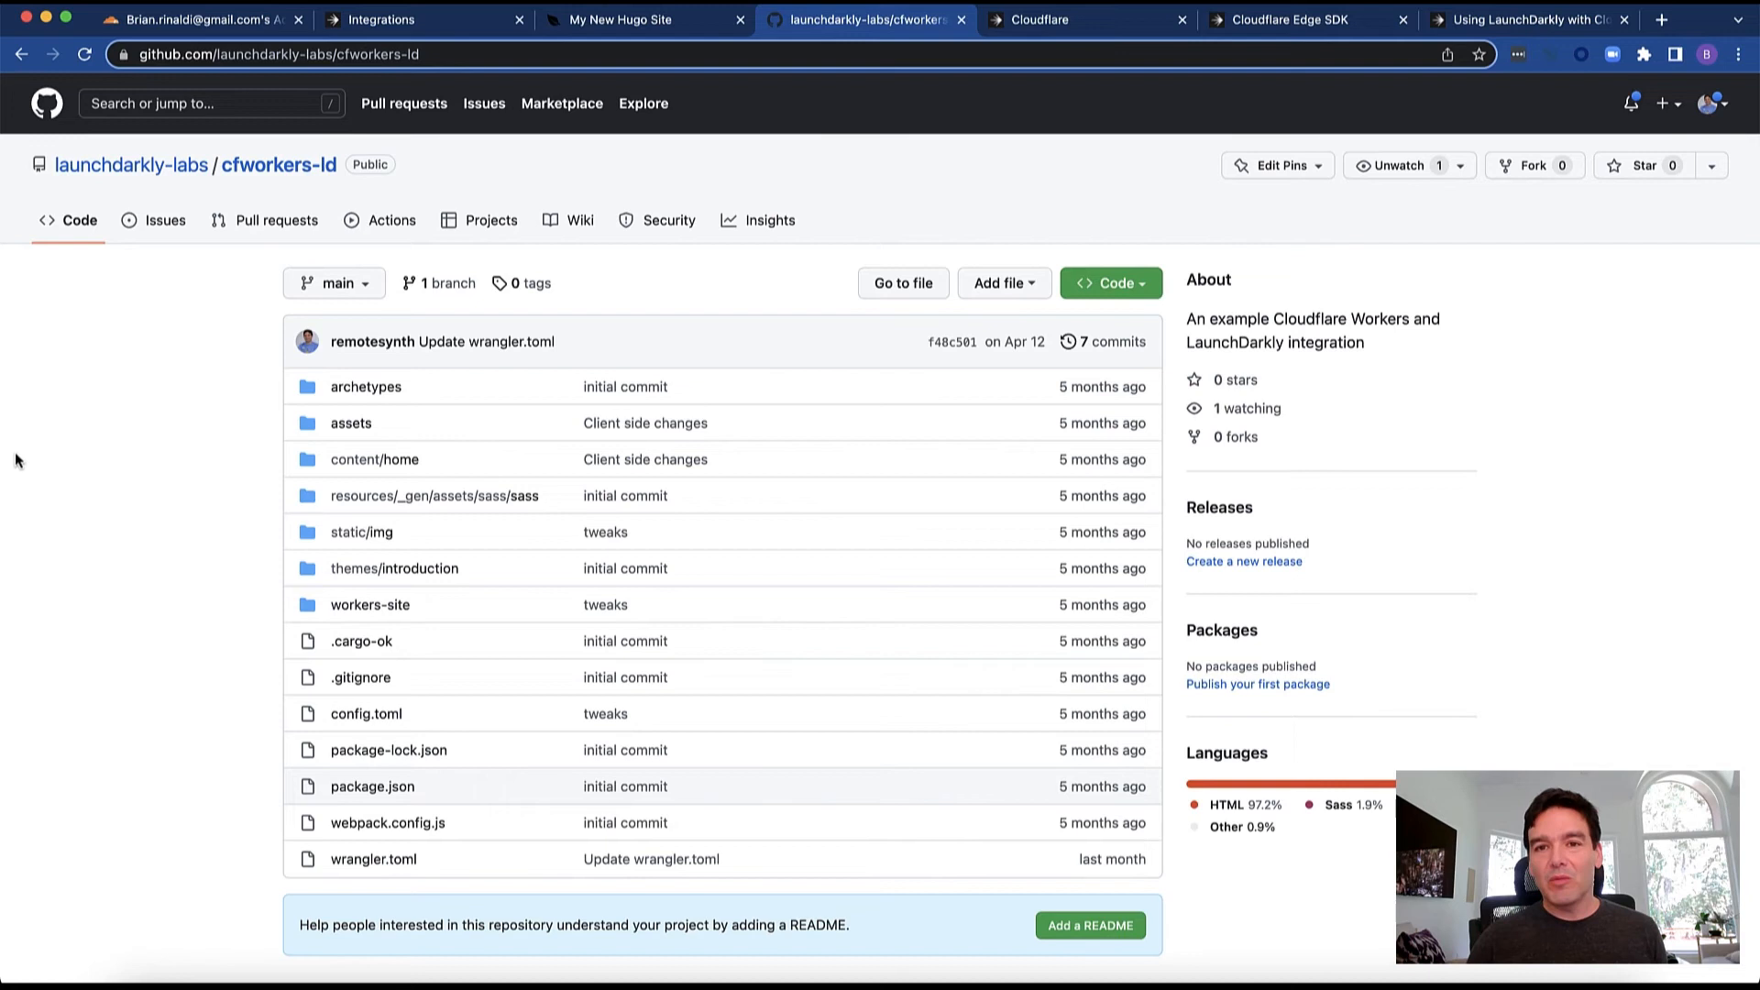
mouse_move(280, 678)
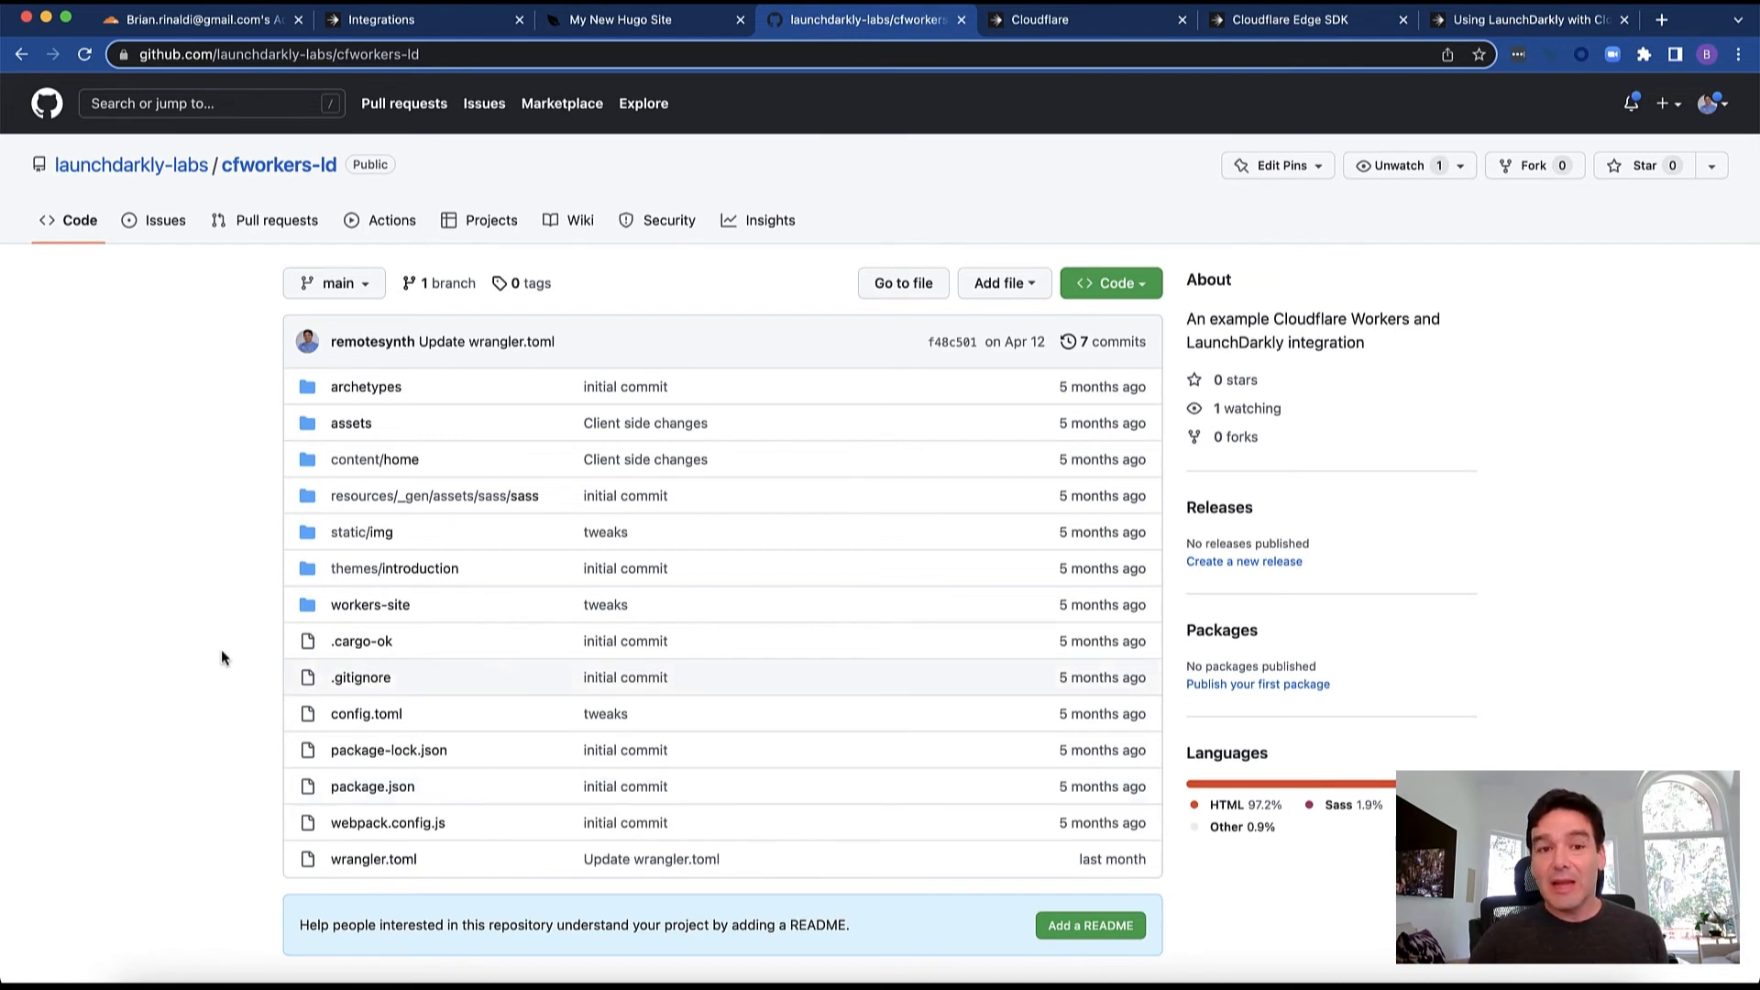
mouse_move(319, 198)
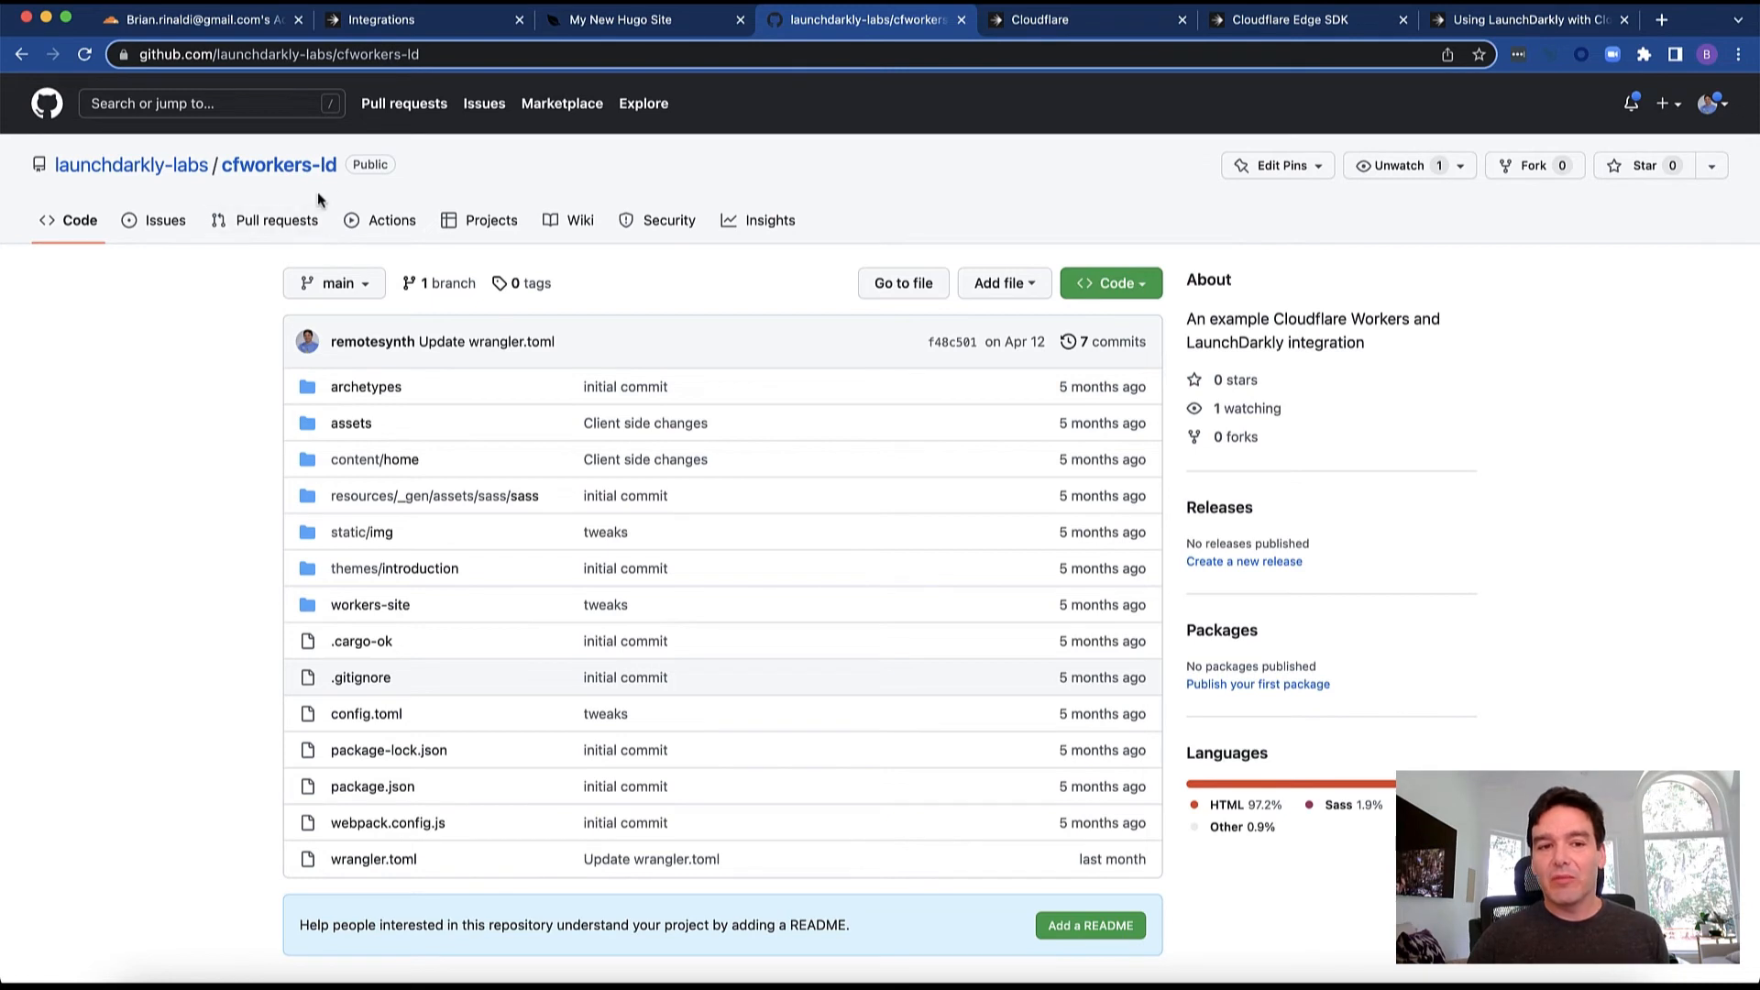
mouse_move(201, 441)
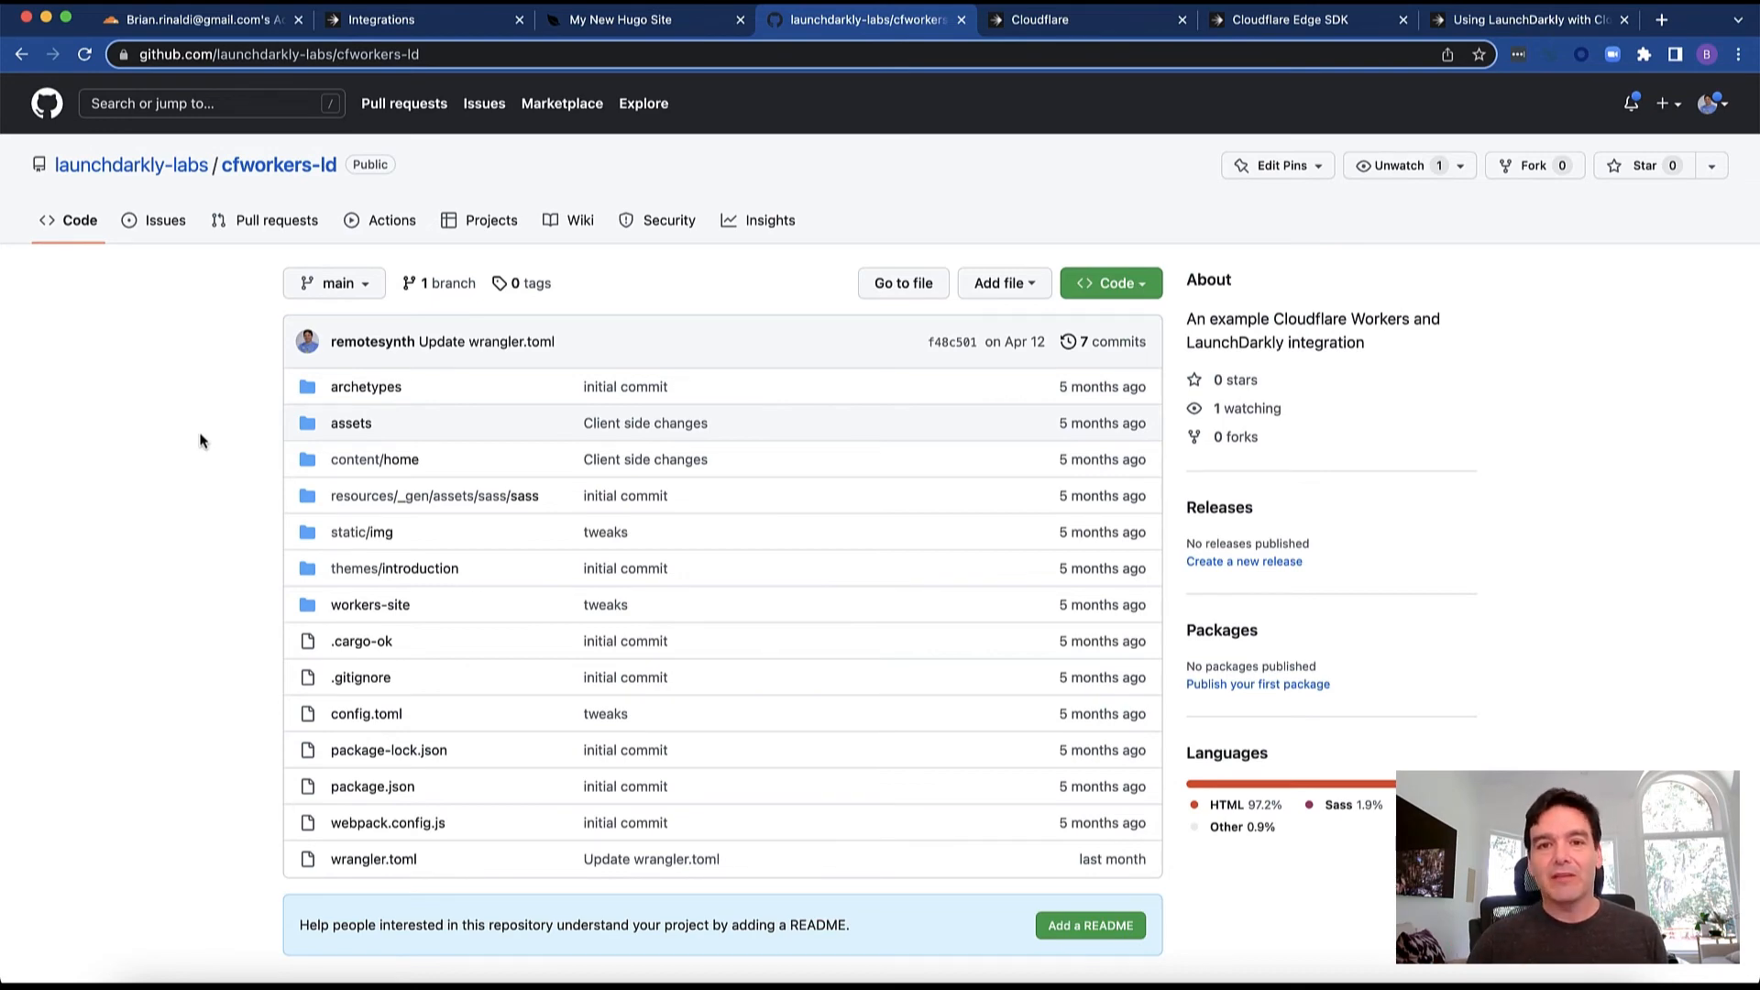
Review the launchdarkly-labs/cfworkers-ld repository, then move to the Cloudflare integration docs
left_click(1037, 19)
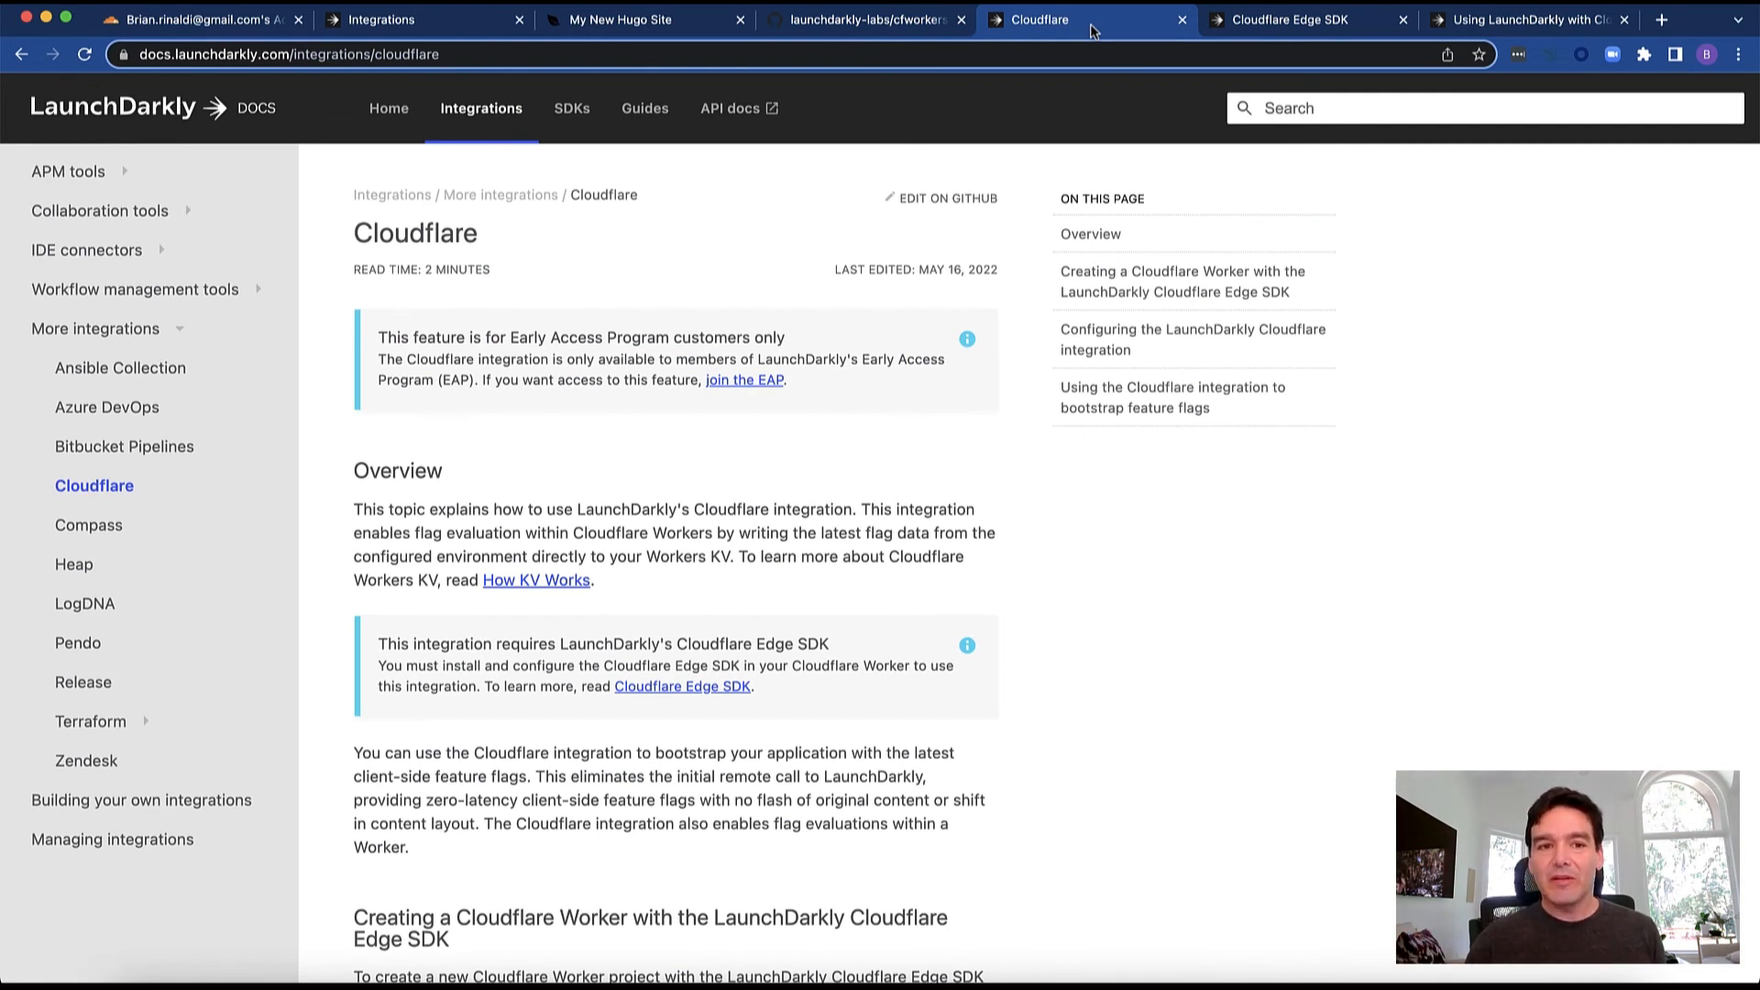
mouse_move(193, 381)
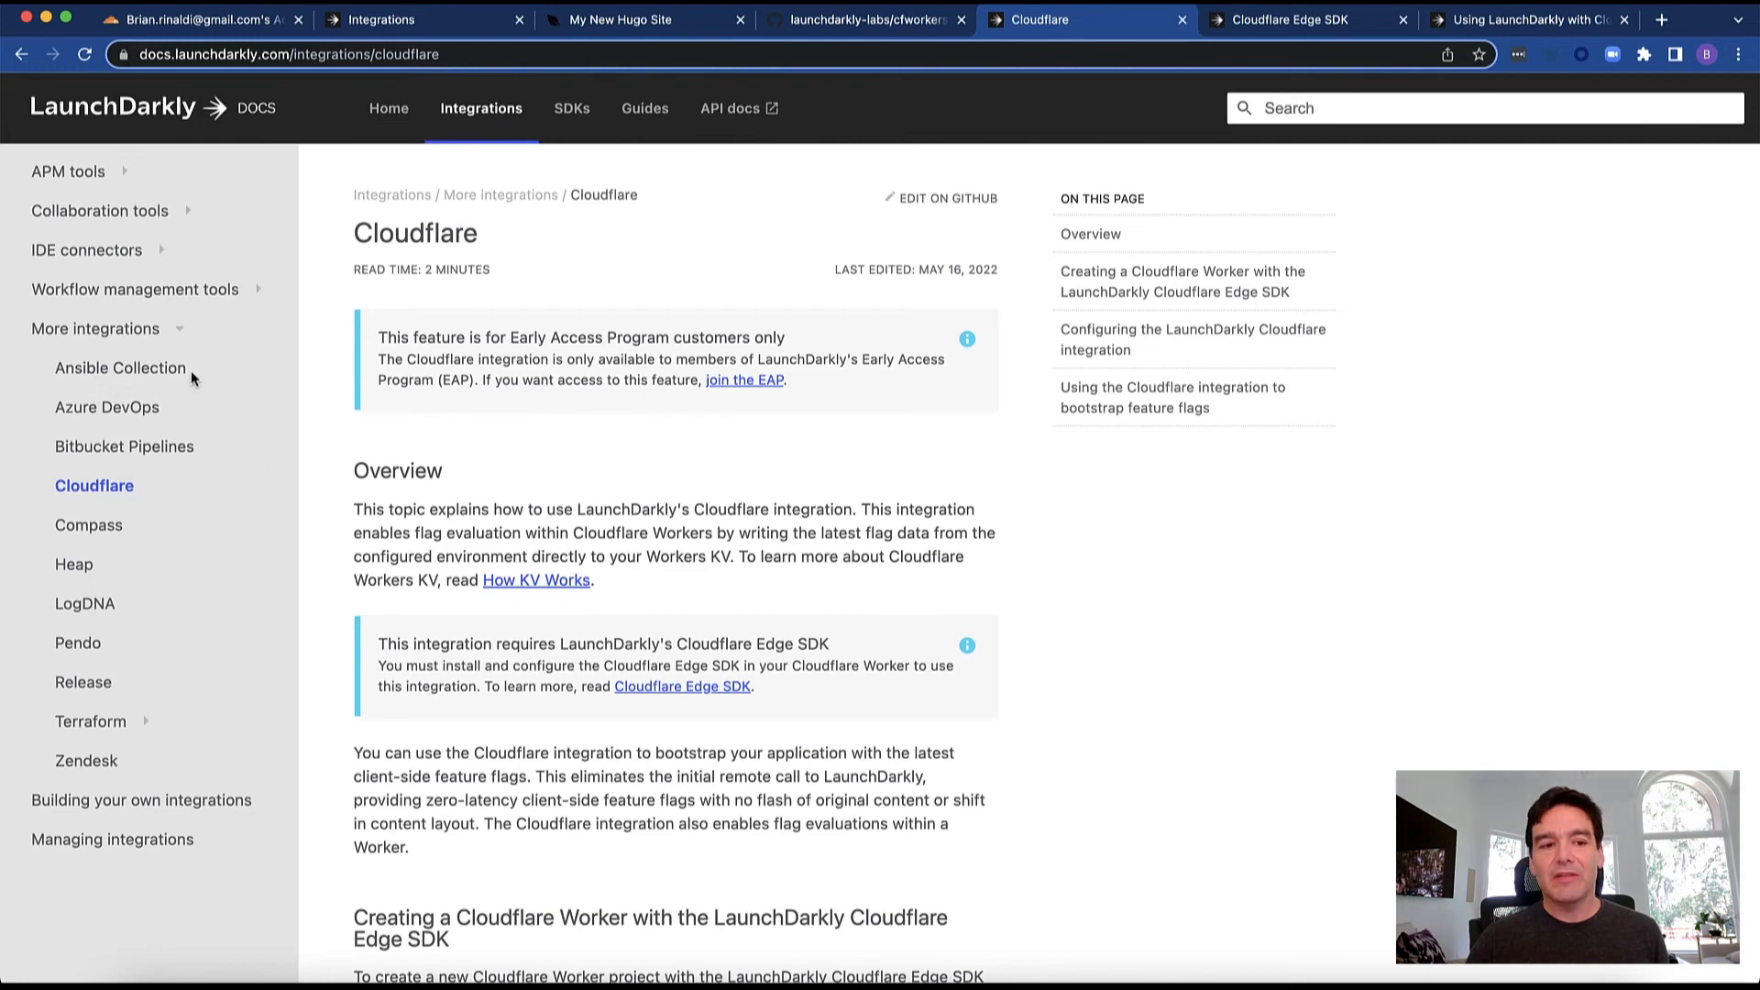
mouse_move(104, 497)
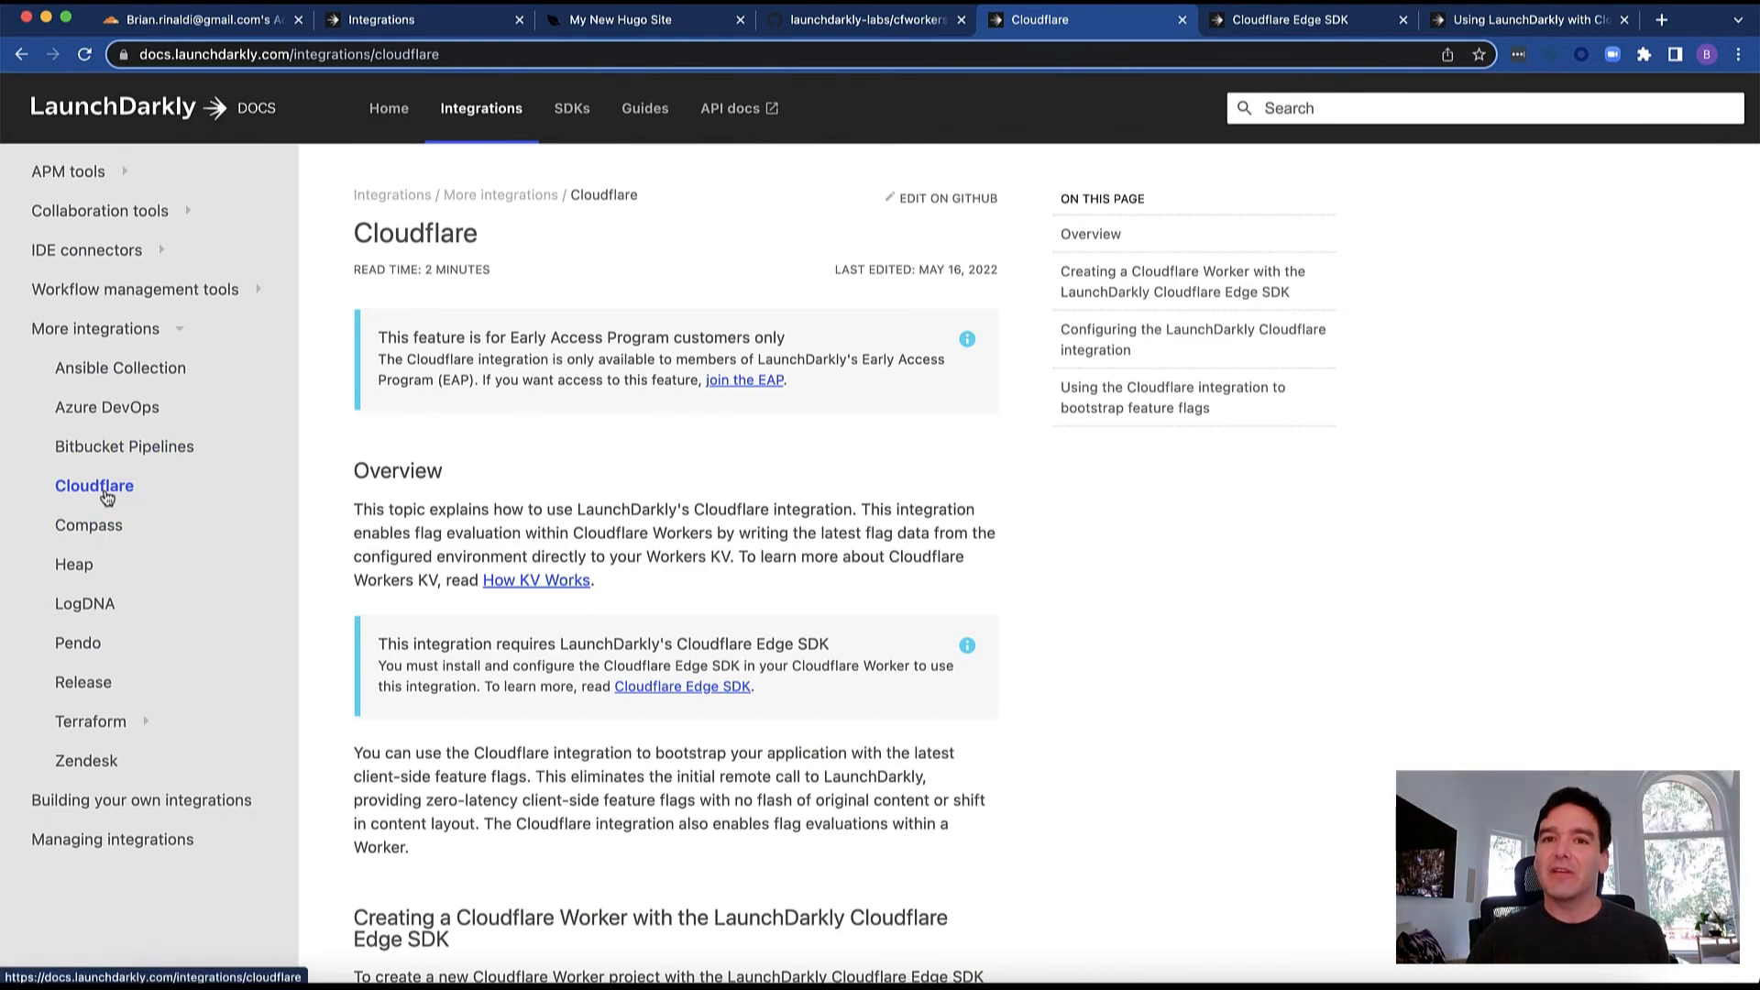
Scroll through the Cloudflare integration setup steps, then bring up the Edge SDK reference
scroll("down", 3)
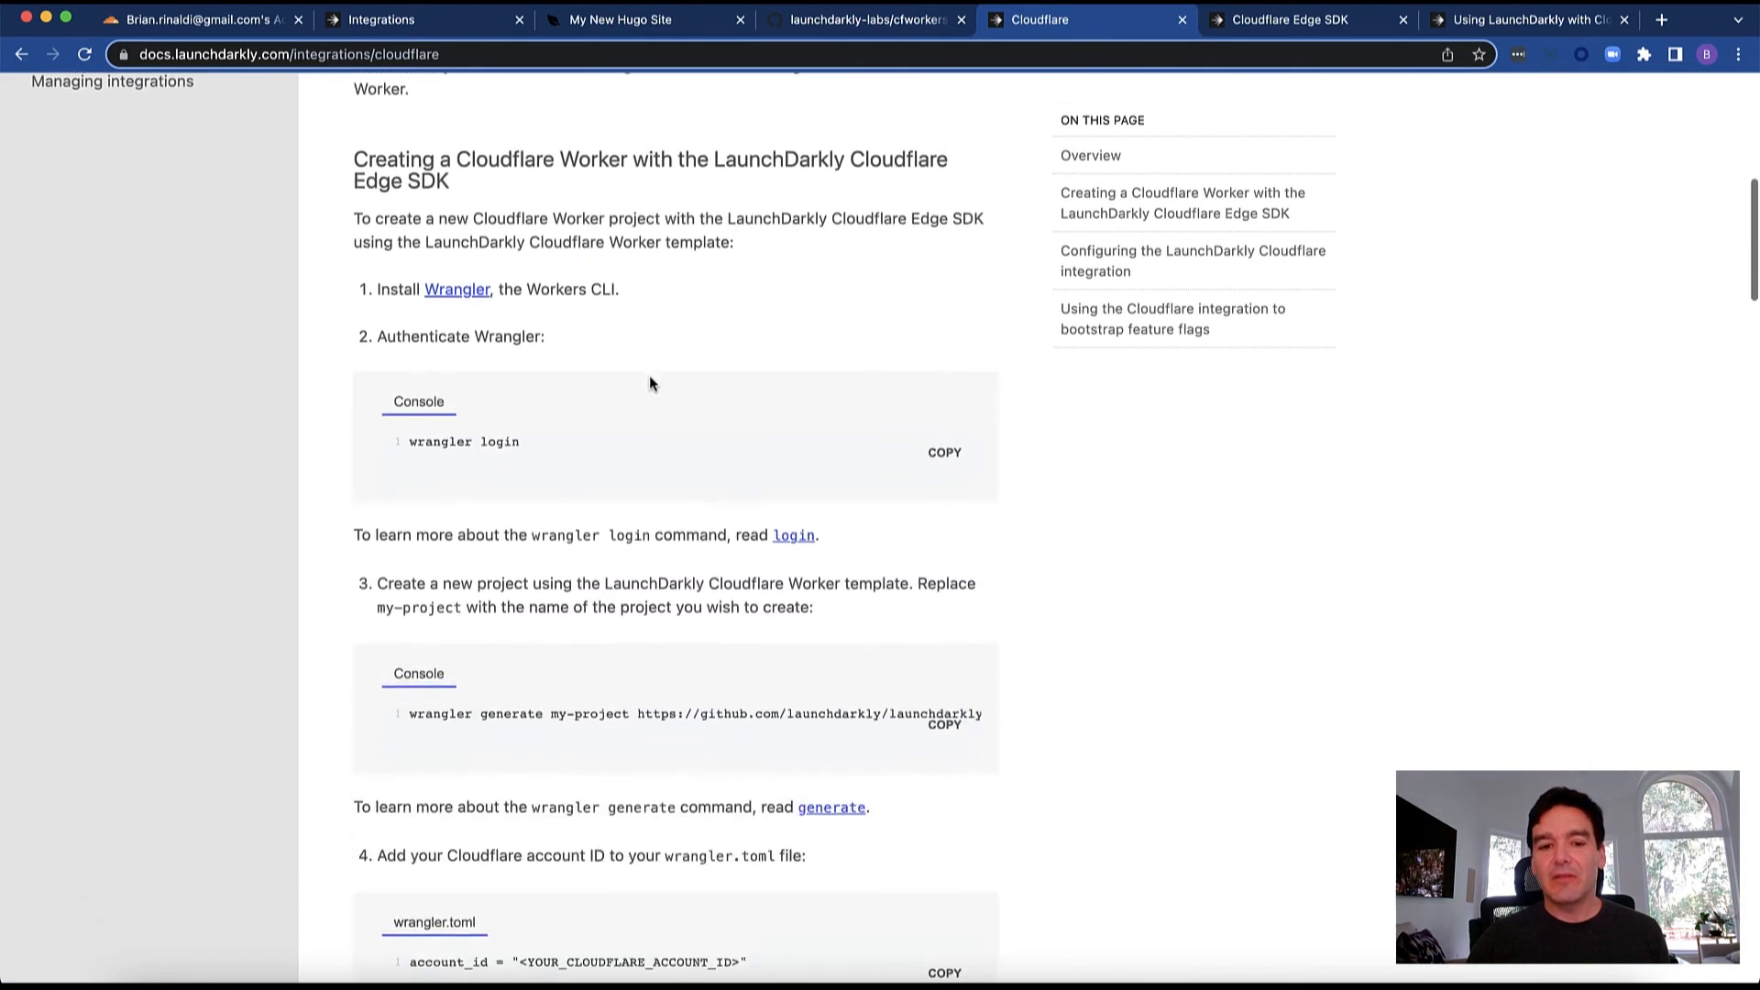
scroll("down", 3)
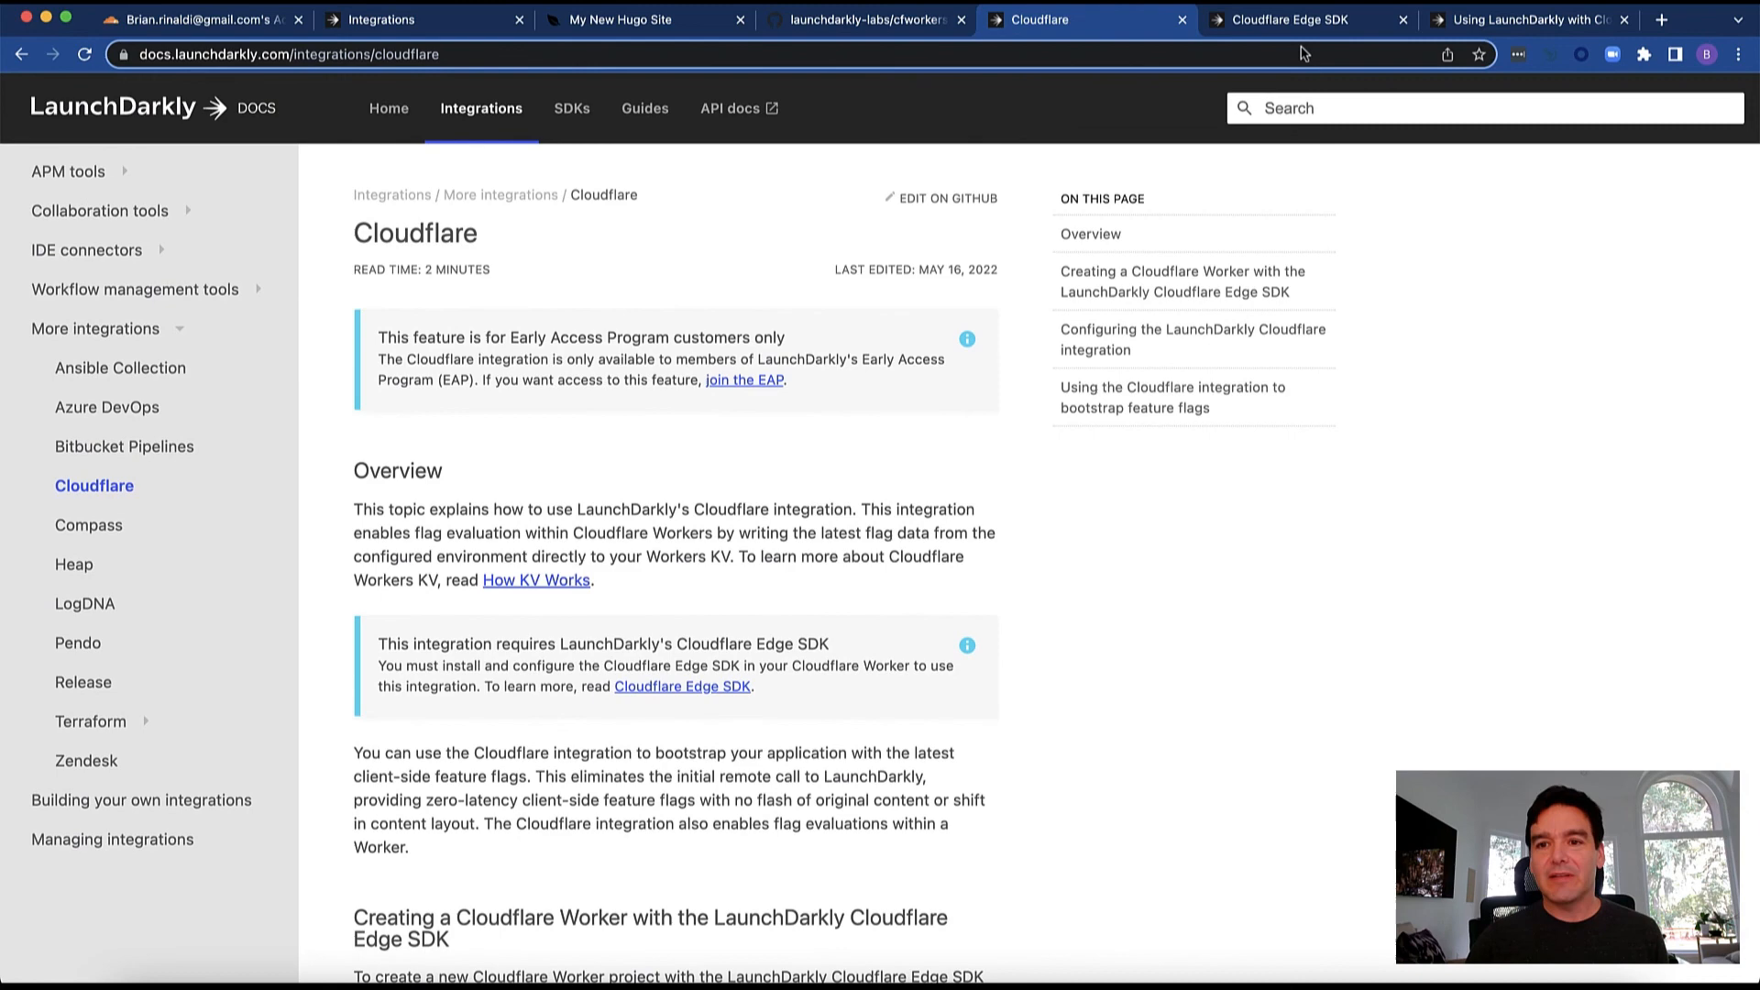
left_click(1290, 19)
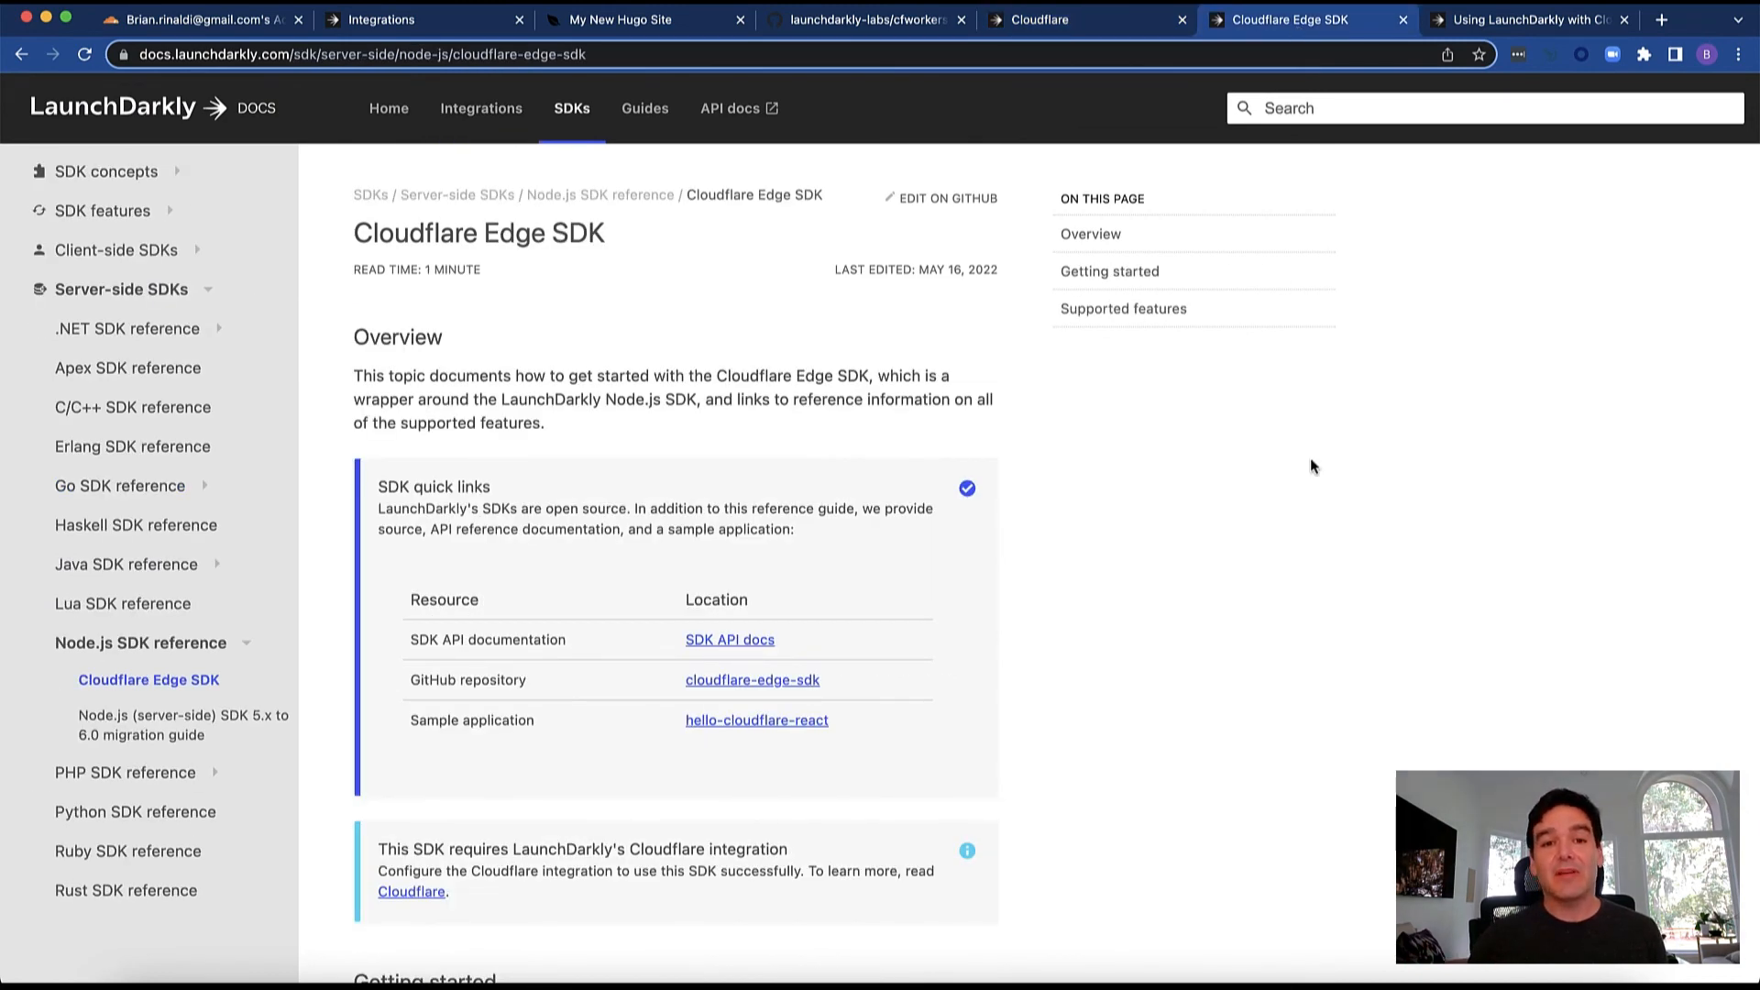
mouse_move(263, 593)
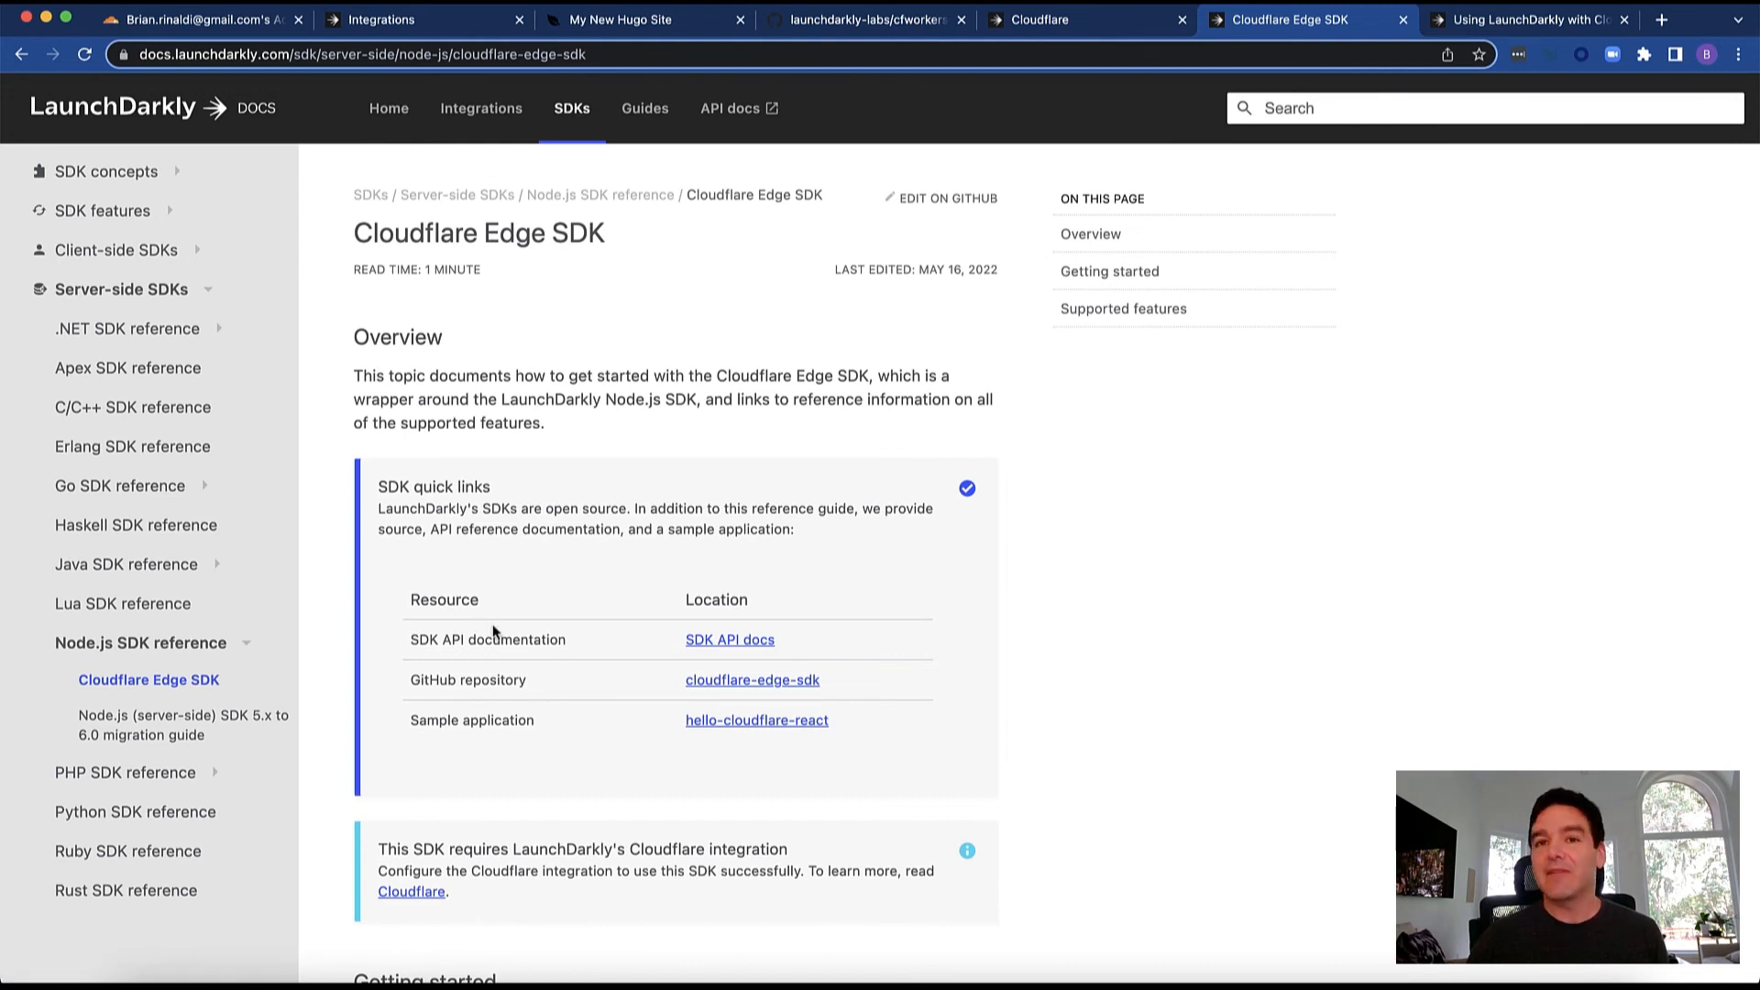
mouse_move(1169, 696)
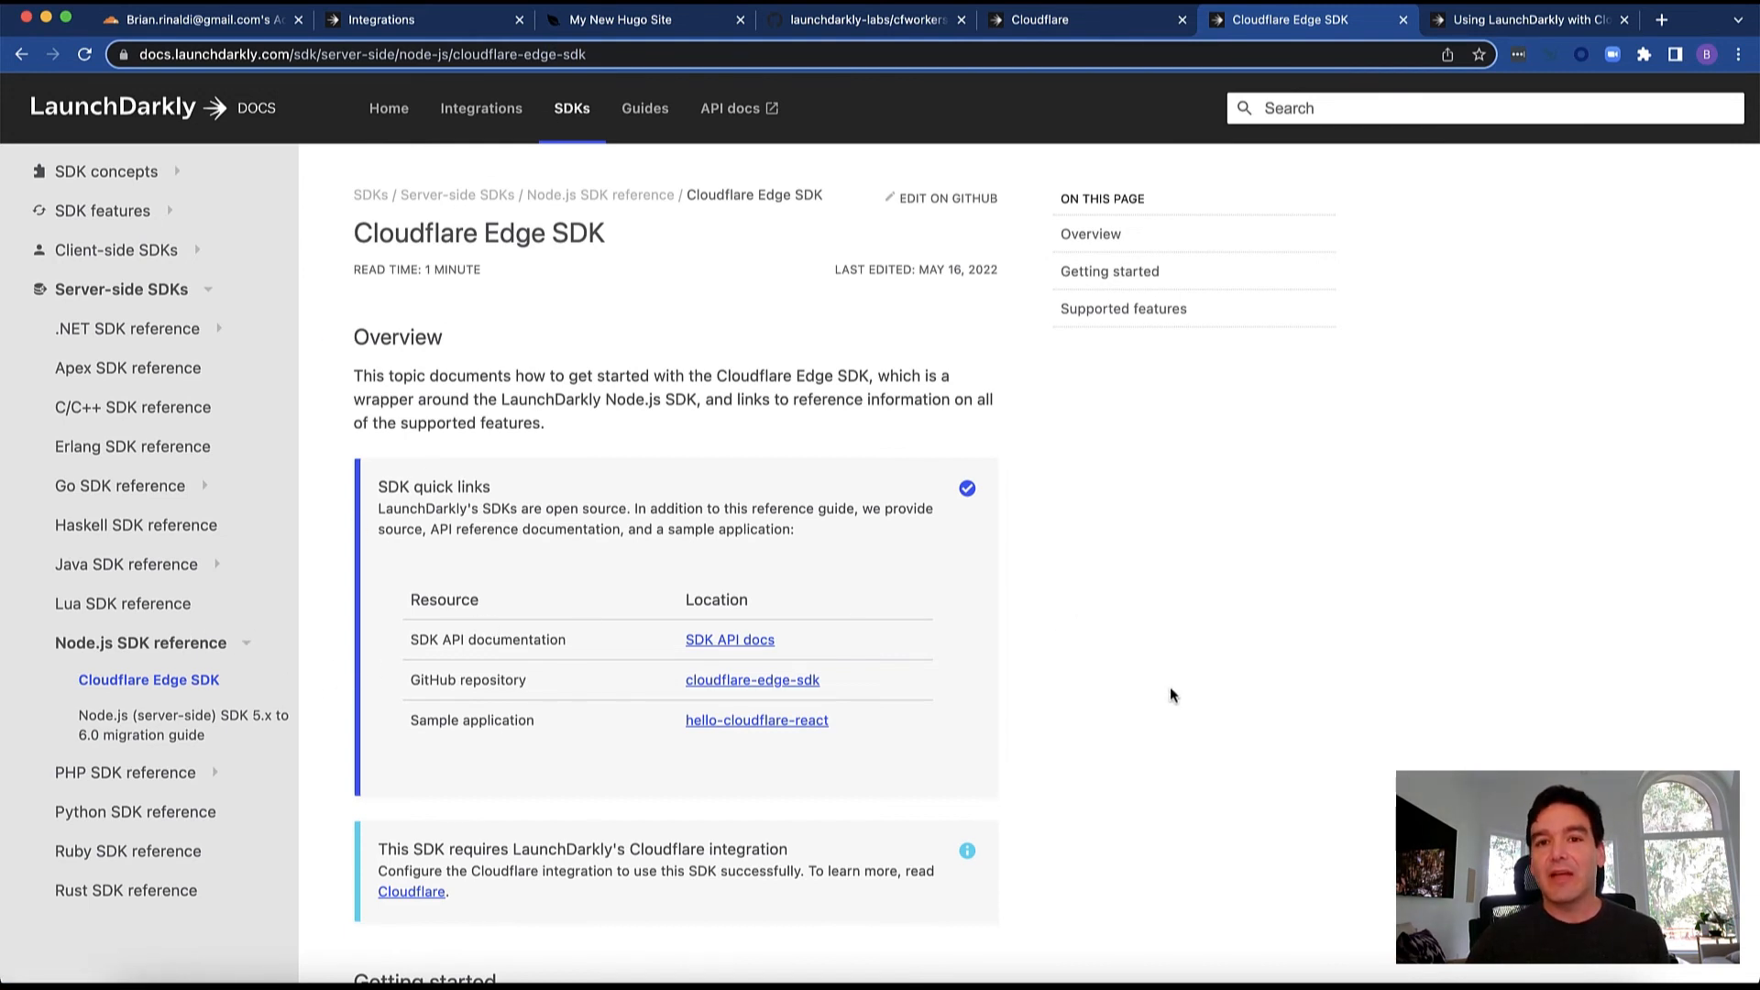
Review the Cloudflare Edge SDK Getting started steps, then bring up the Workers guide
scroll("down", 3)
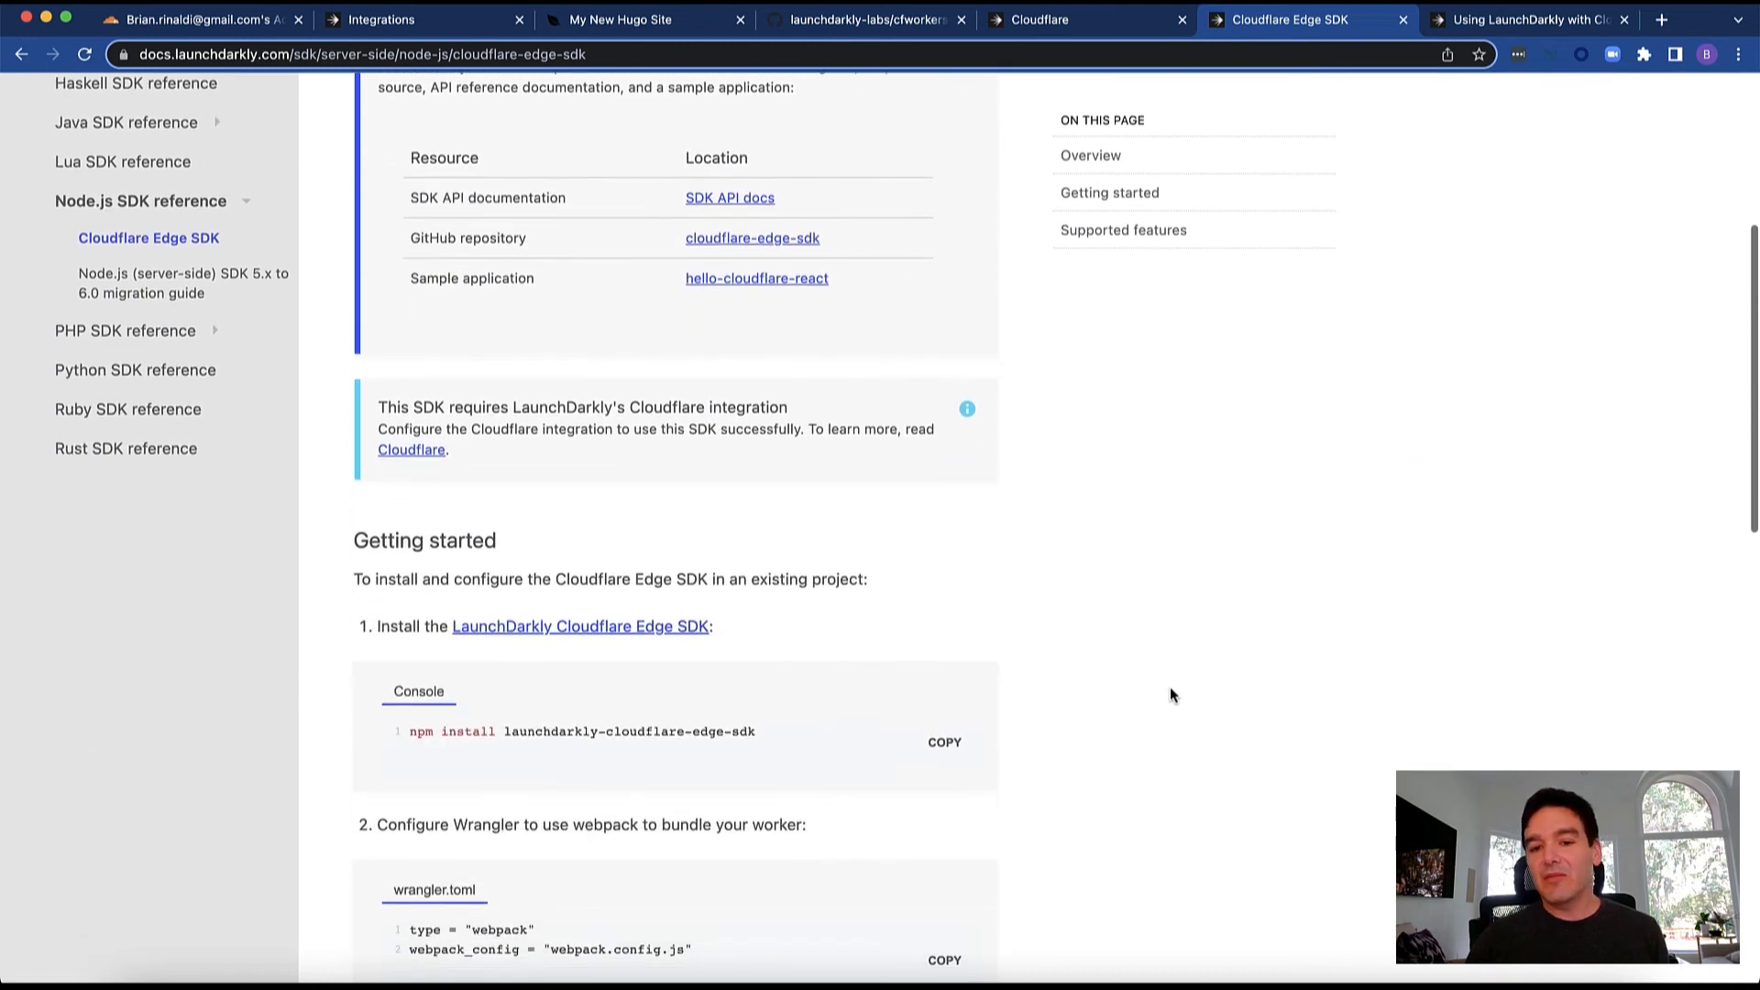
scroll("down", 3)
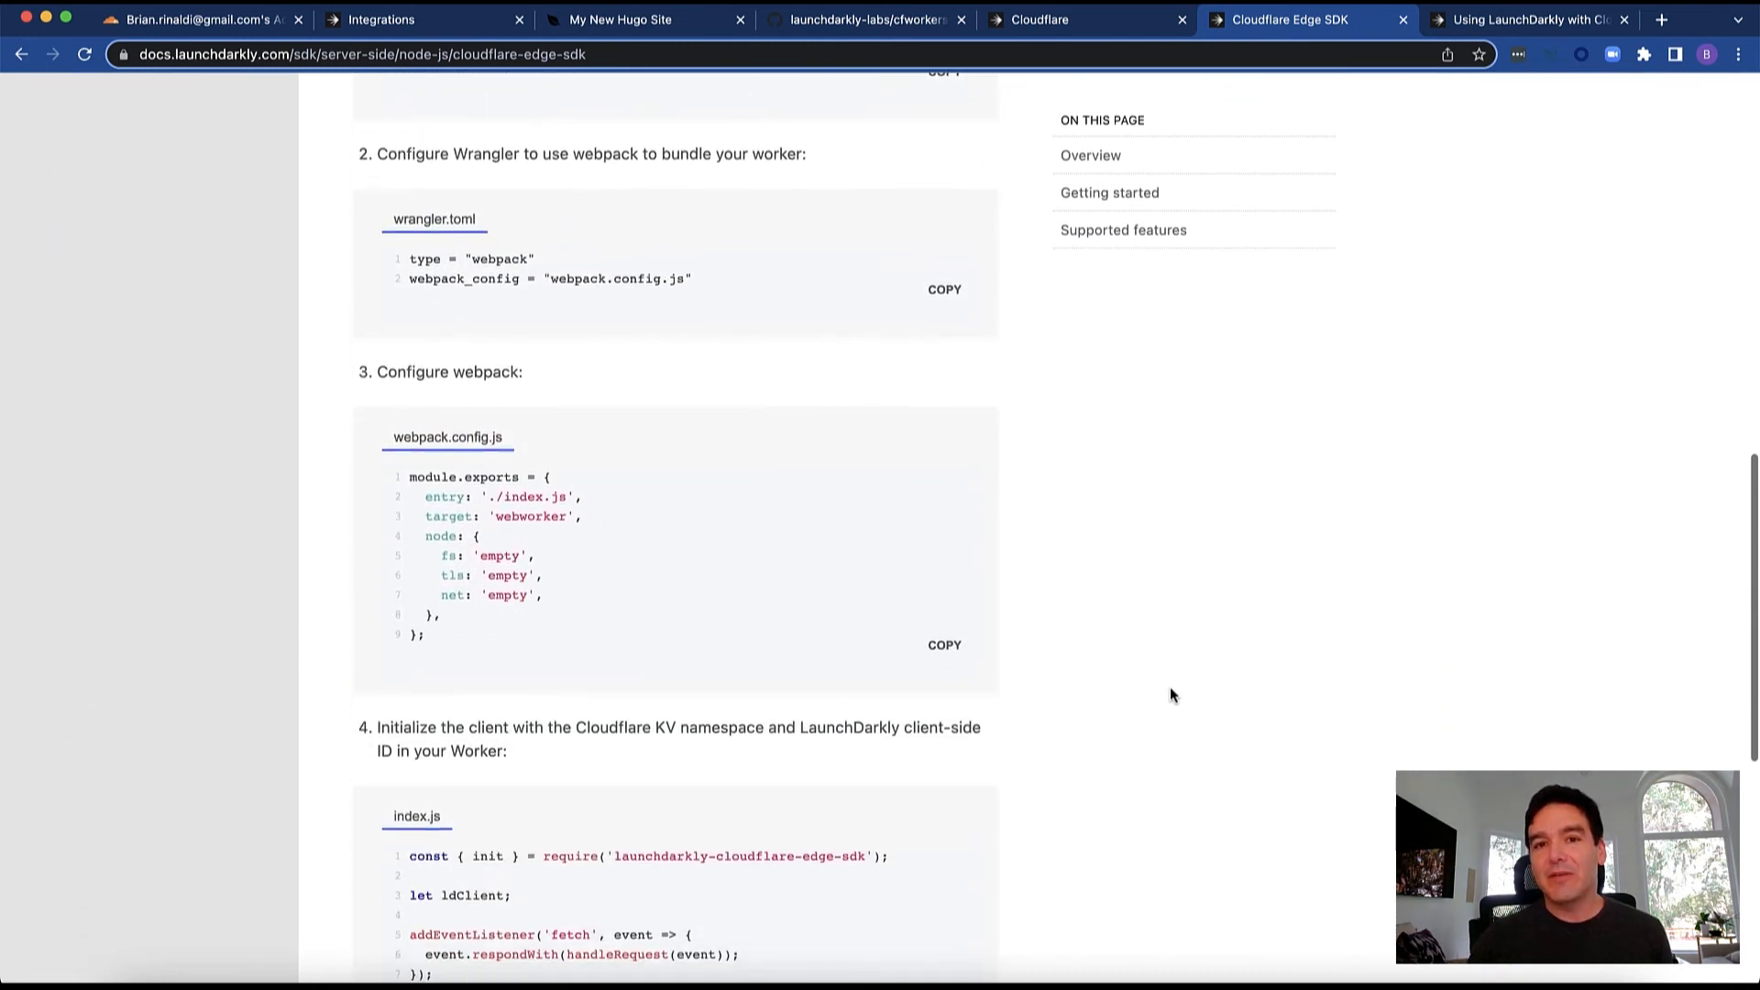
scroll("down", 3)
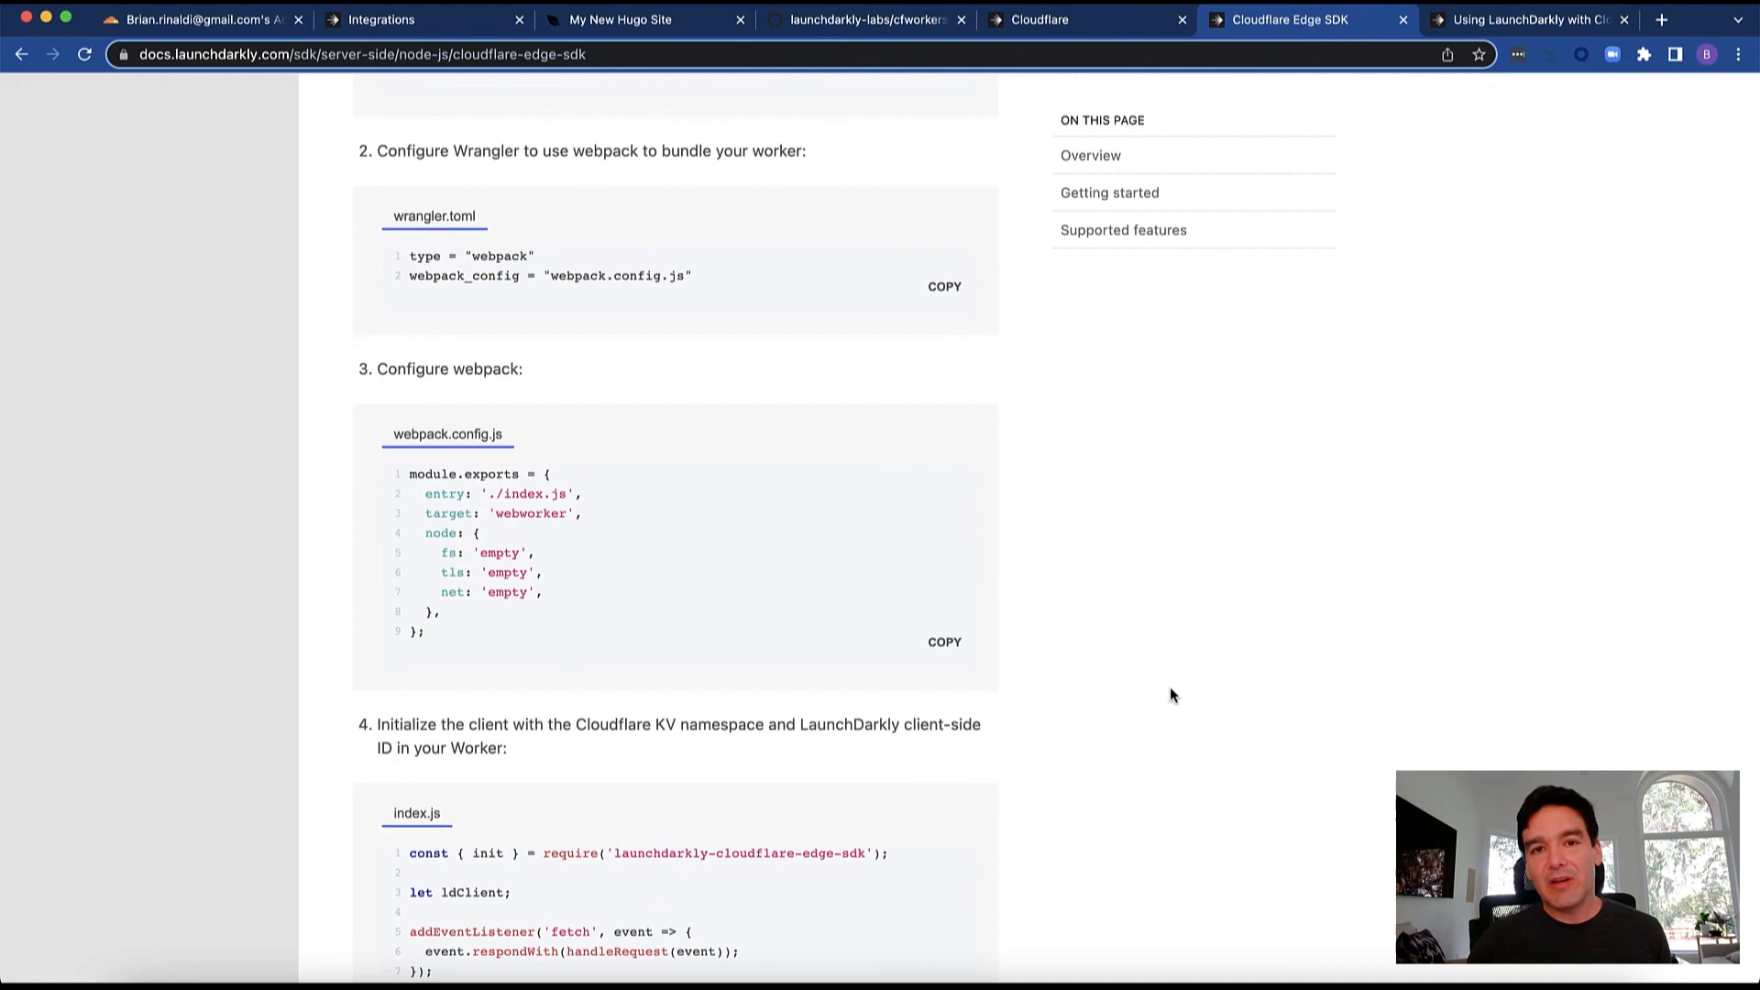
scroll("up", 3)
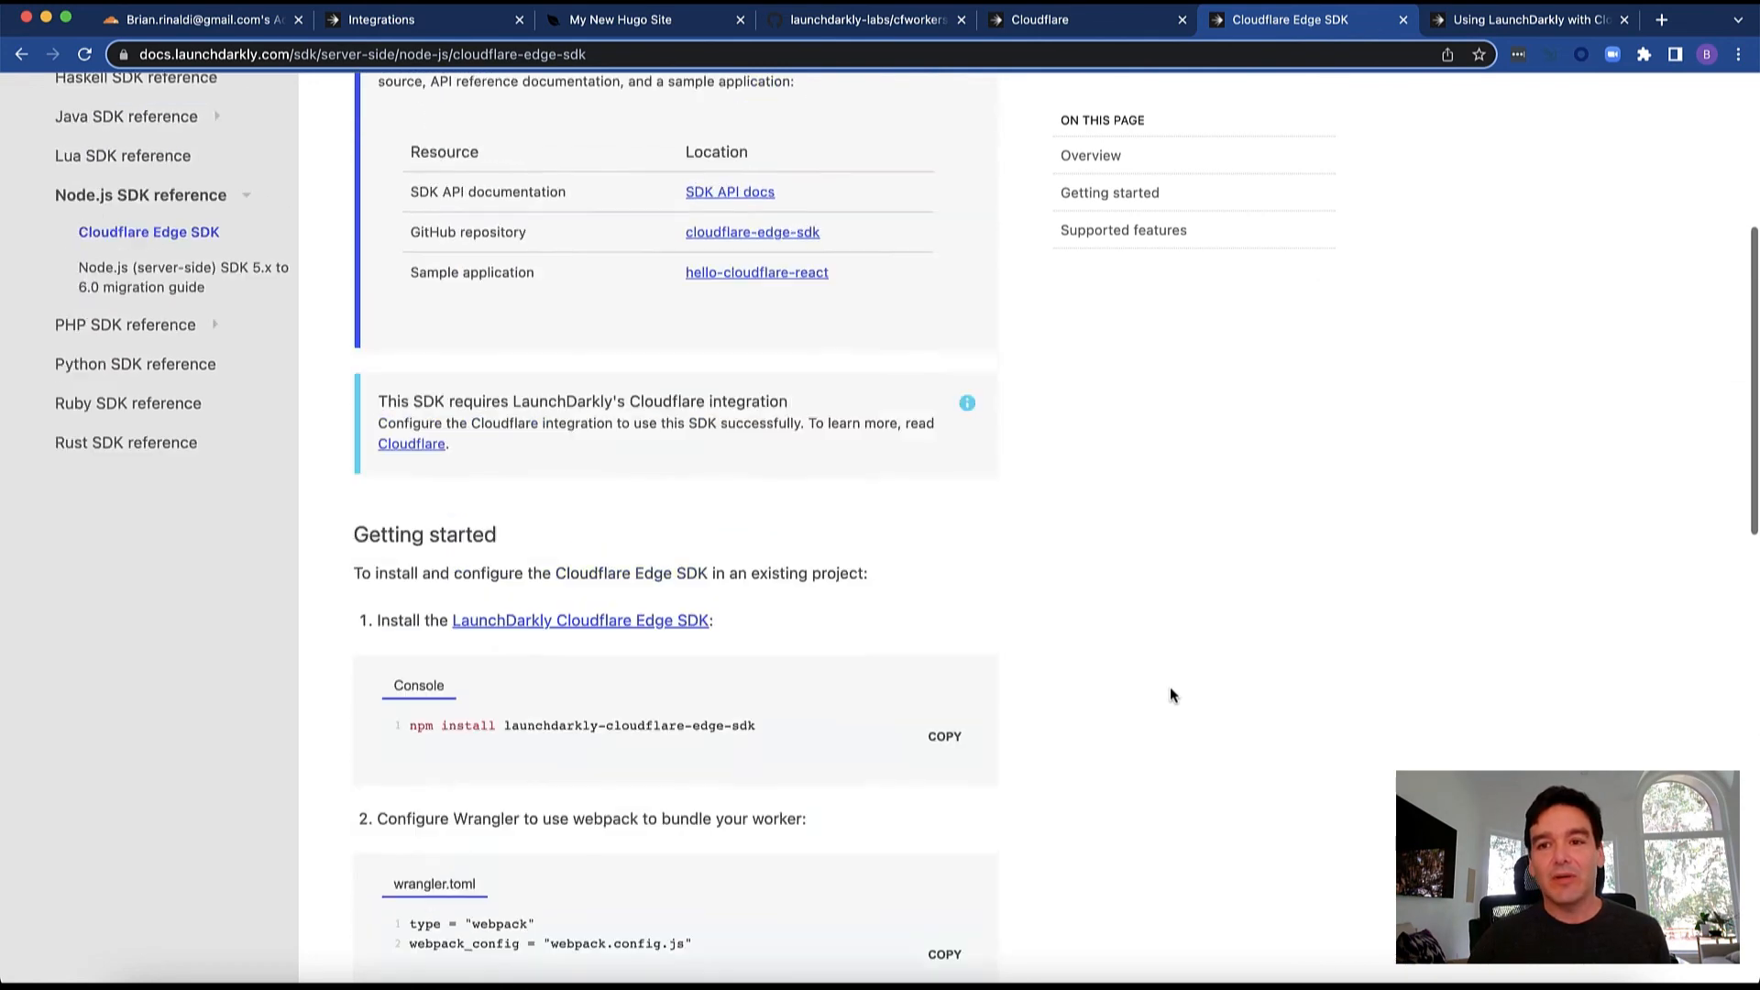
left_click(1526, 18)
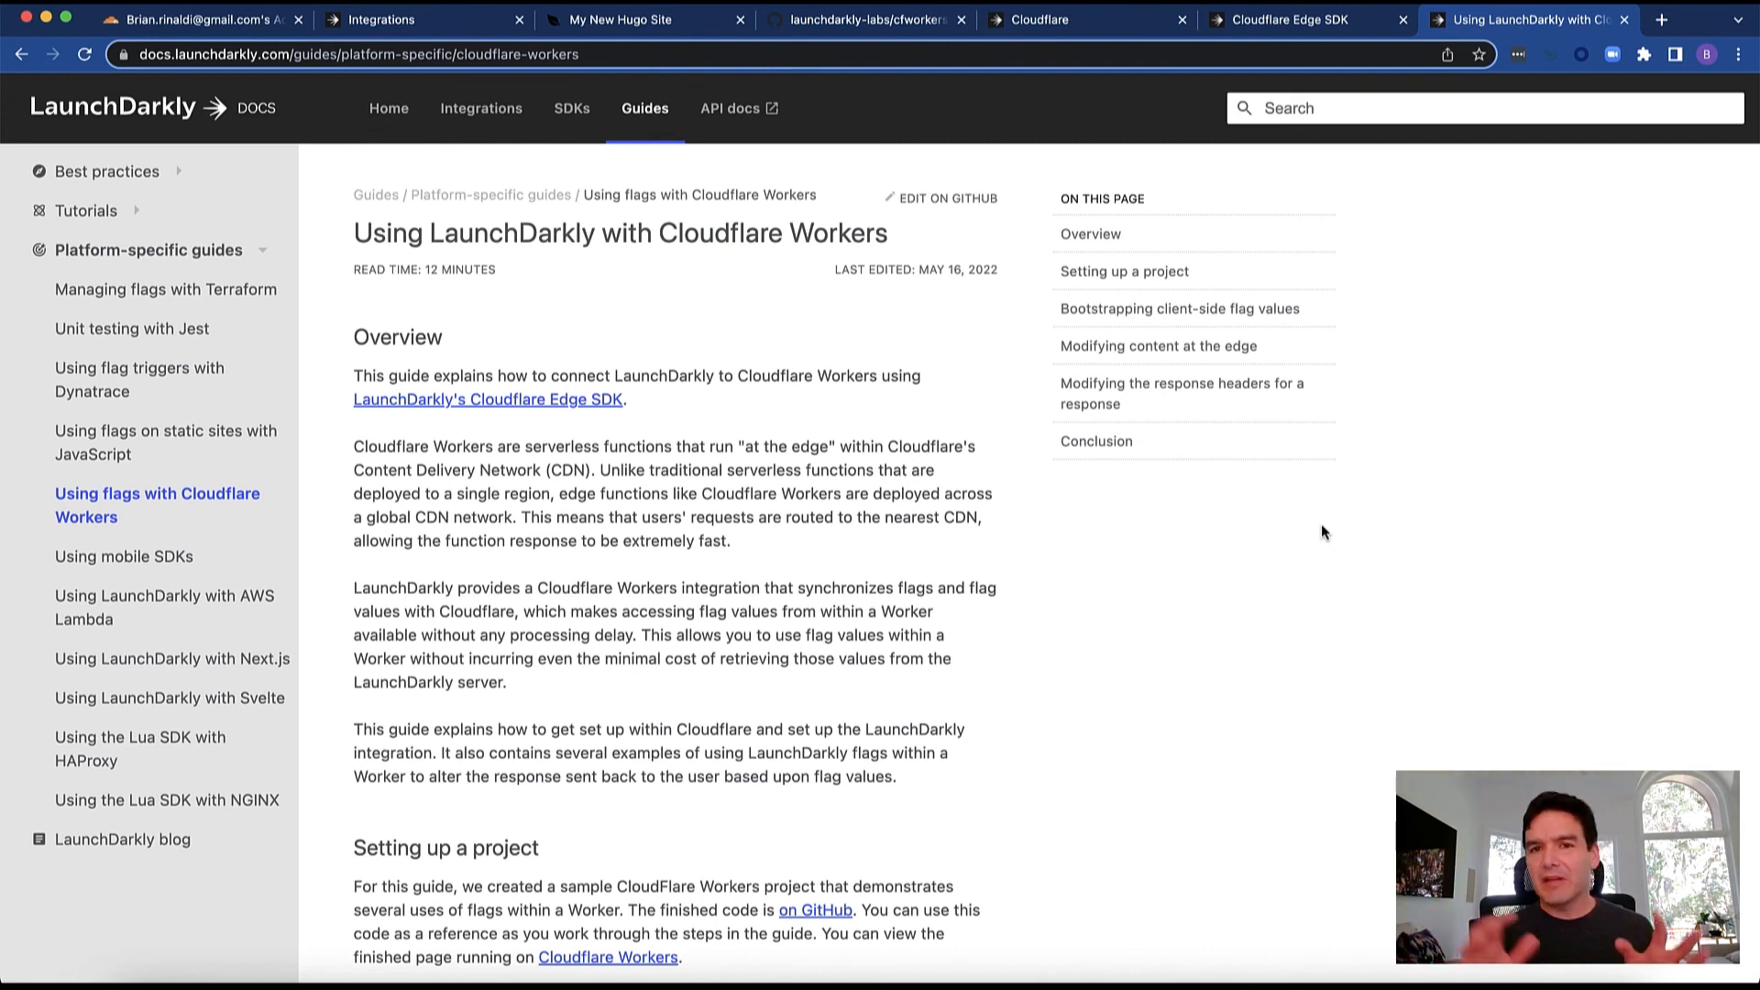
mouse_move(1226, 552)
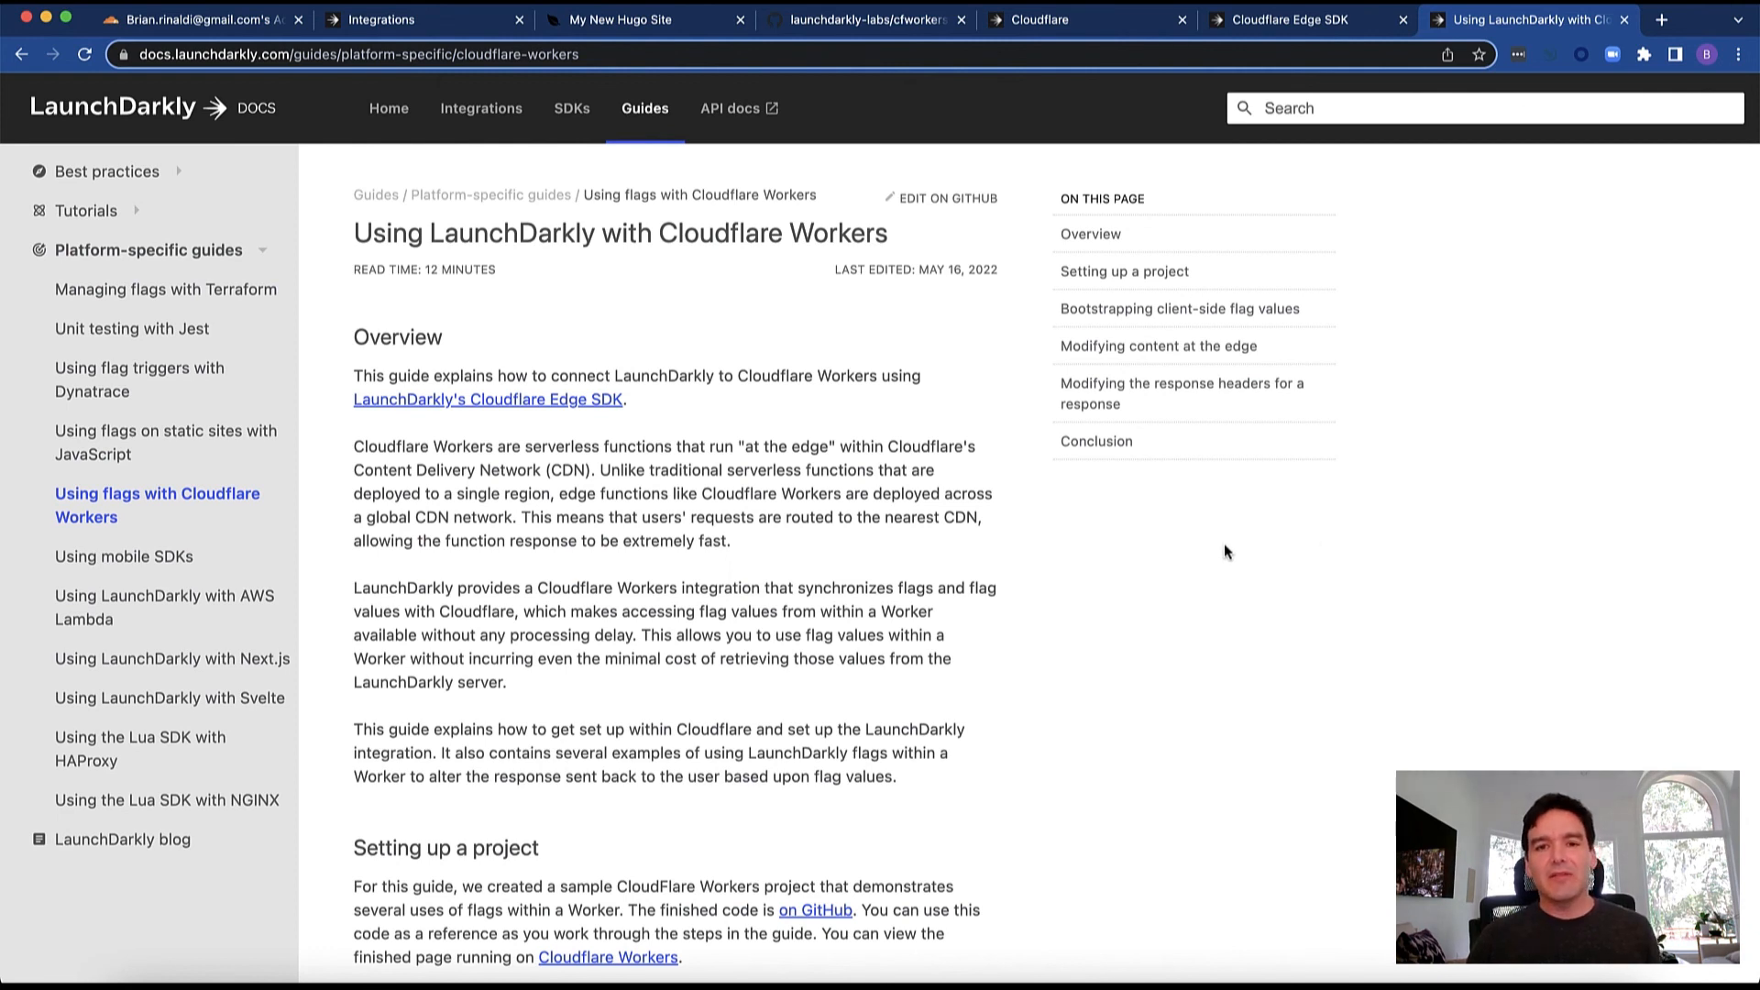
mouse_move(761, 332)
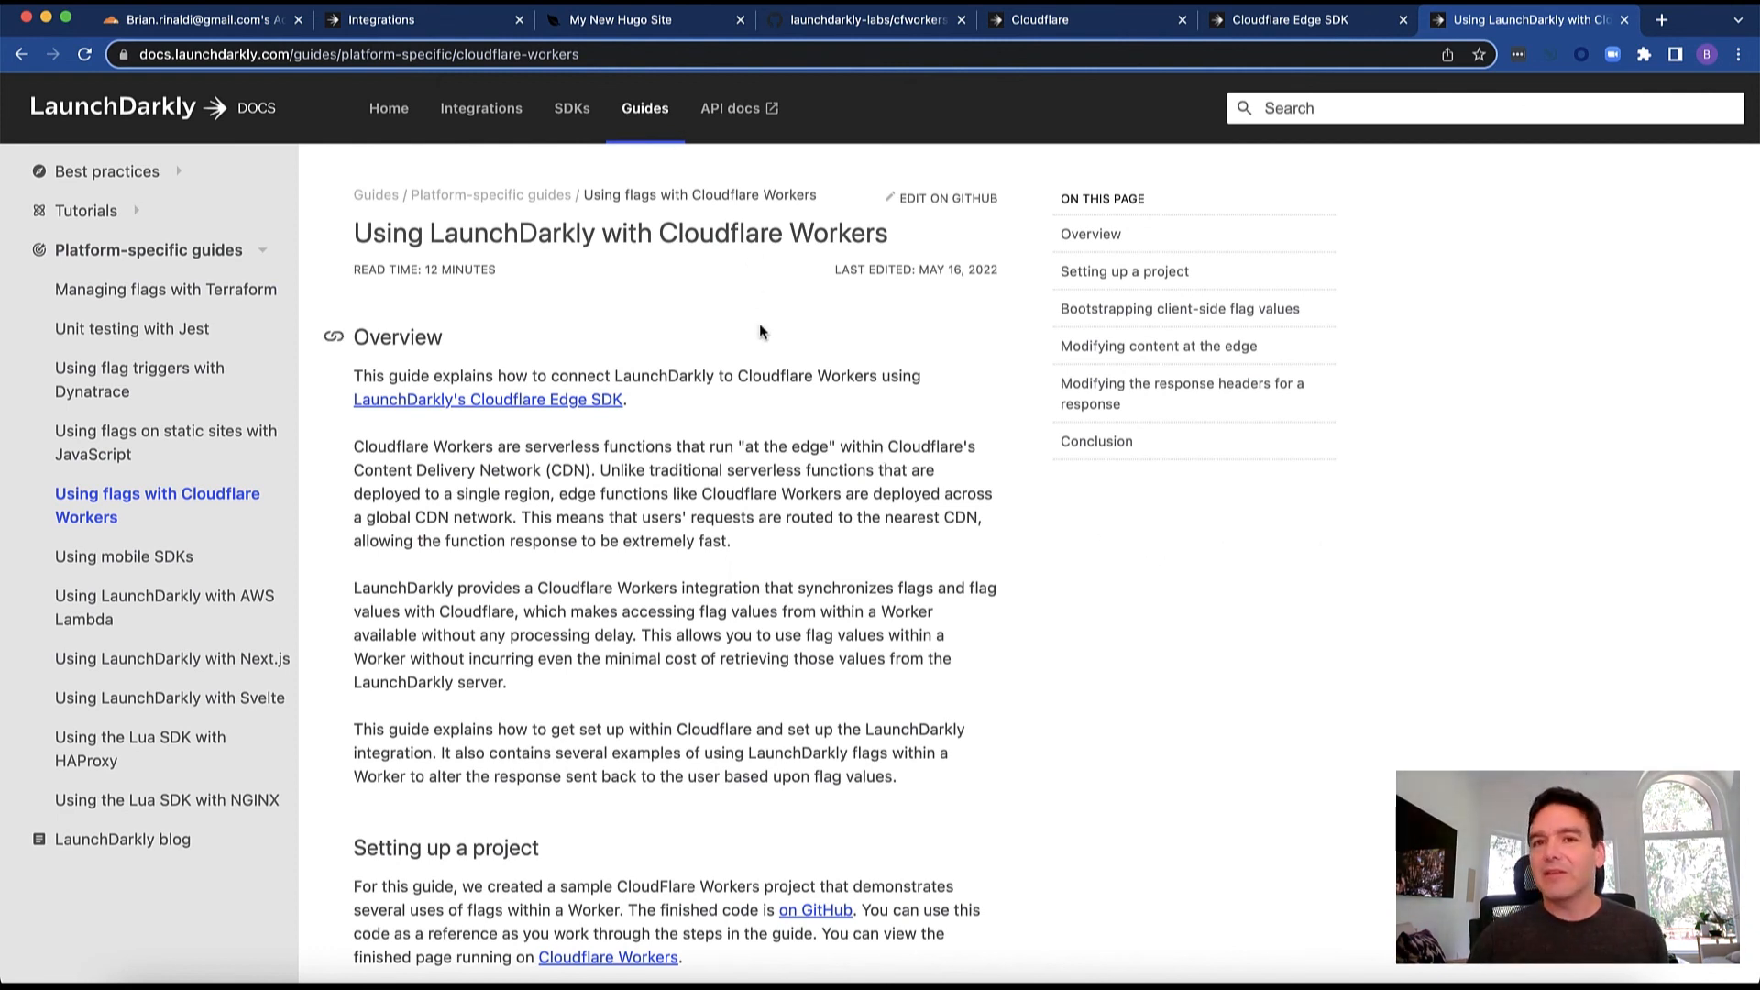
mouse_move(842, 381)
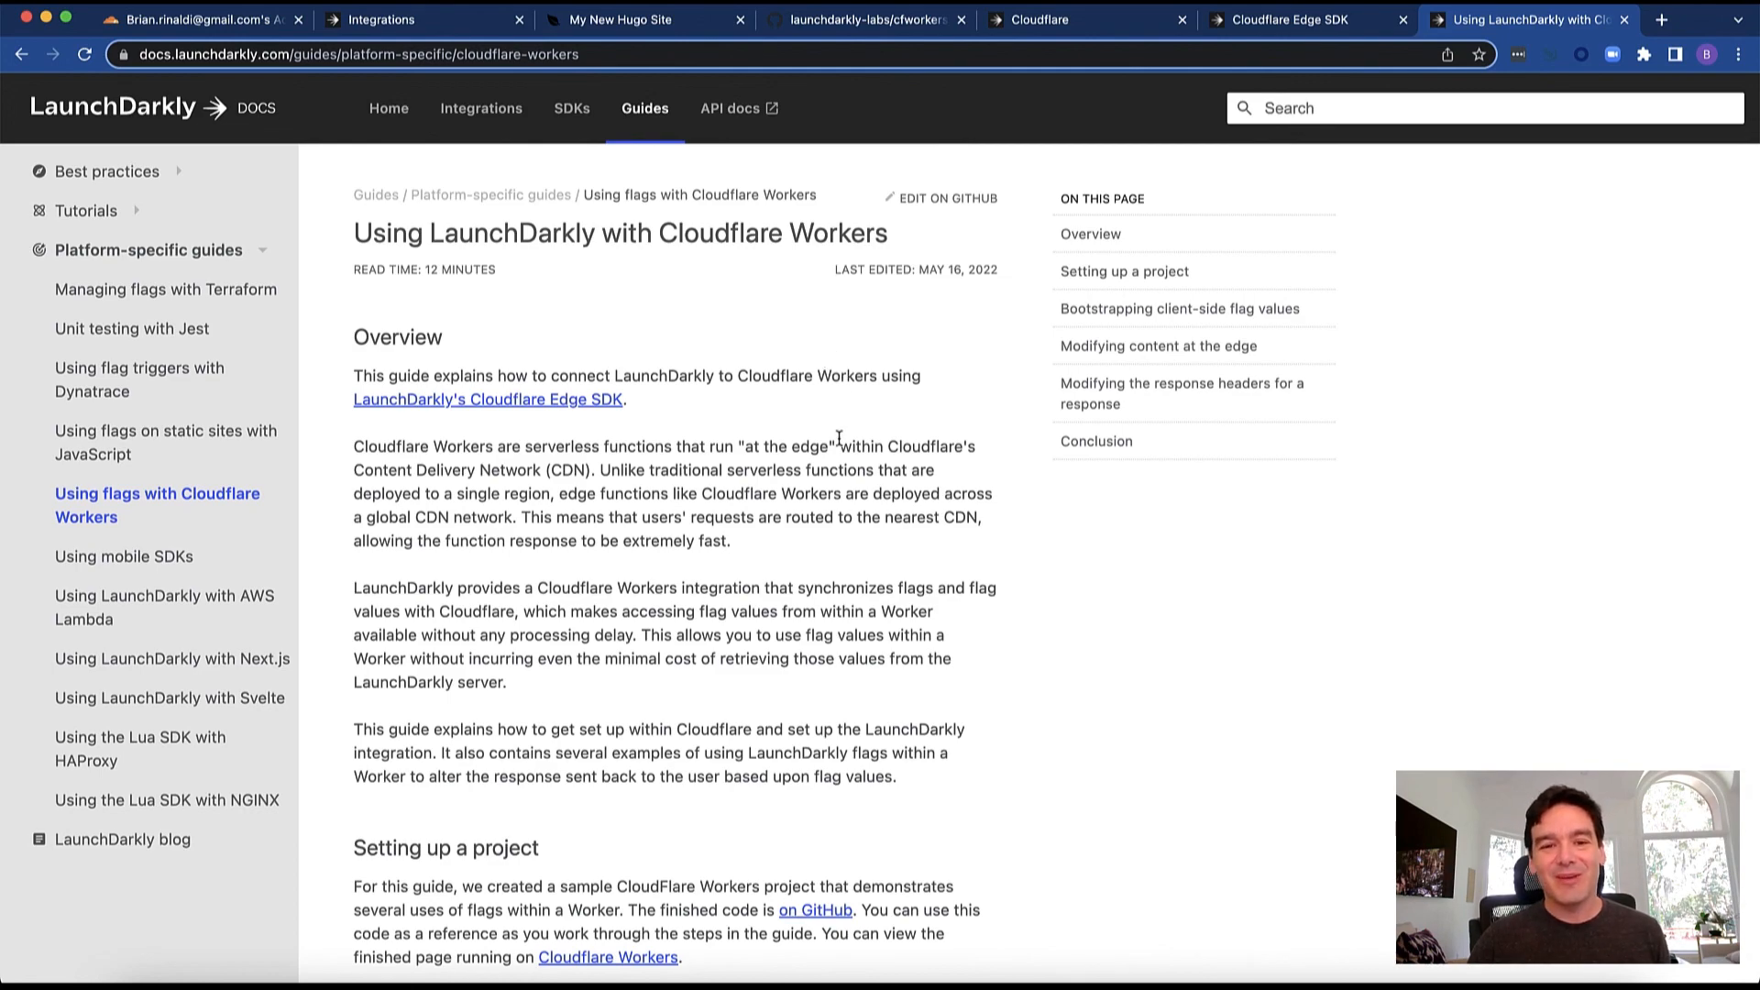
Scroll the guide down to the 'Using a simple Cloudflare Worker' code sample
scroll("down", 3)
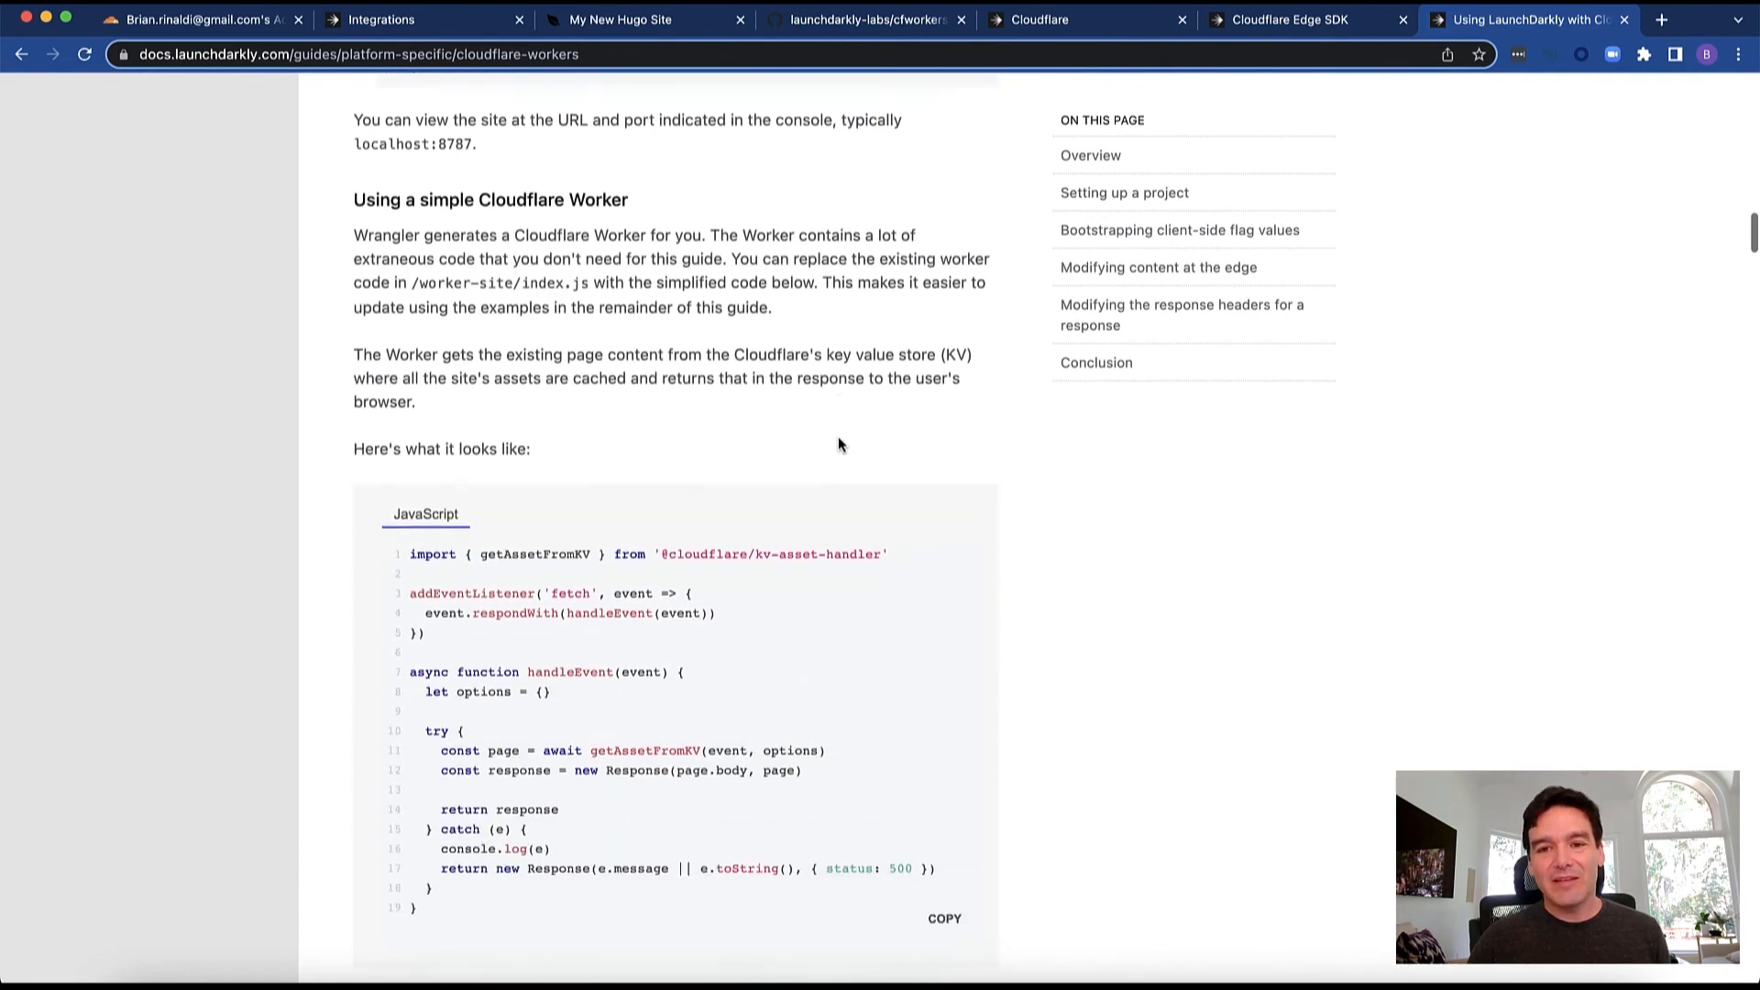
scroll("down", 3)
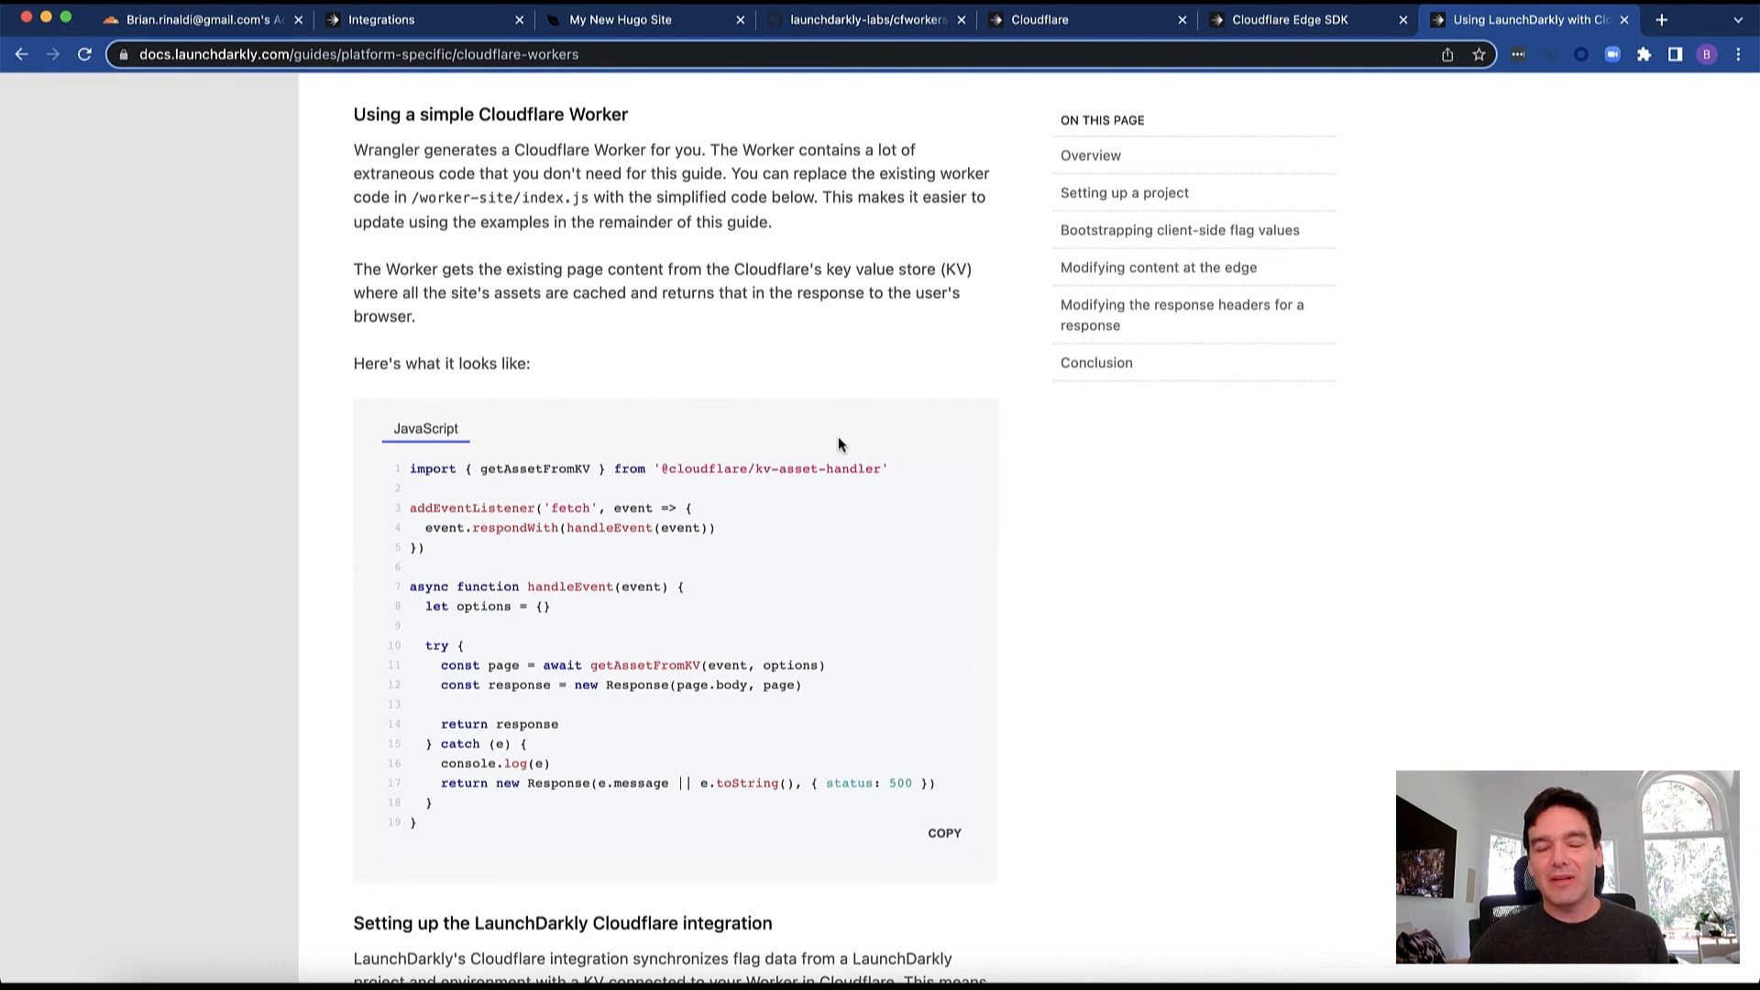